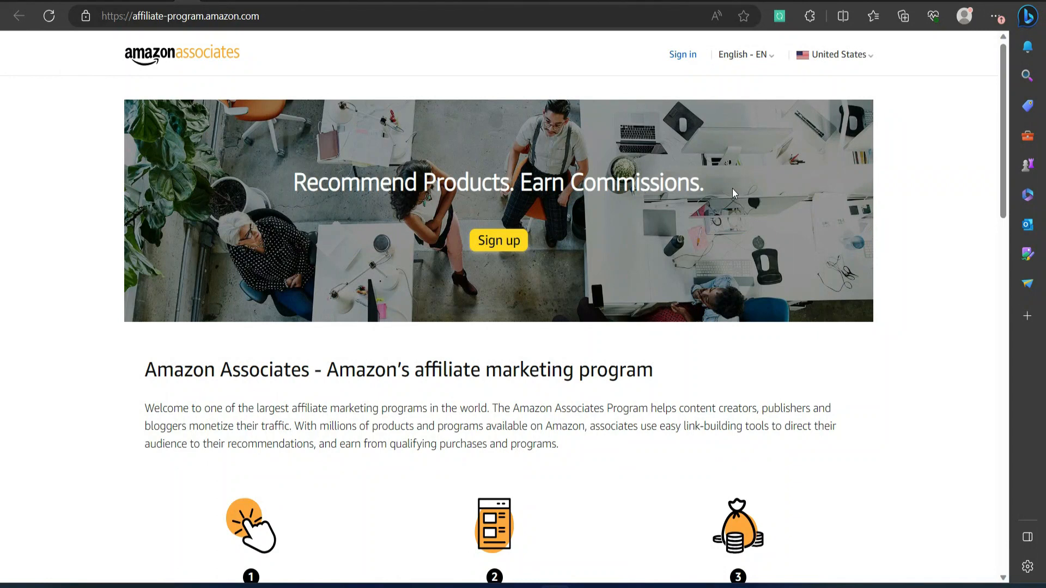
# Scroll through Airbnb's Rooms listings in Paris, Mexico City, Madrid and other cities
pyautogui.scroll(-3)
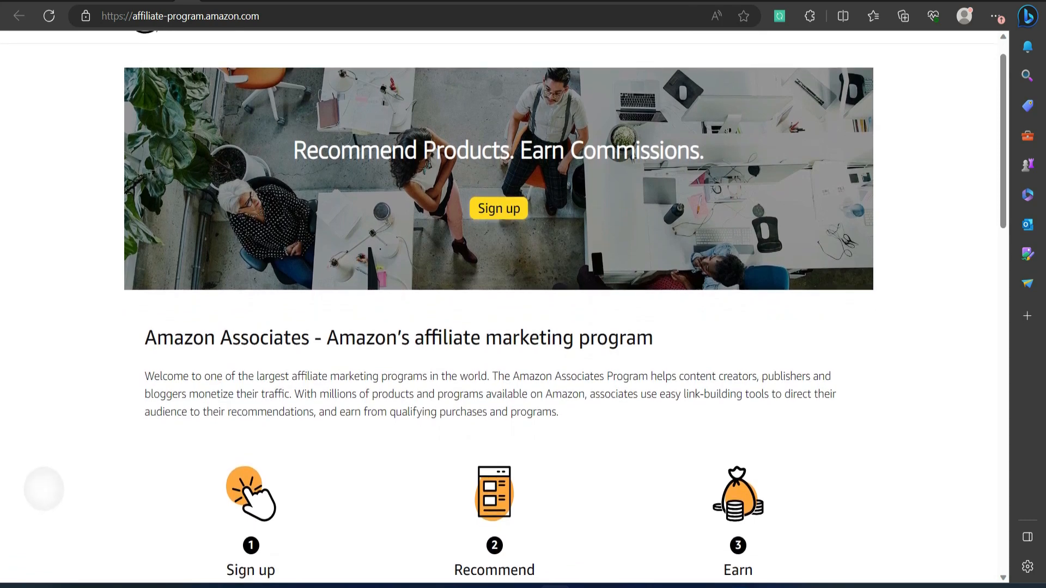
pyautogui.scroll(-3)
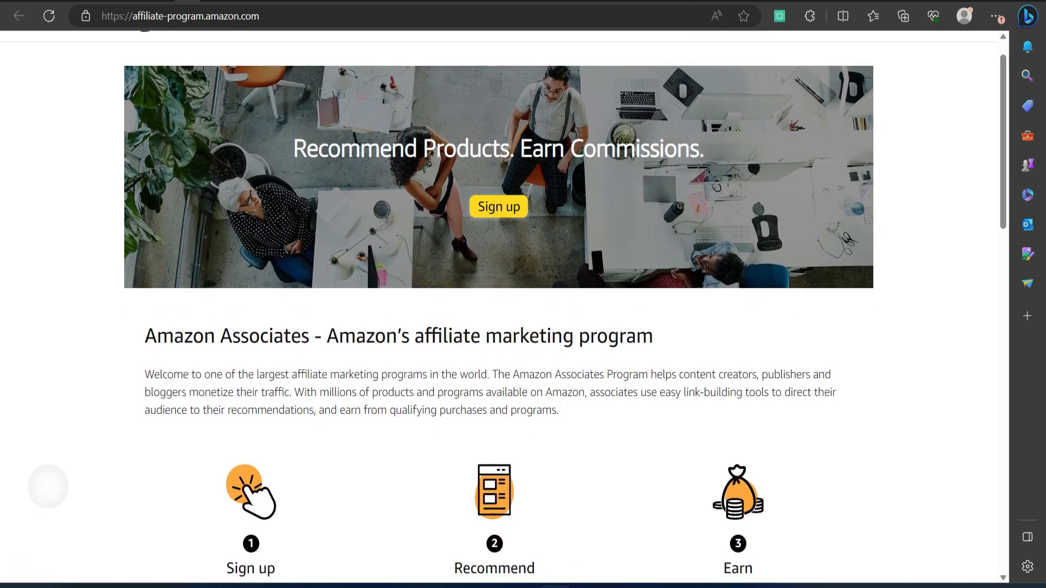
pyautogui.scroll(-3)
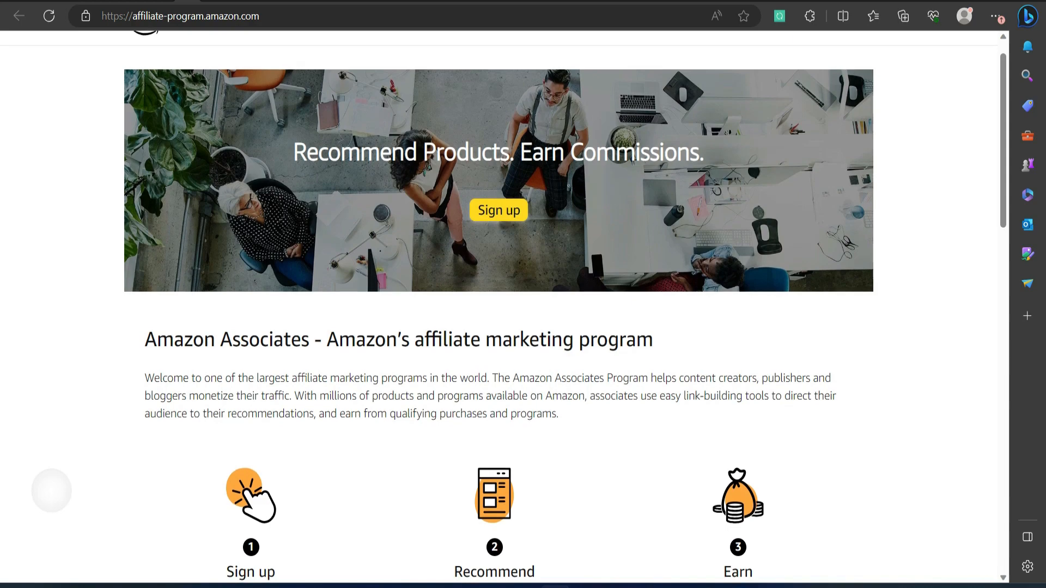
pyautogui.scroll(-3)
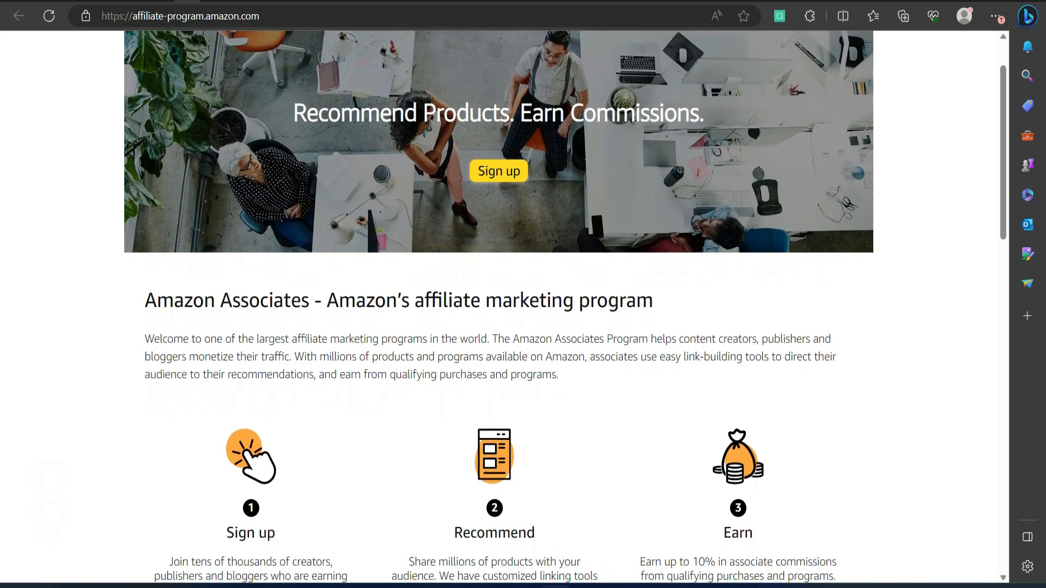
pyautogui.scroll(-3)
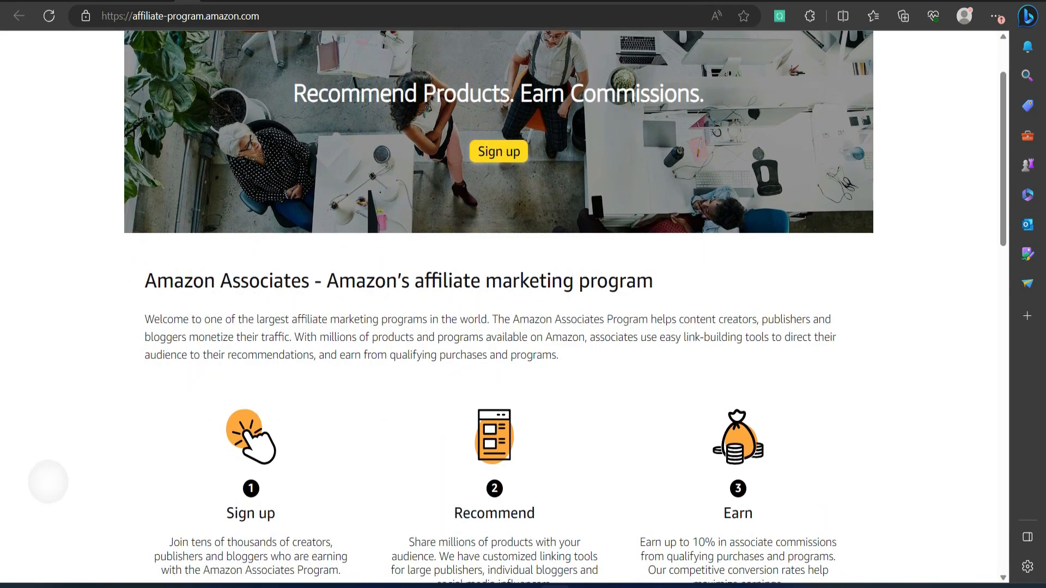
pyautogui.scroll(-3)
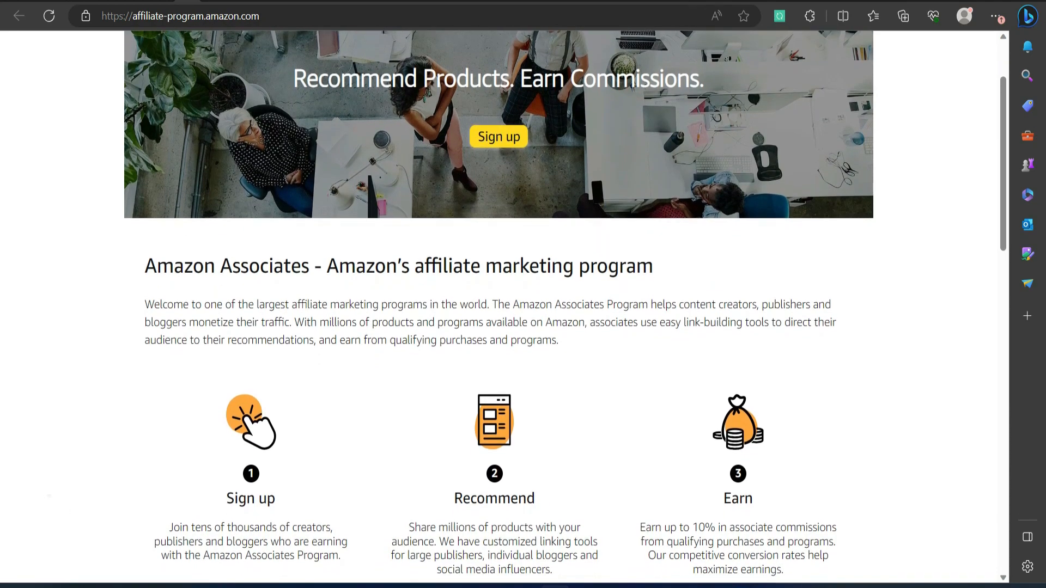
pyautogui.scroll(-3)
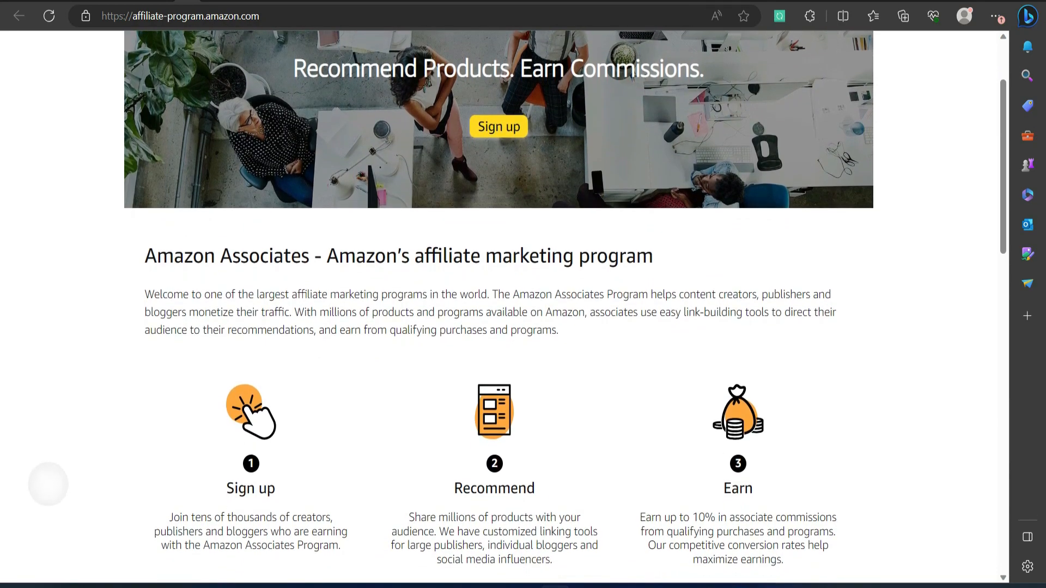
pyautogui.scroll(-3)
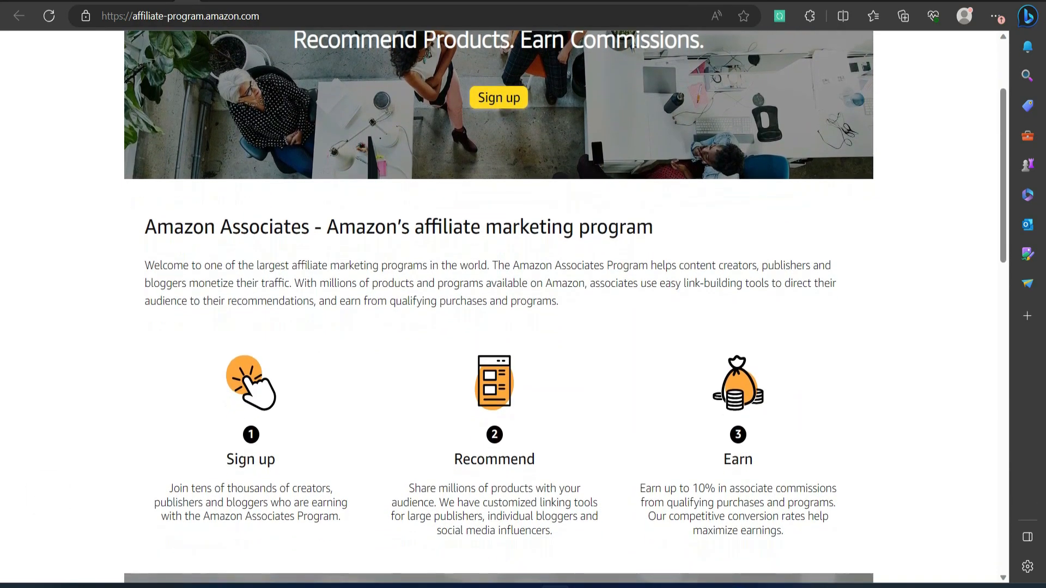
pyautogui.moveTo(733, 194)
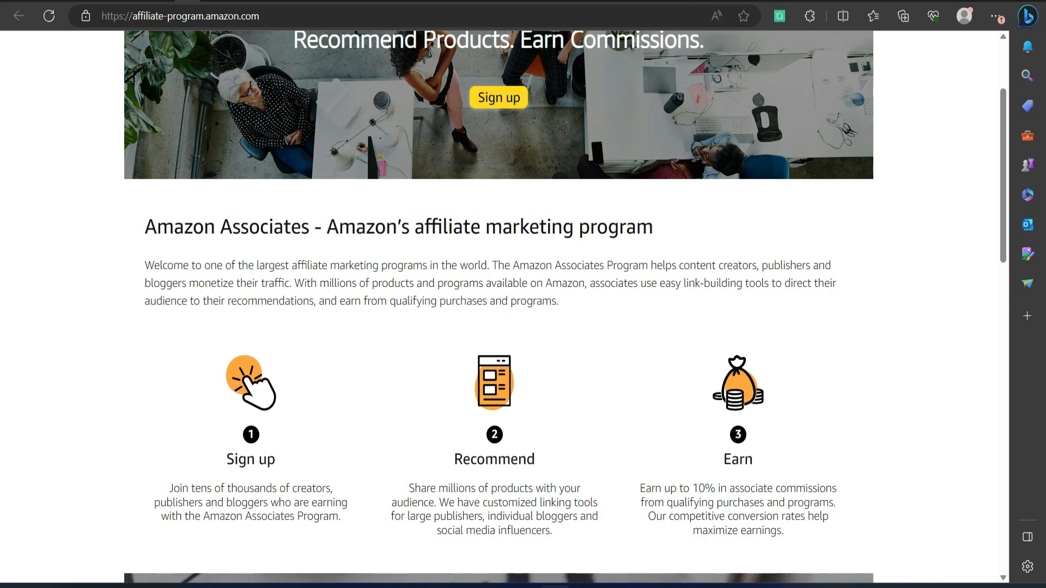
pyautogui.scroll(-3)
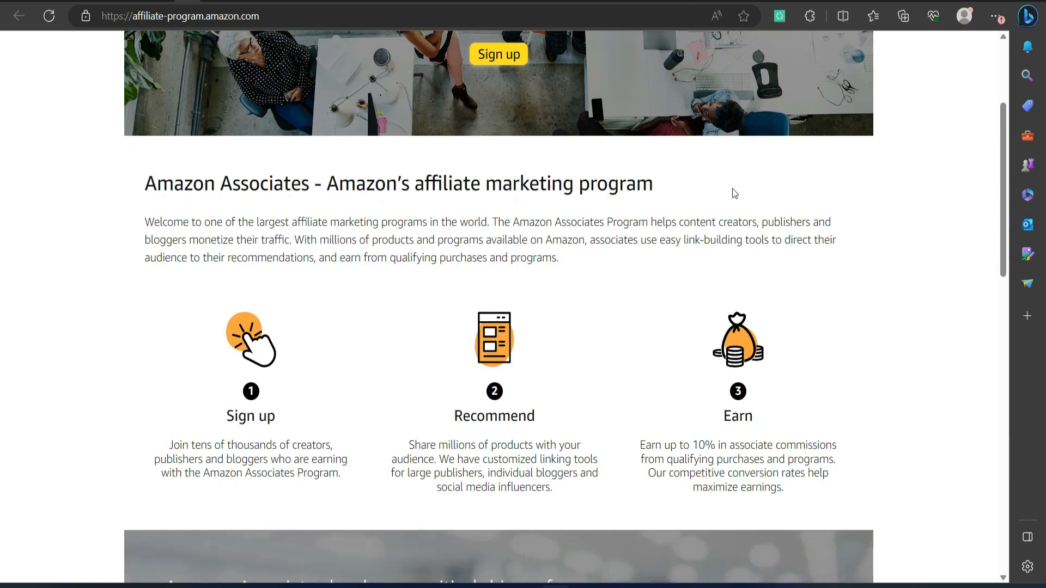
pyautogui.scroll(-3)
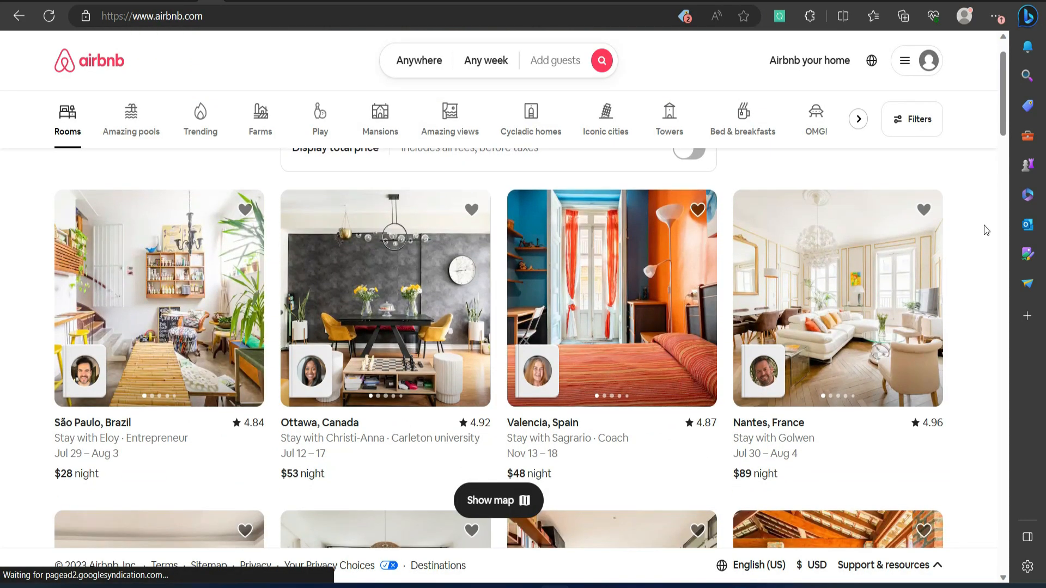
pyautogui.scroll(-3)
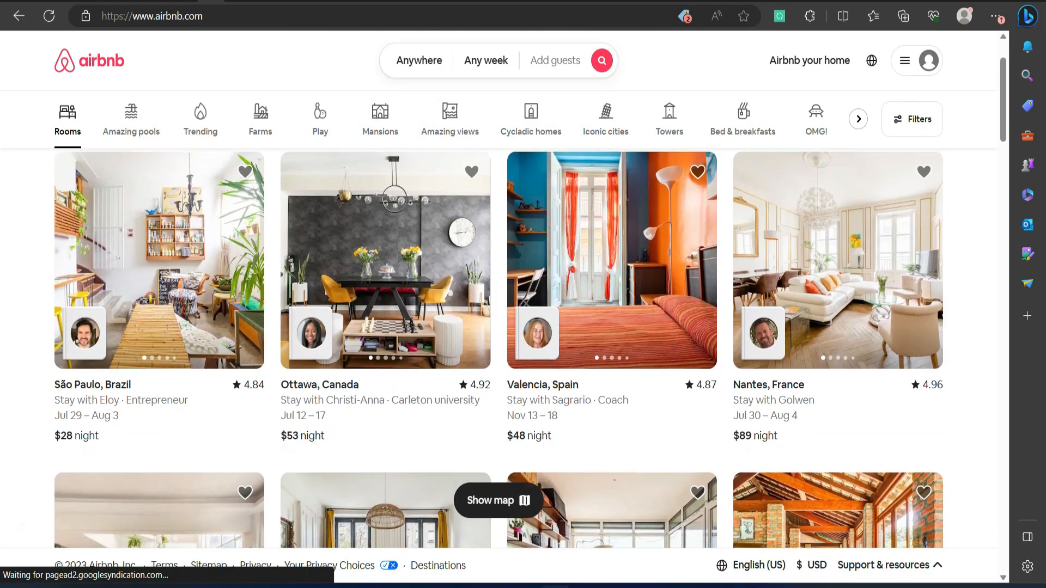
pyautogui.scroll(-3)
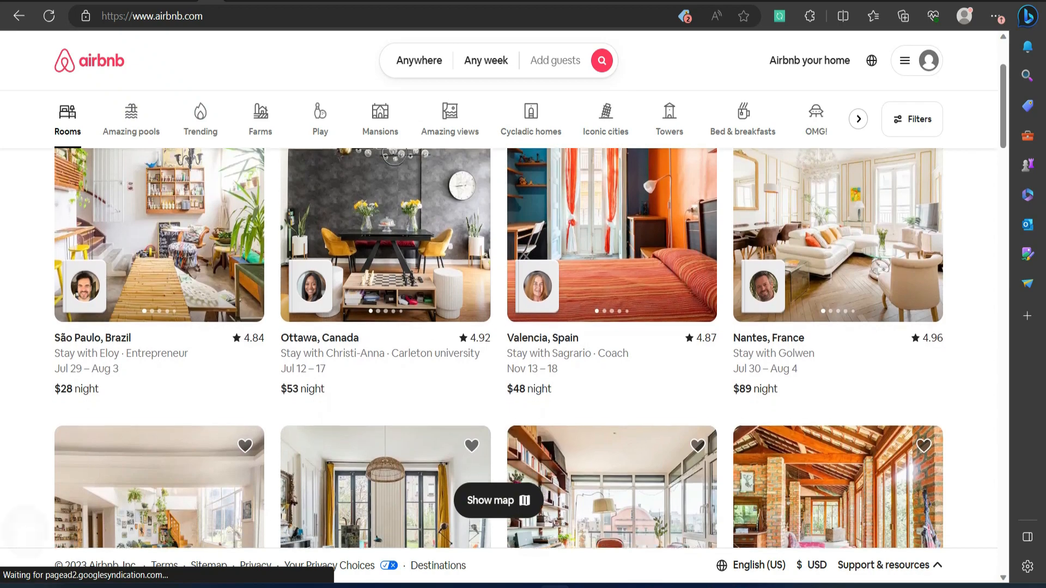
pyautogui.scroll(-3)
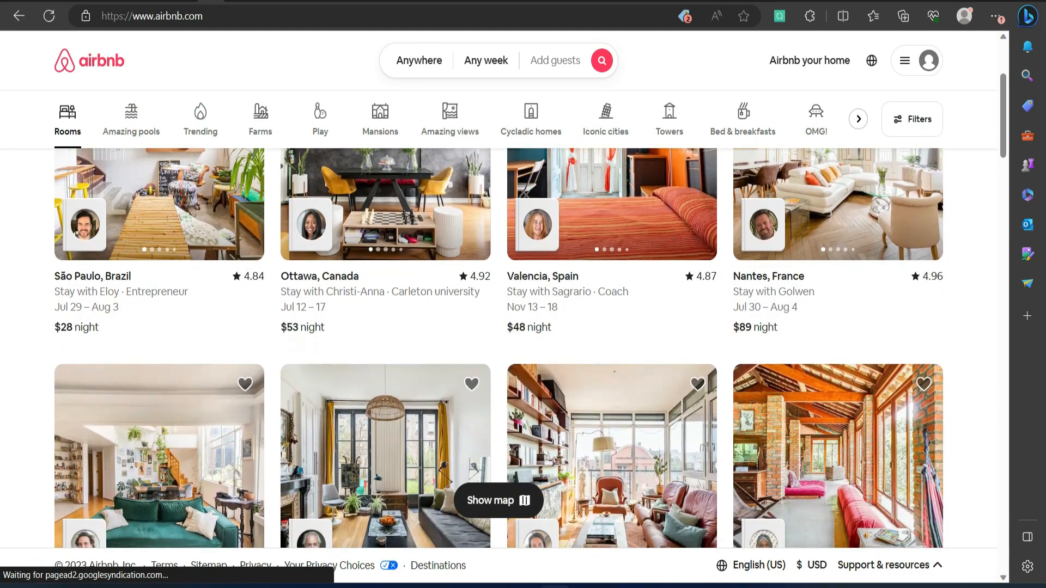
pyautogui.scroll(-3)
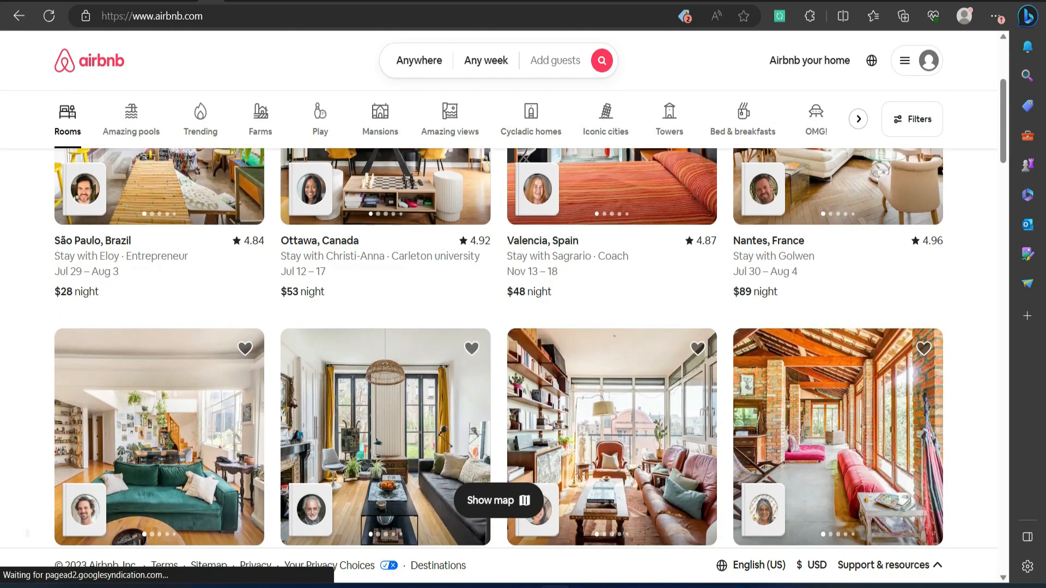
pyautogui.scroll(-3)
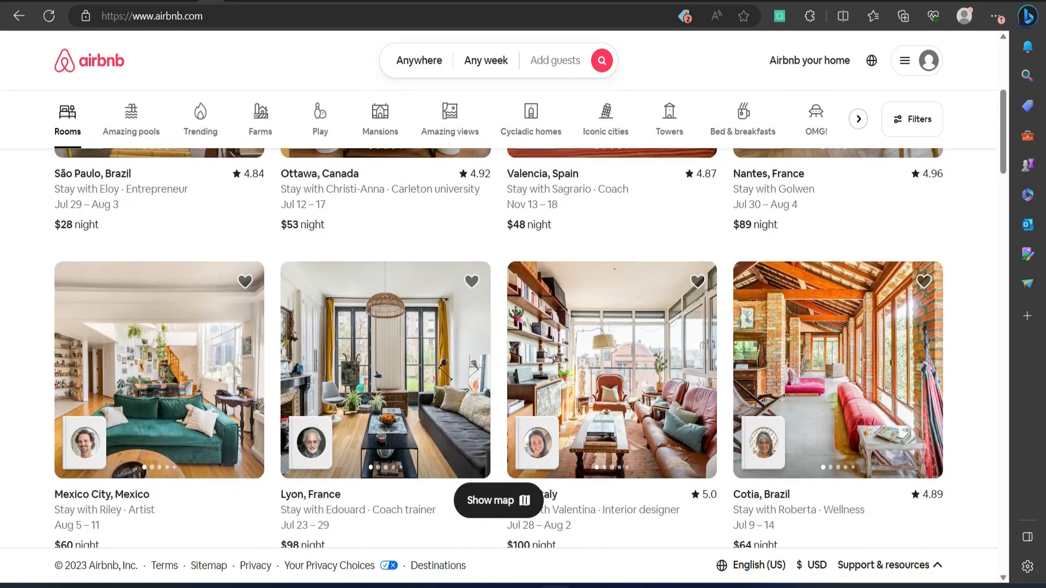
pyautogui.scroll(-3)
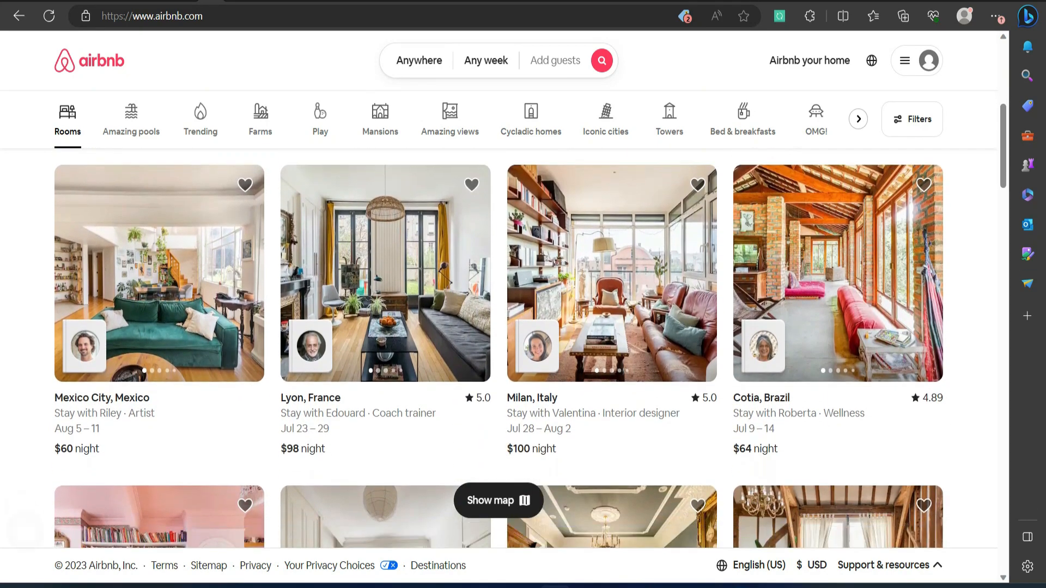
pyautogui.scroll(-3)
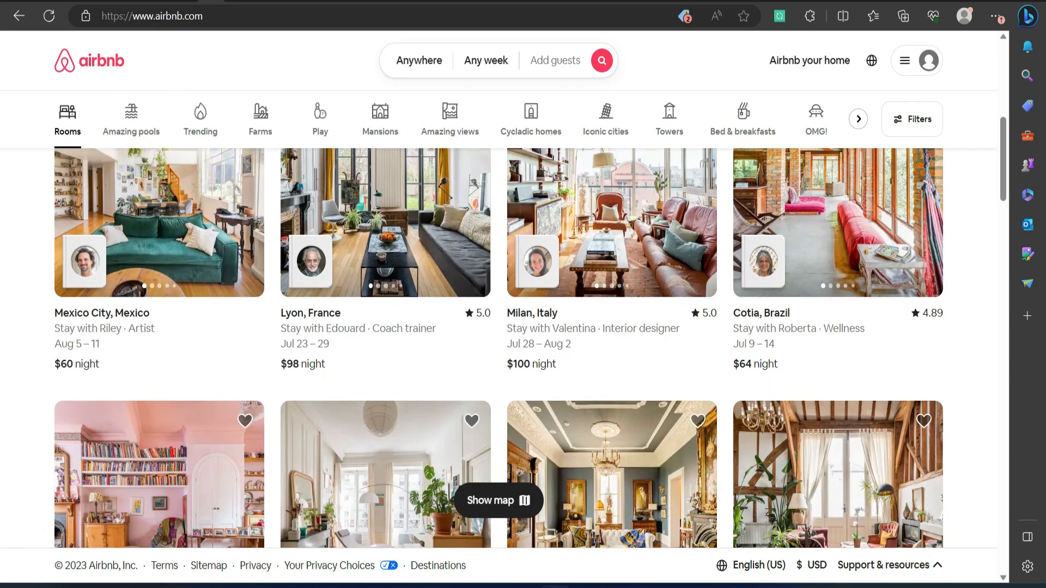
pyautogui.scroll(-3)
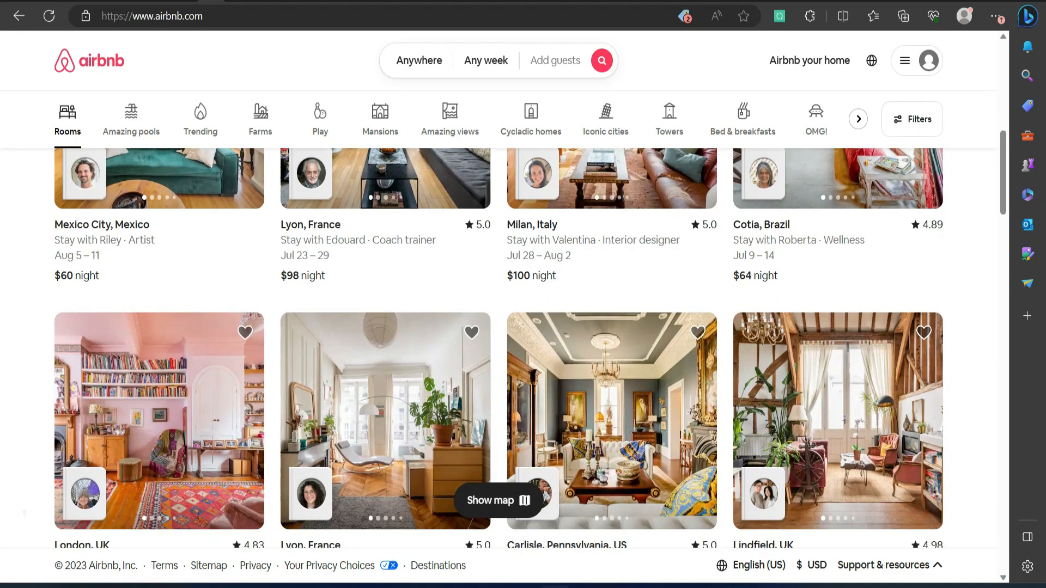
pyautogui.scroll(-3)
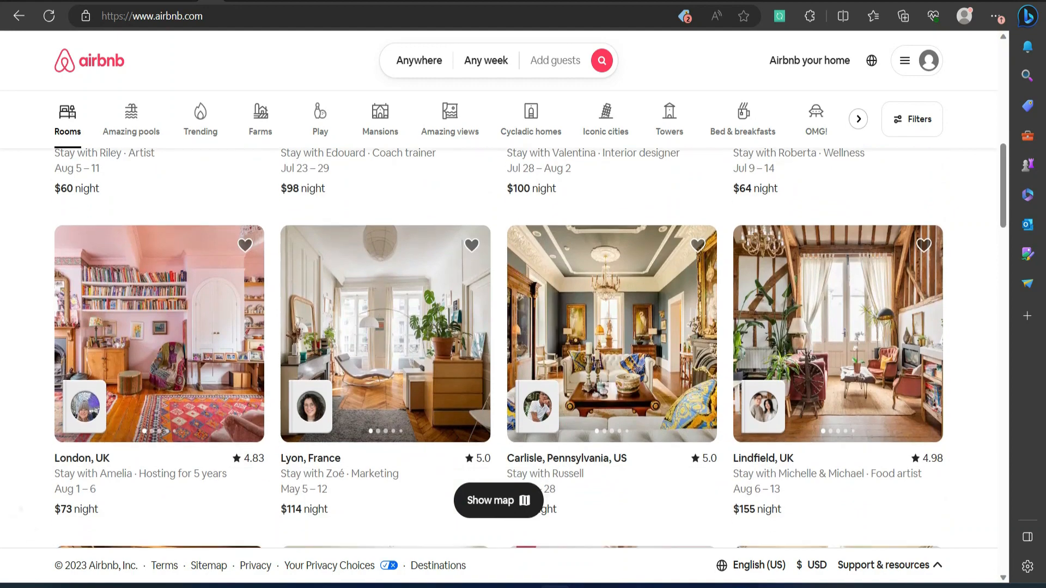
pyautogui.scroll(-3)
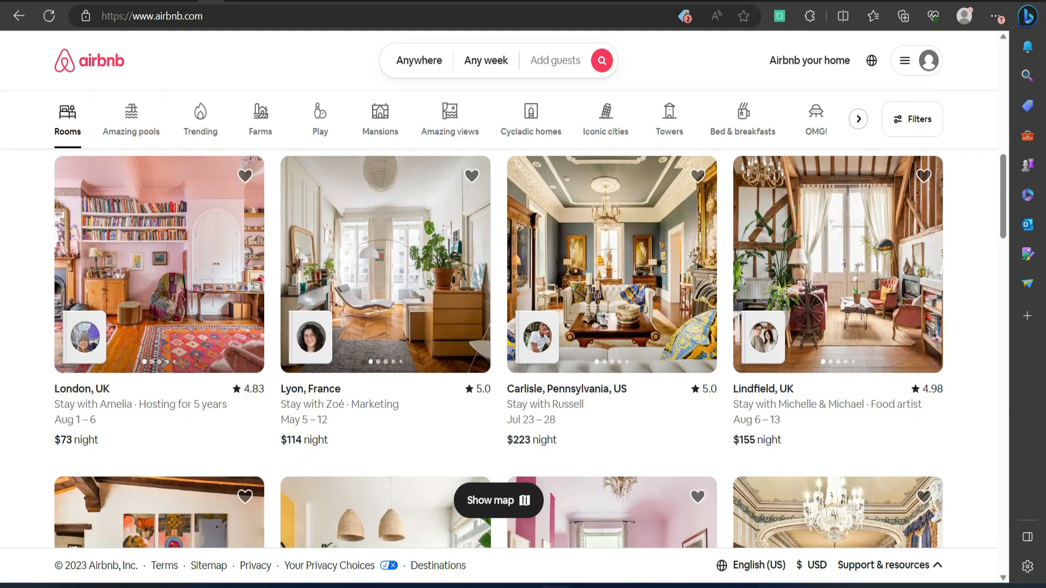
pyautogui.scroll(-3)
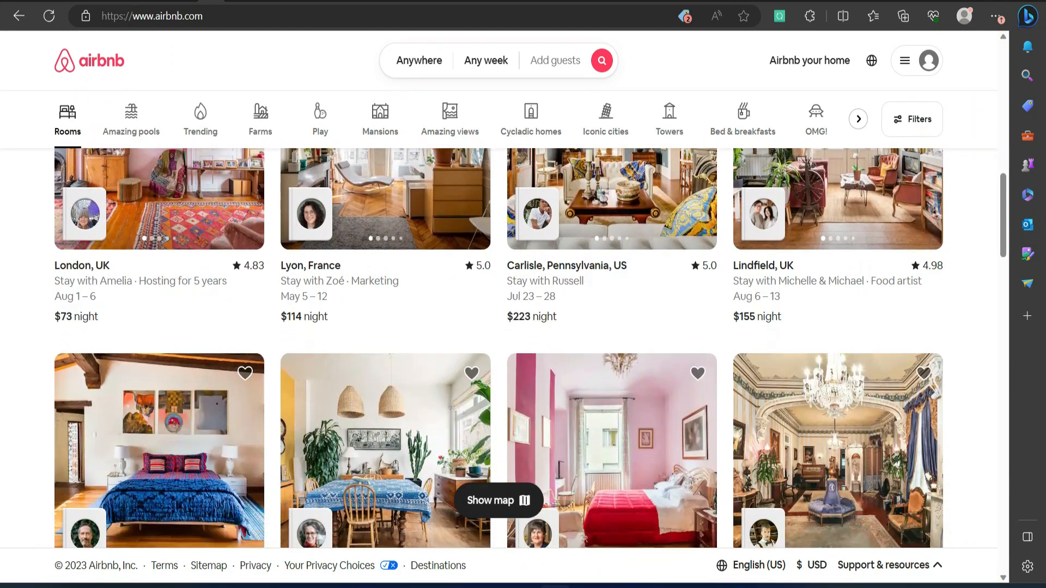
pyautogui.scroll(-3)
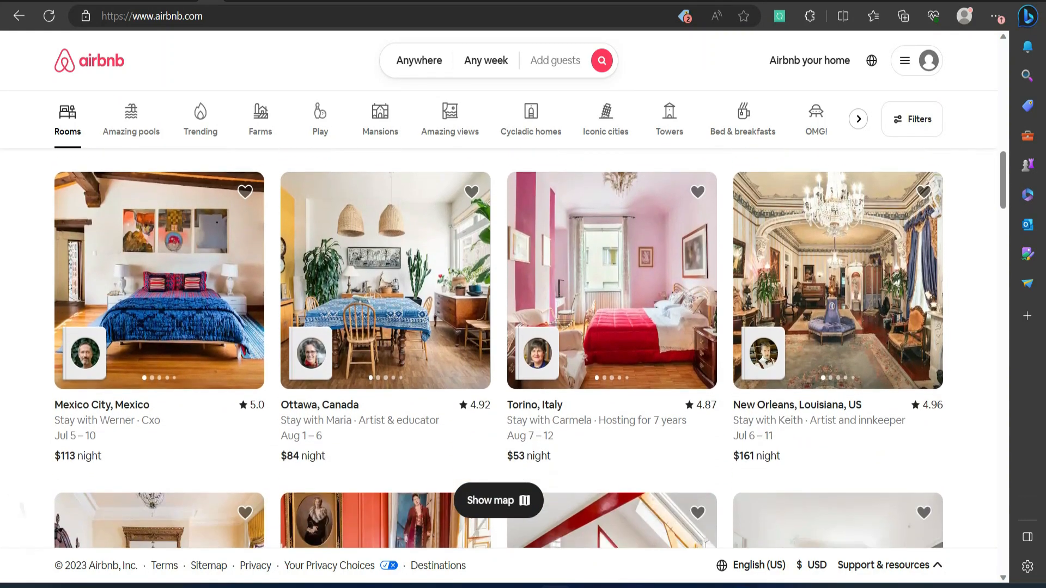
pyautogui.scroll(-3)
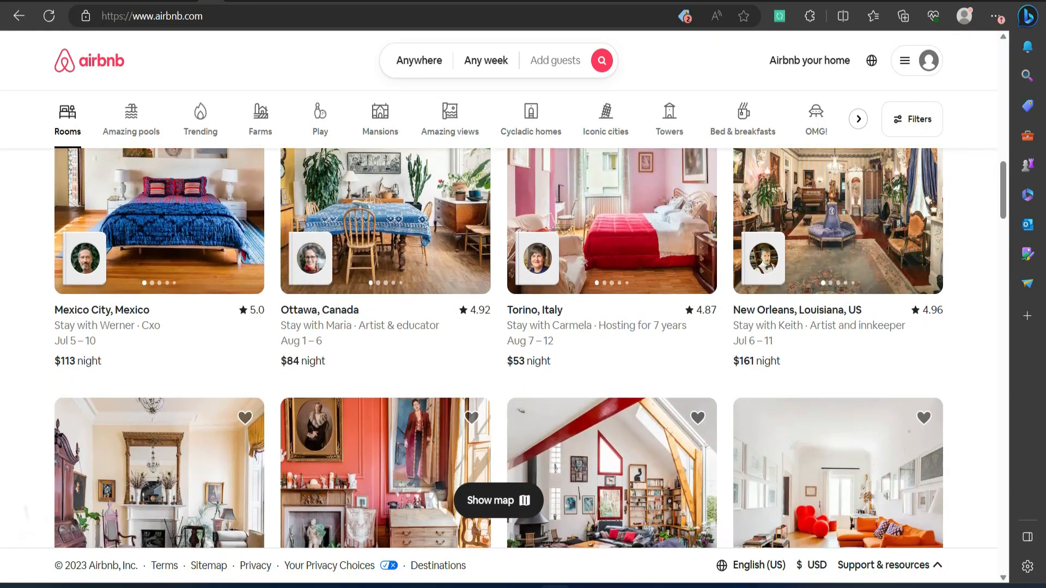
pyautogui.scroll(-3)
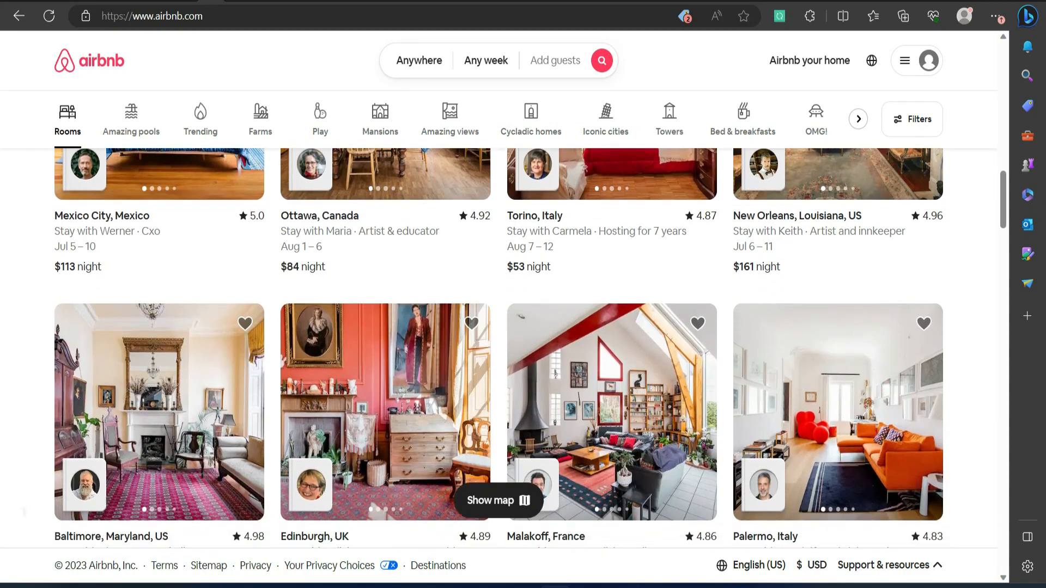
pyautogui.scroll(-3)
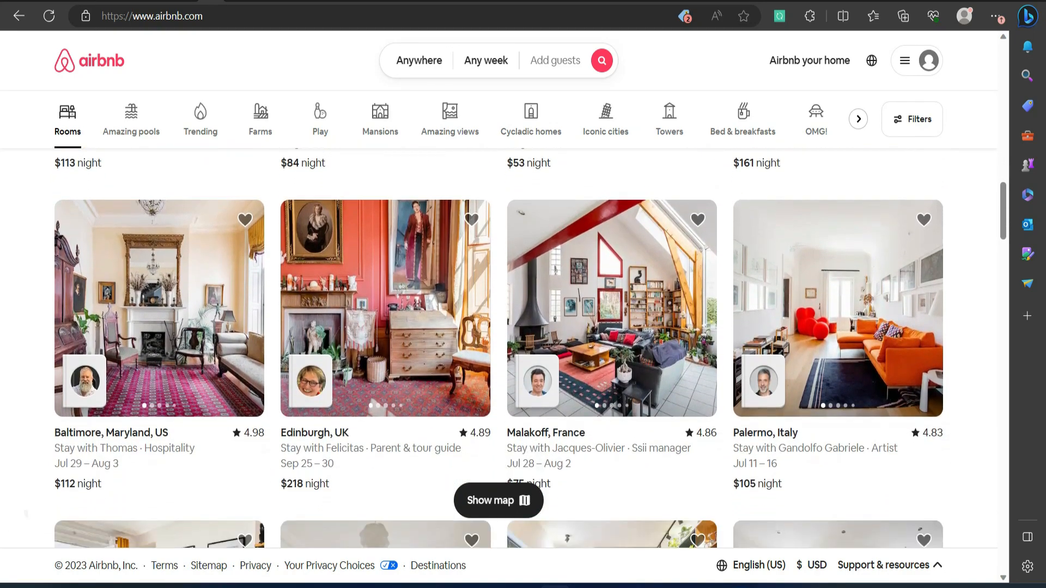
pyautogui.scroll(-3)
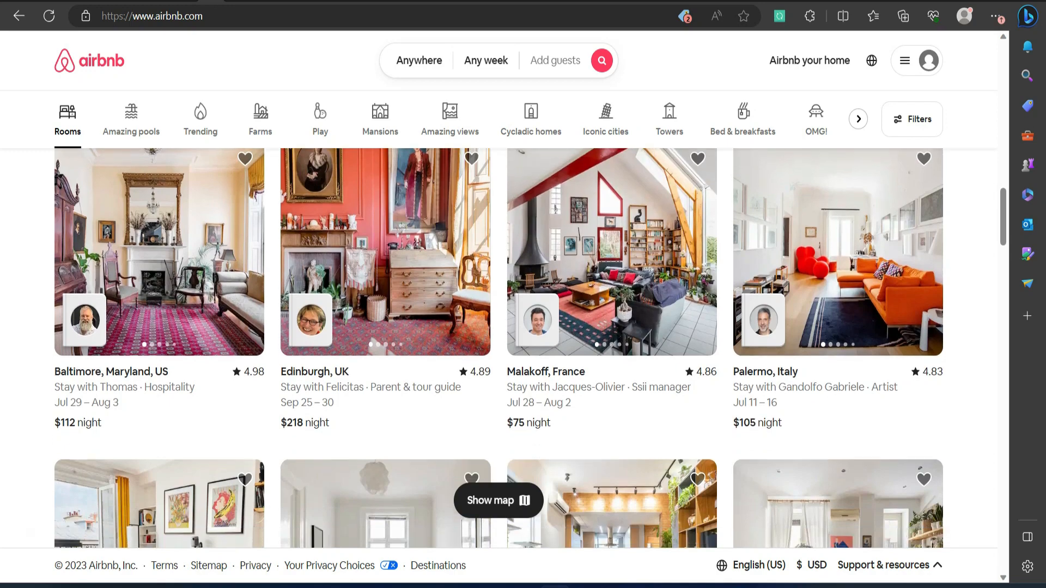
pyautogui.scroll(-3)
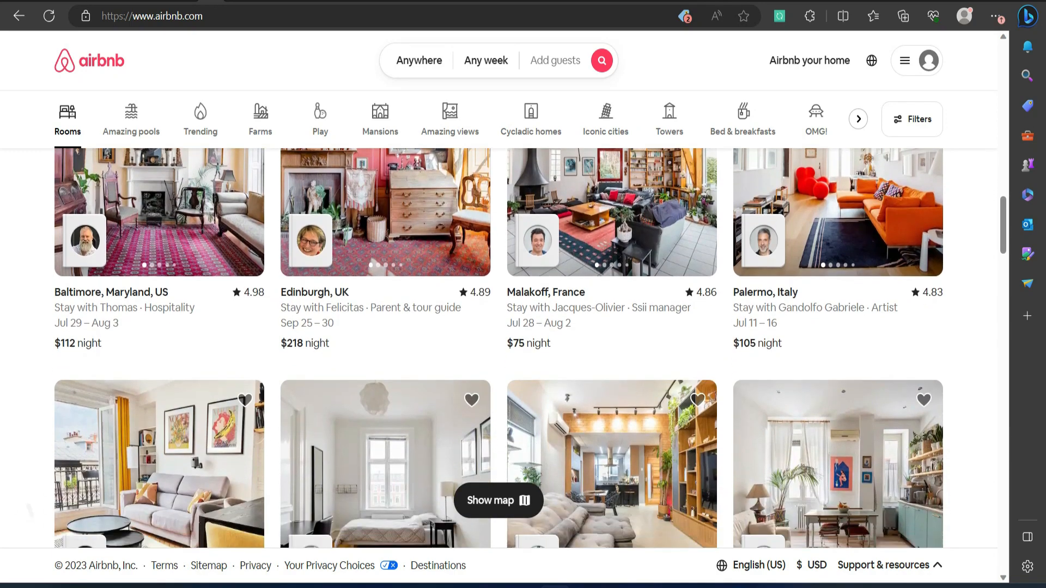
pyautogui.scroll(-3)
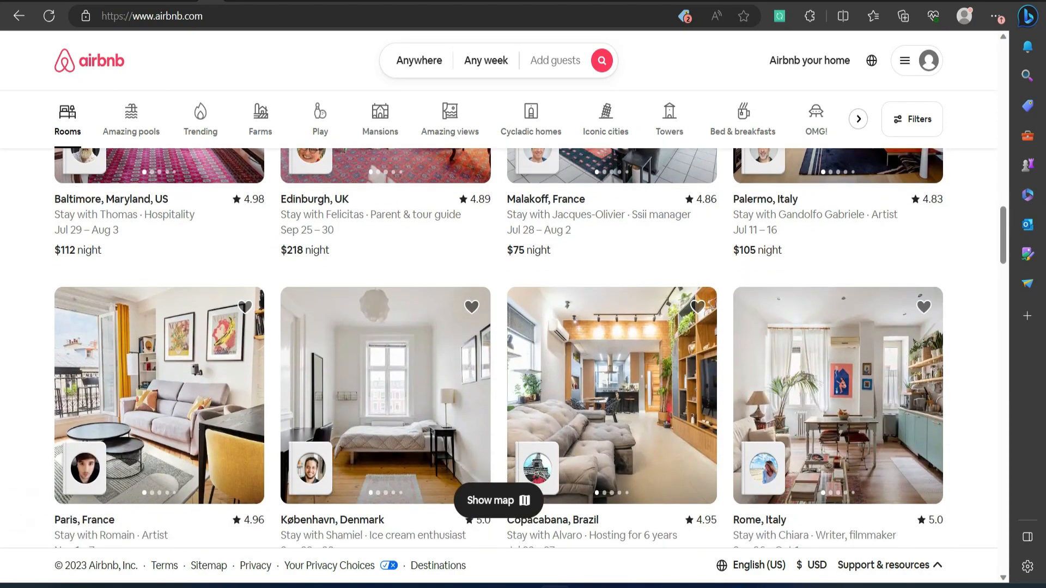
pyautogui.scroll(-3)
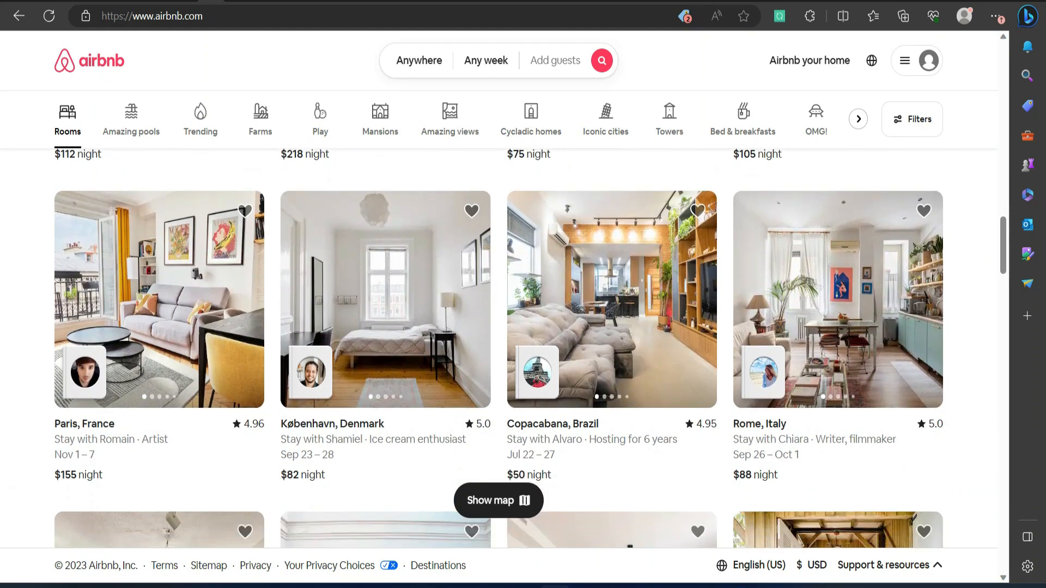
pyautogui.scroll(-3)
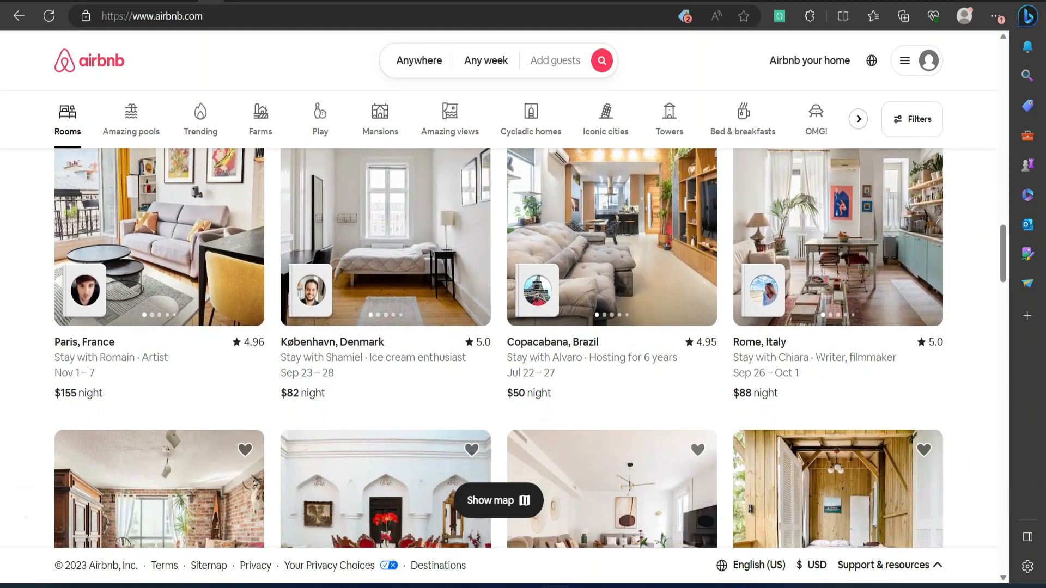
pyautogui.scroll(-3)
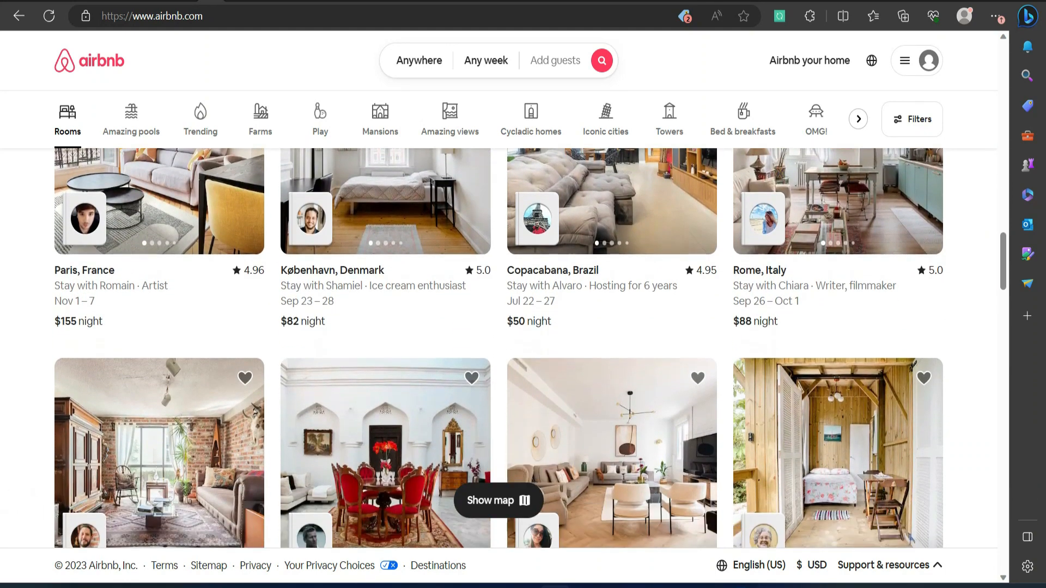
pyautogui.scroll(-3)
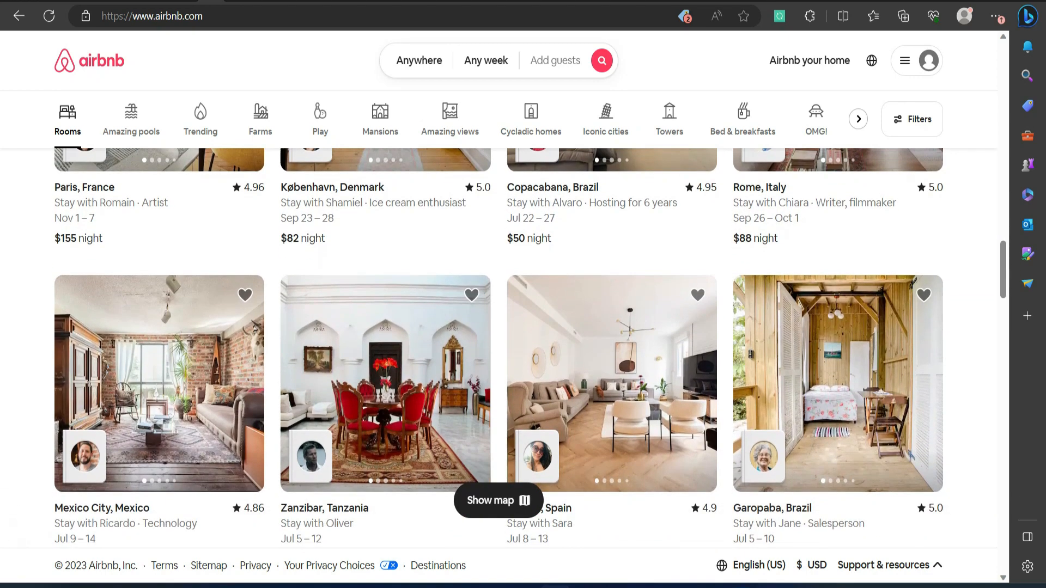
pyautogui.scroll(-3)
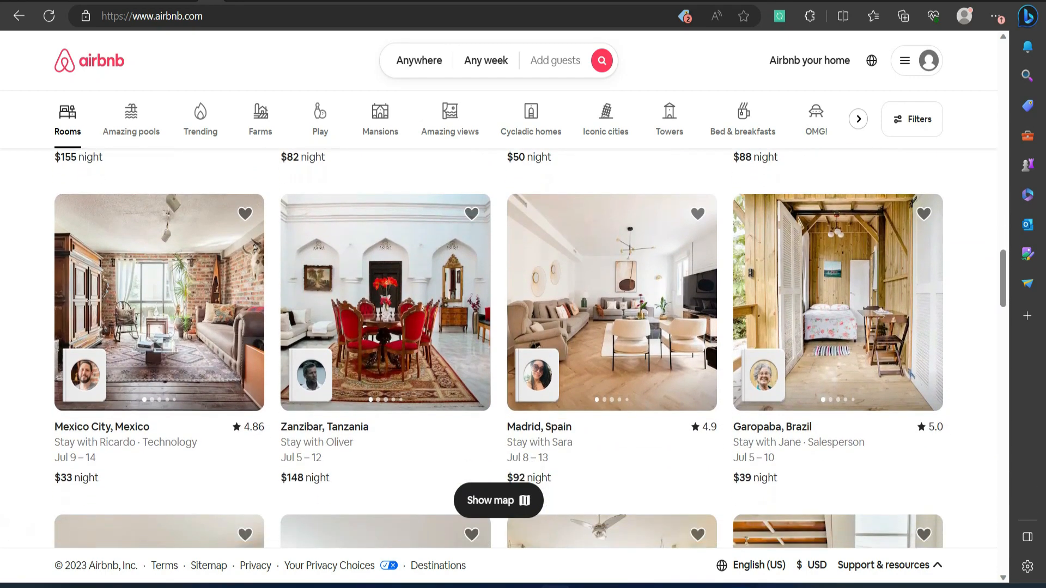
pyautogui.scroll(-3)
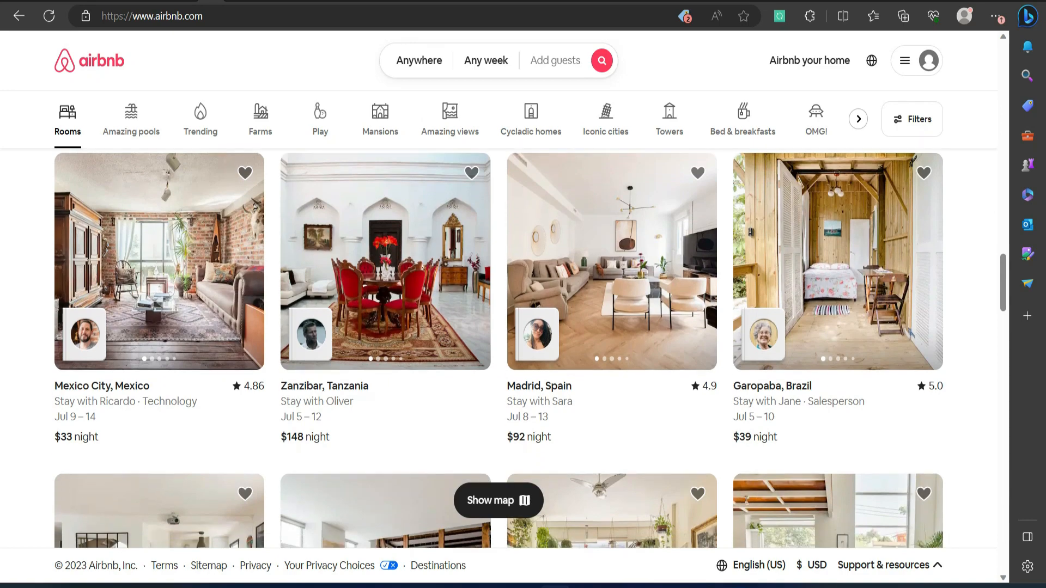
pyautogui.scroll(-3)
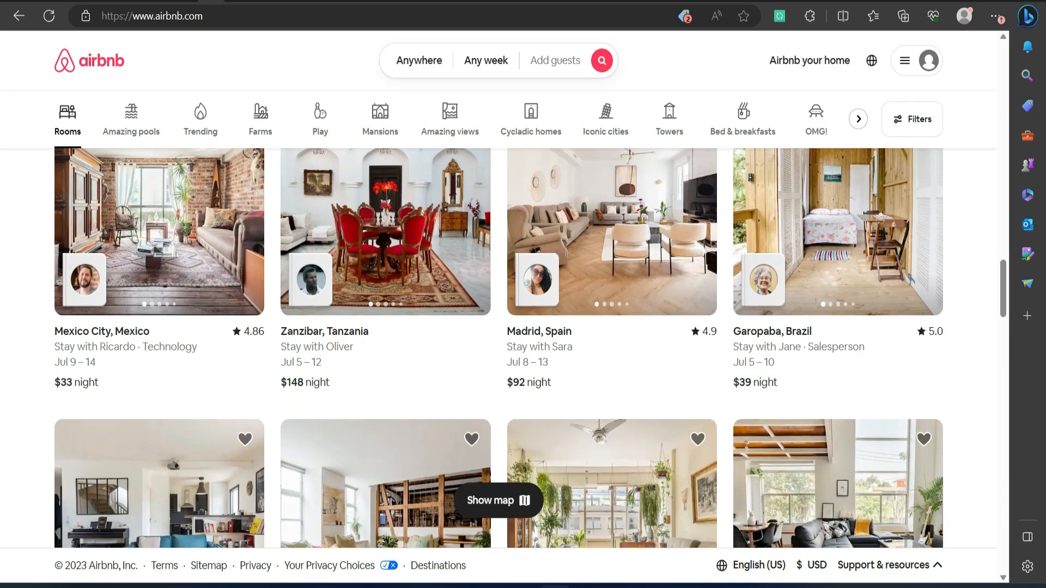
pyautogui.scroll(-3)
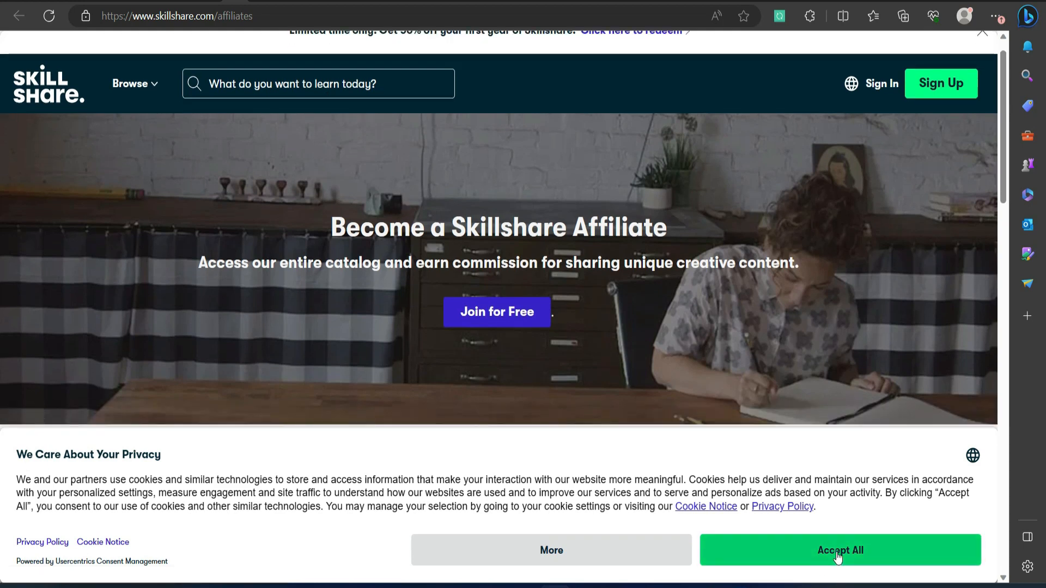
# Accept Skillshare's cookie banner and dismiss the limited-time discount promo bar
pyautogui.click(839, 550)
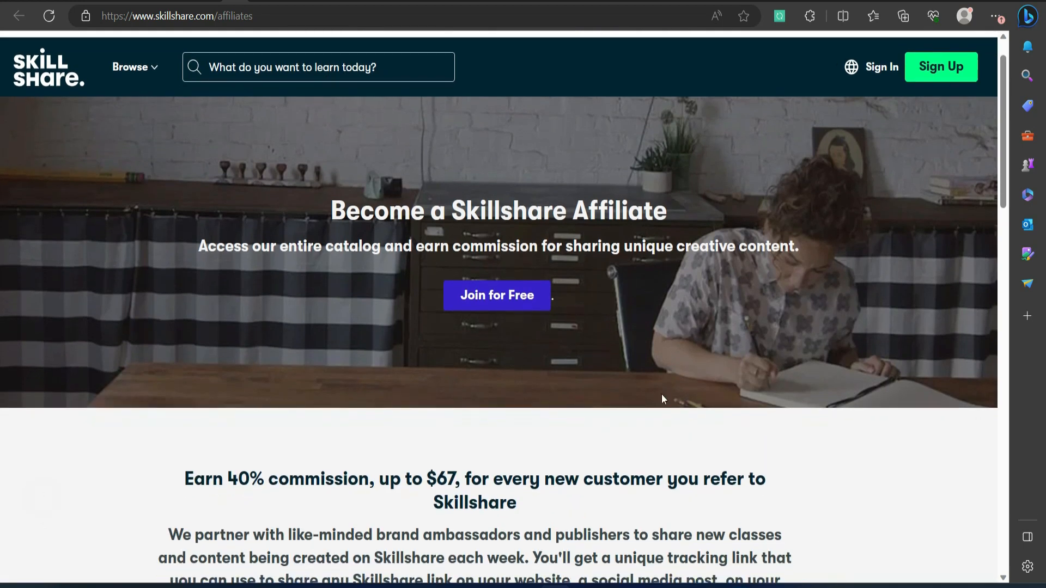
pyautogui.scroll(-3)
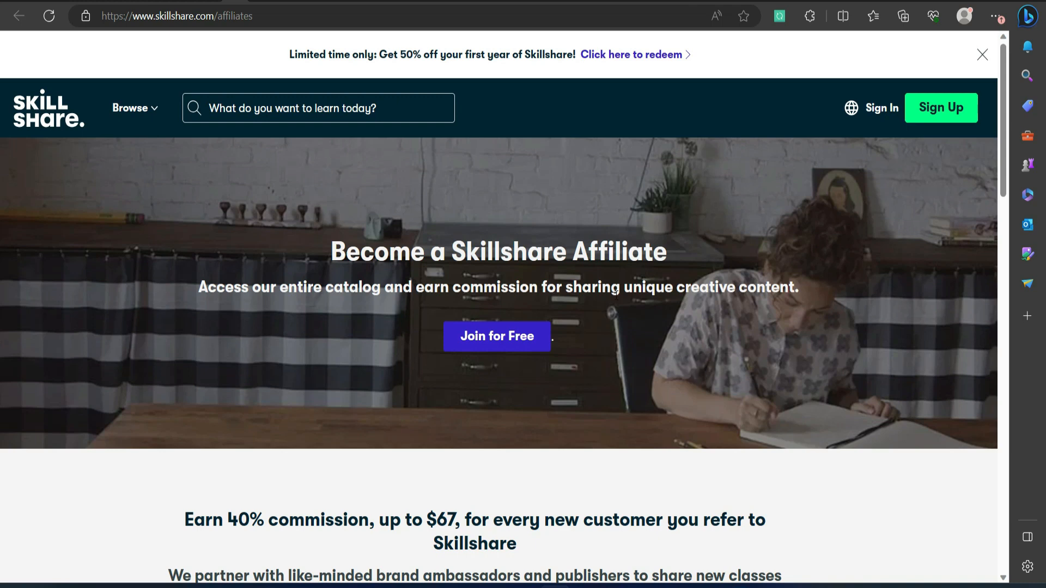
pyautogui.click(982, 54)
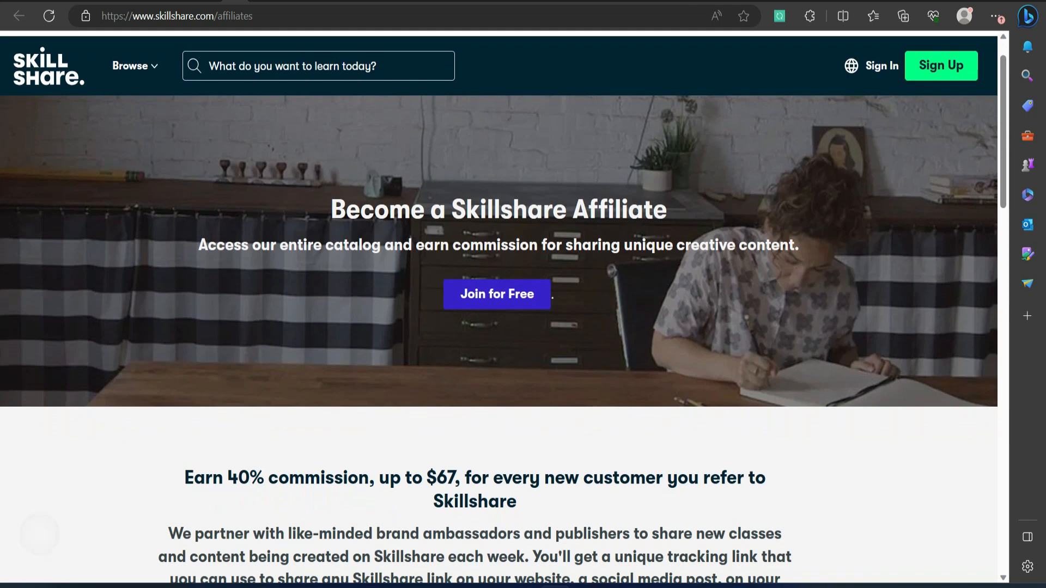
# Read down the Skillshare affiliate page through the 40% commission offer and program highlights
pyautogui.scroll(-3)
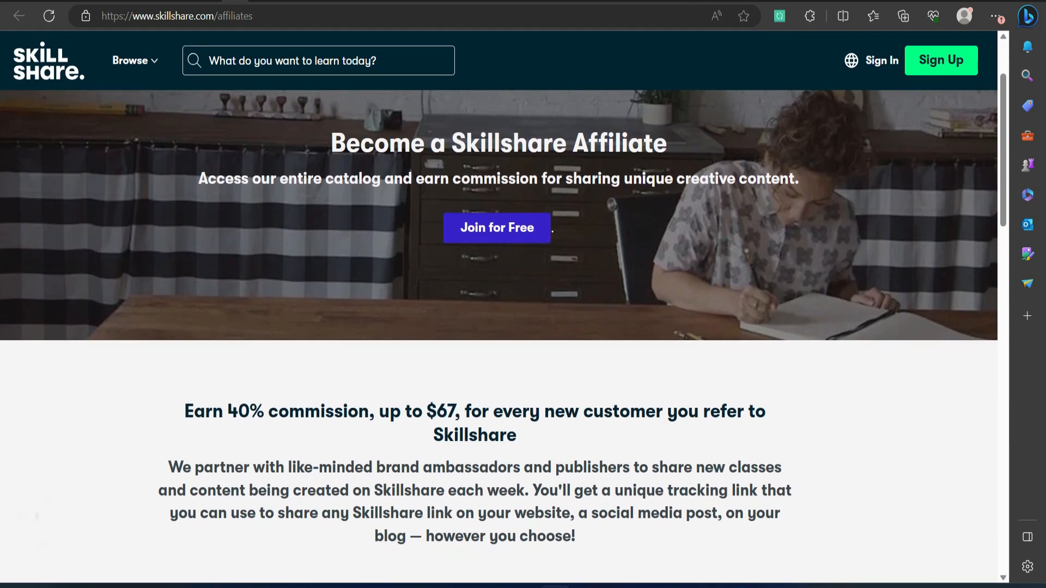
pyautogui.scroll(-3)
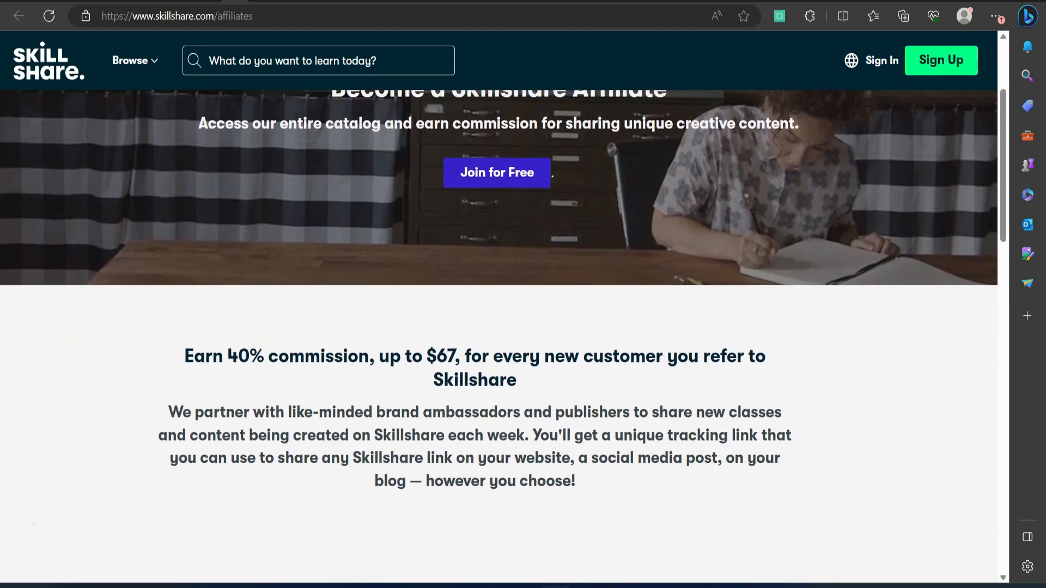
pyautogui.scroll(-3)
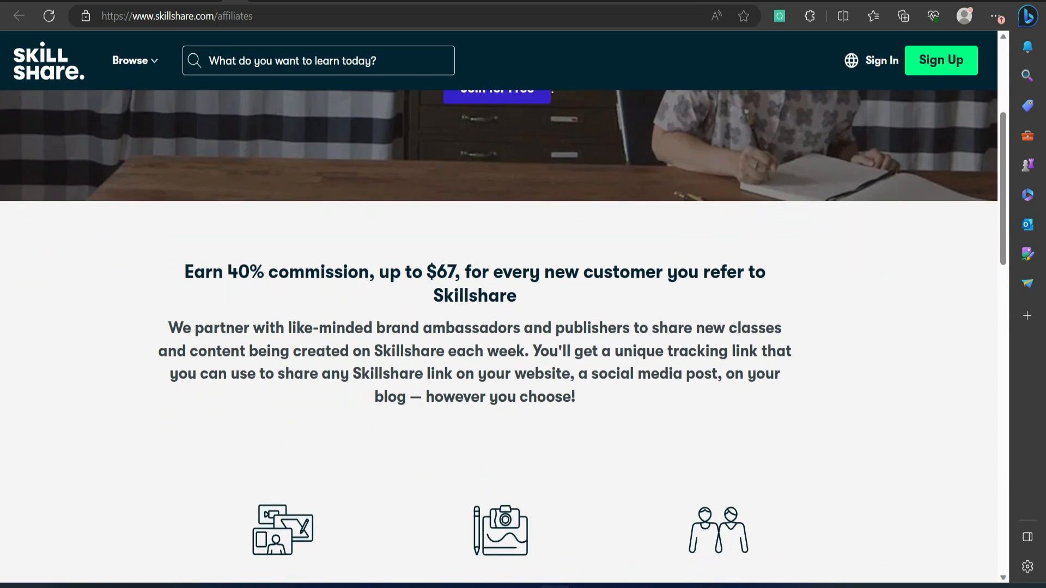
pyautogui.scroll(-3)
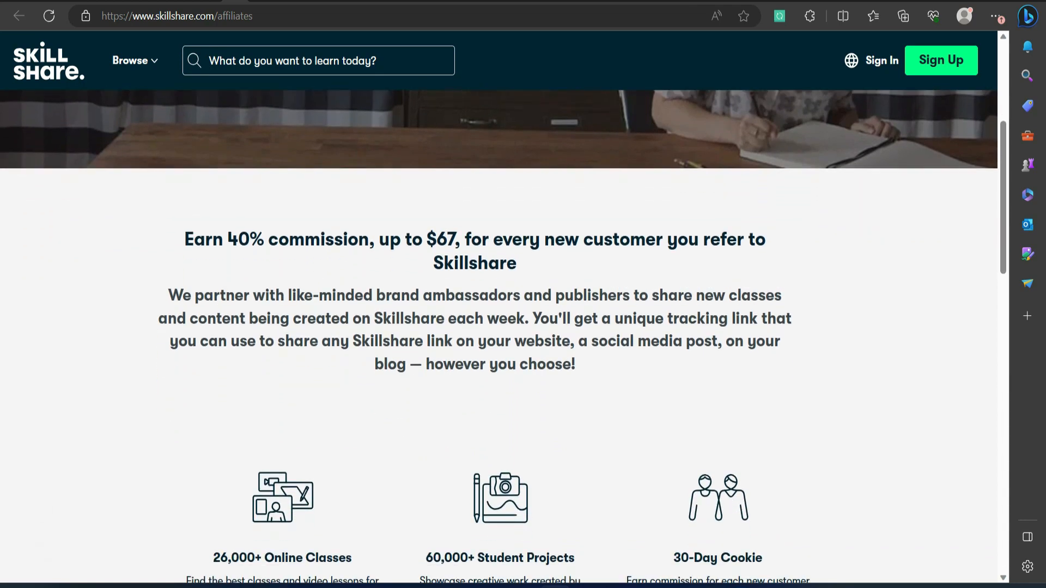
pyautogui.scroll(-3)
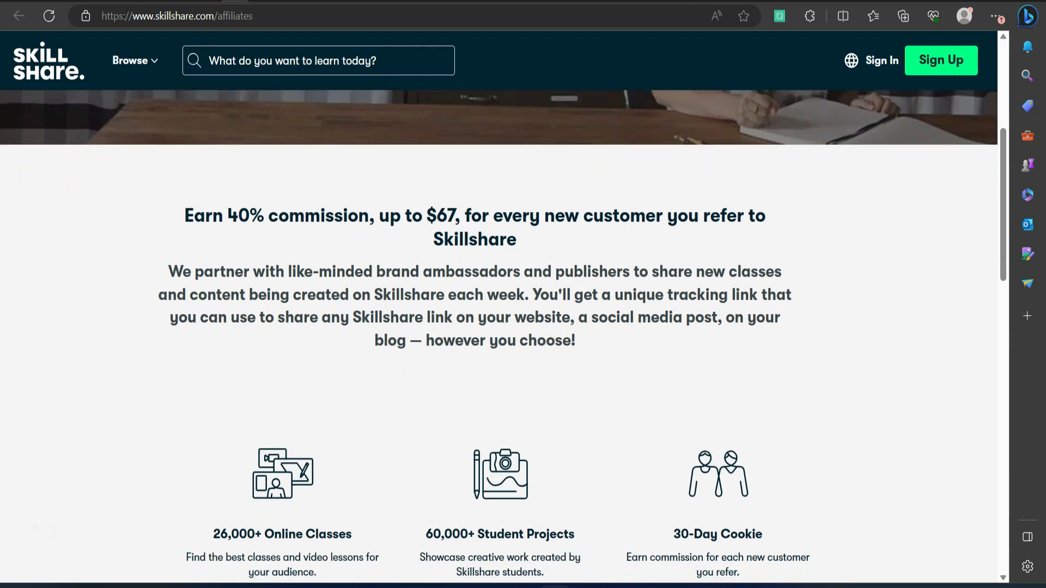
pyautogui.scroll(-3)
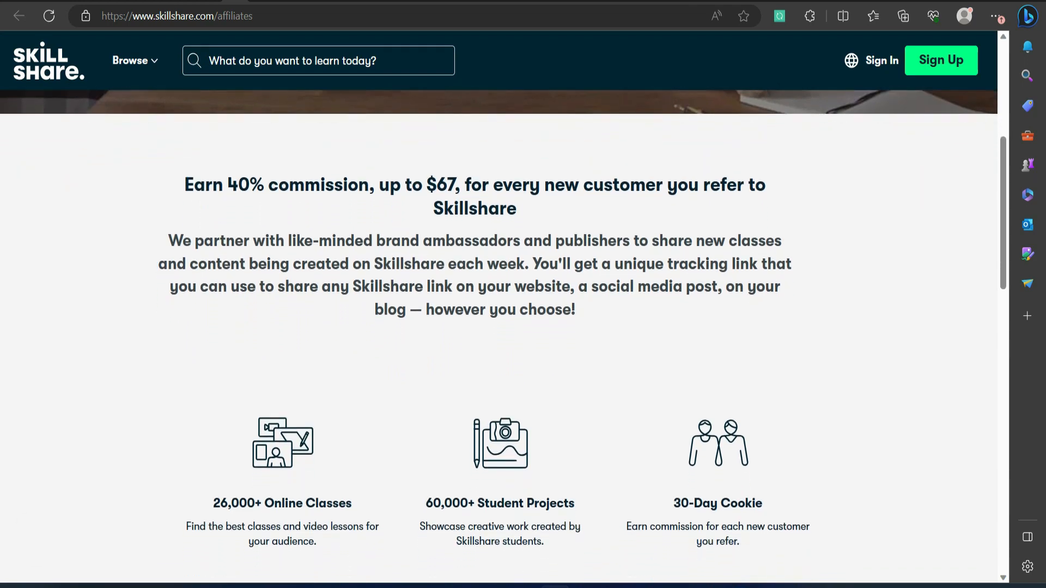
pyautogui.scroll(-3)
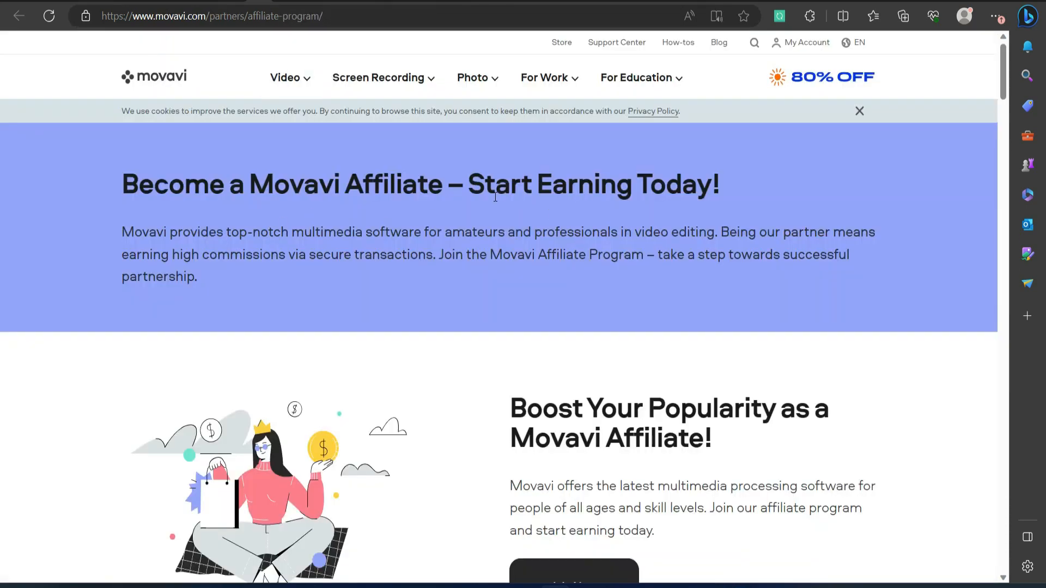
# Read Movavi's affiliate benefits, including 30% commissions and 120-day cookies
pyautogui.scroll(-3)
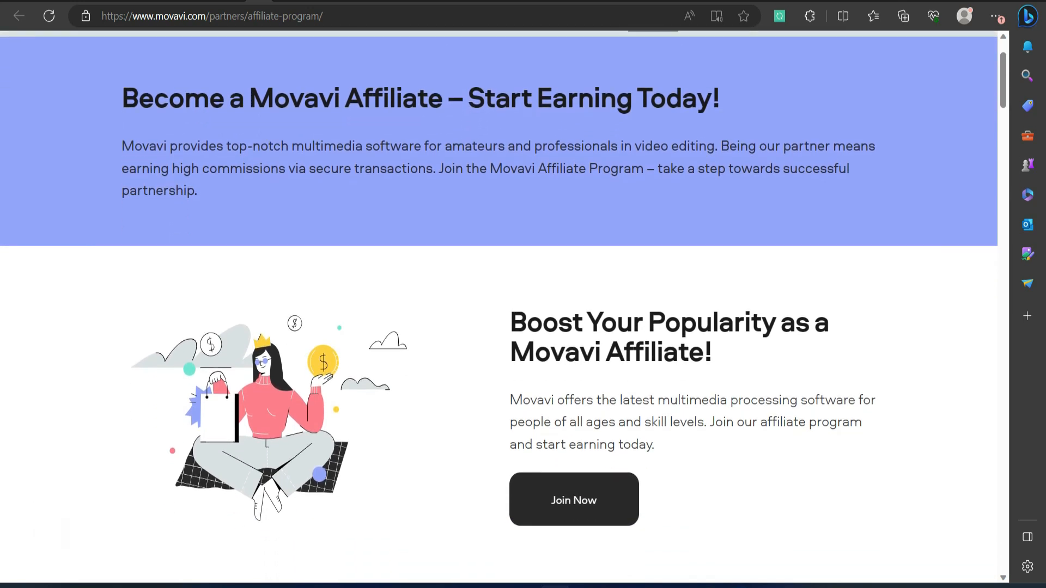
pyautogui.scroll(-3)
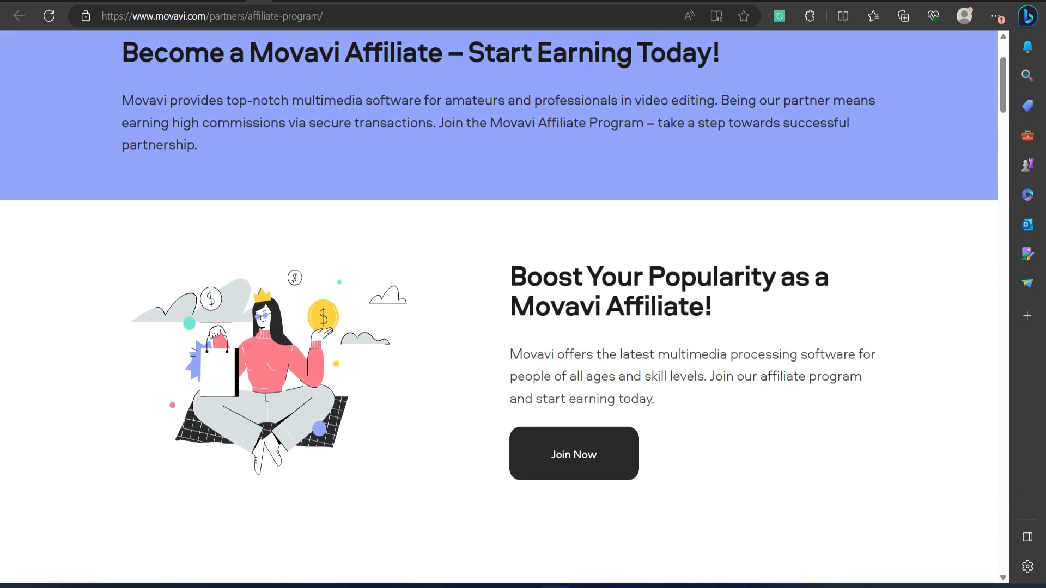
pyautogui.scroll(-3)
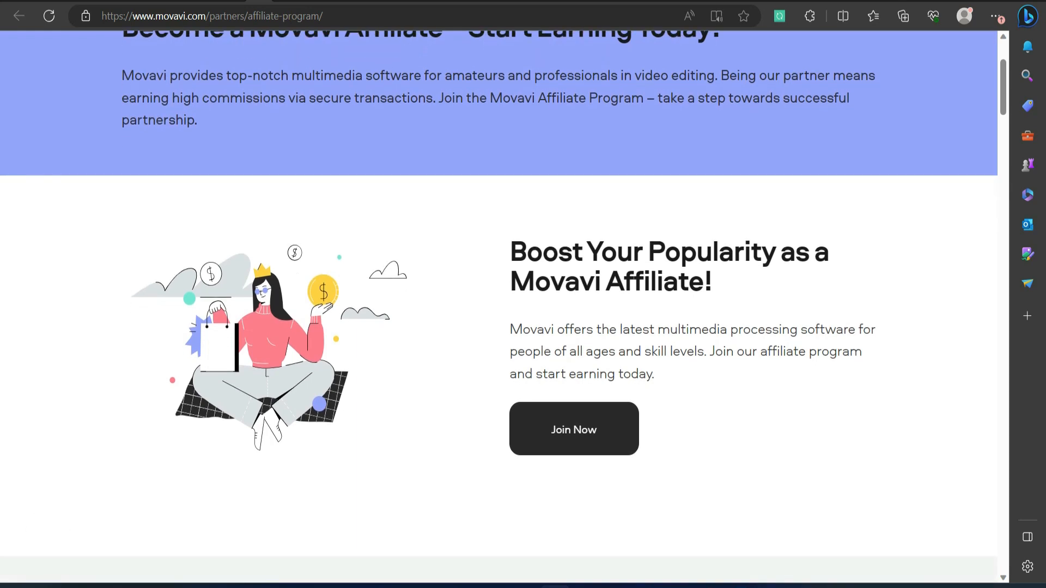
pyautogui.scroll(-3)
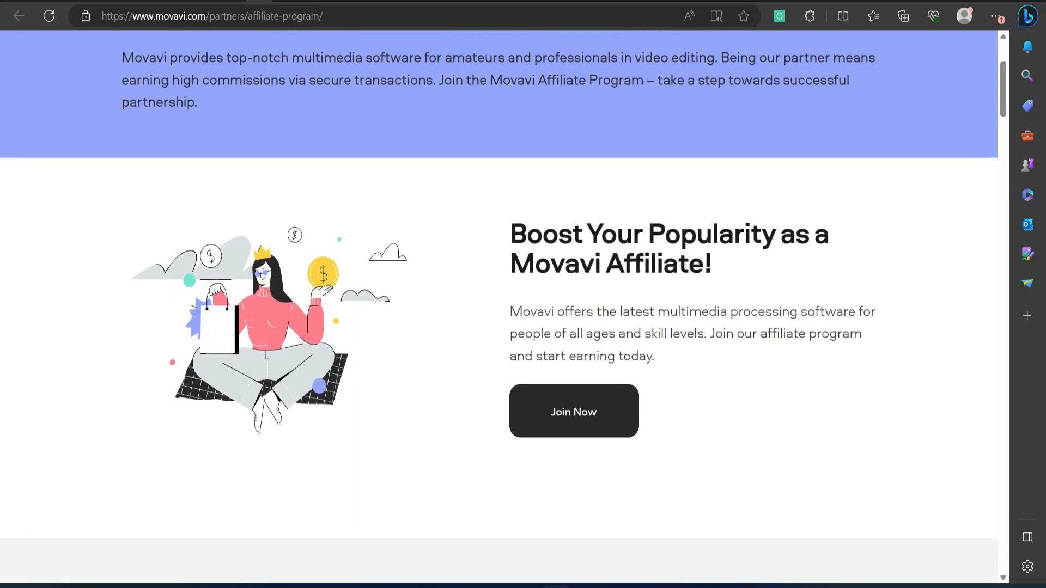
pyautogui.scroll(-3)
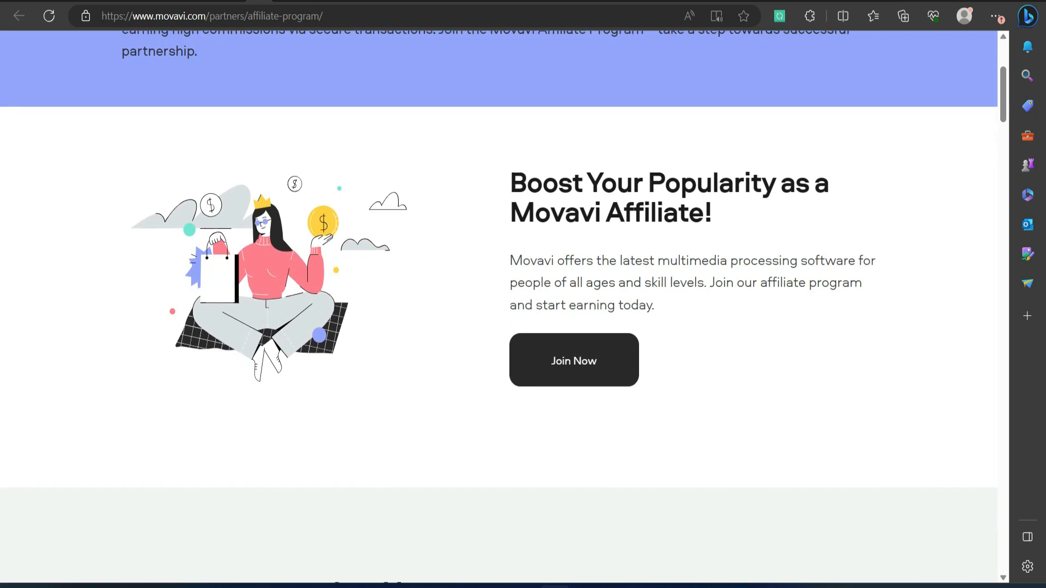
pyautogui.scroll(-3)
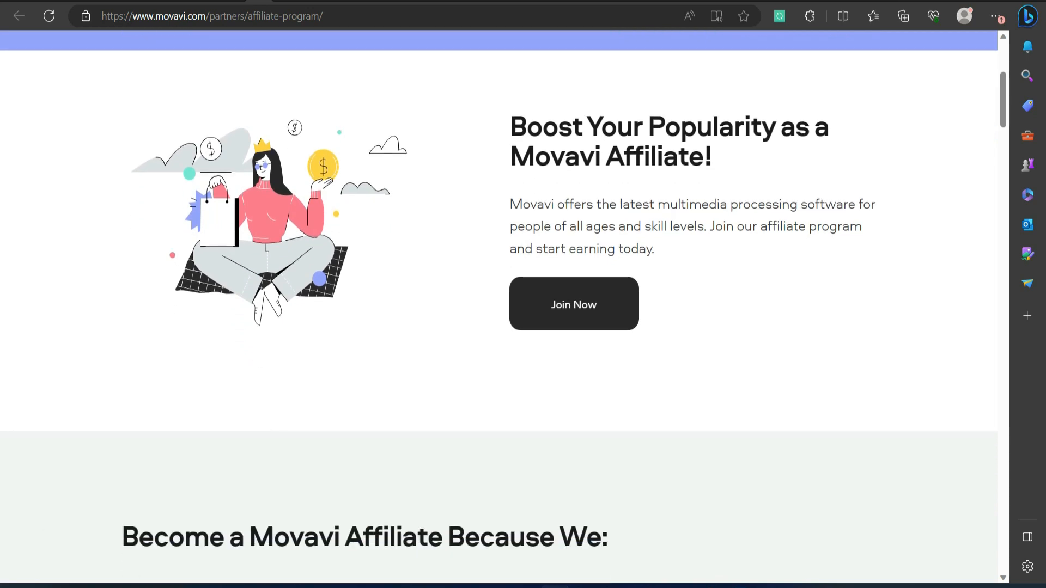
pyautogui.scroll(-3)
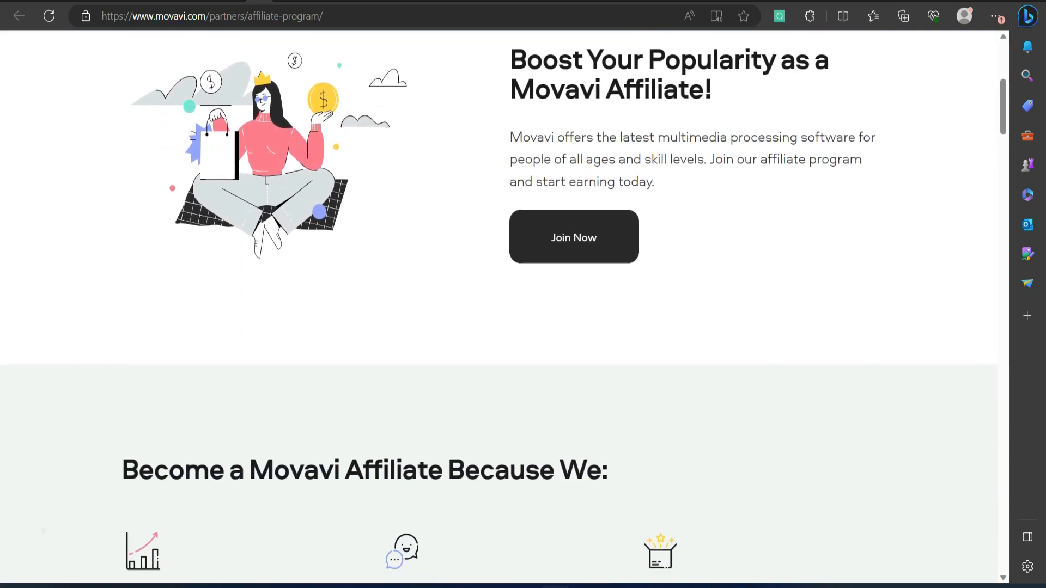
pyautogui.scroll(-3)
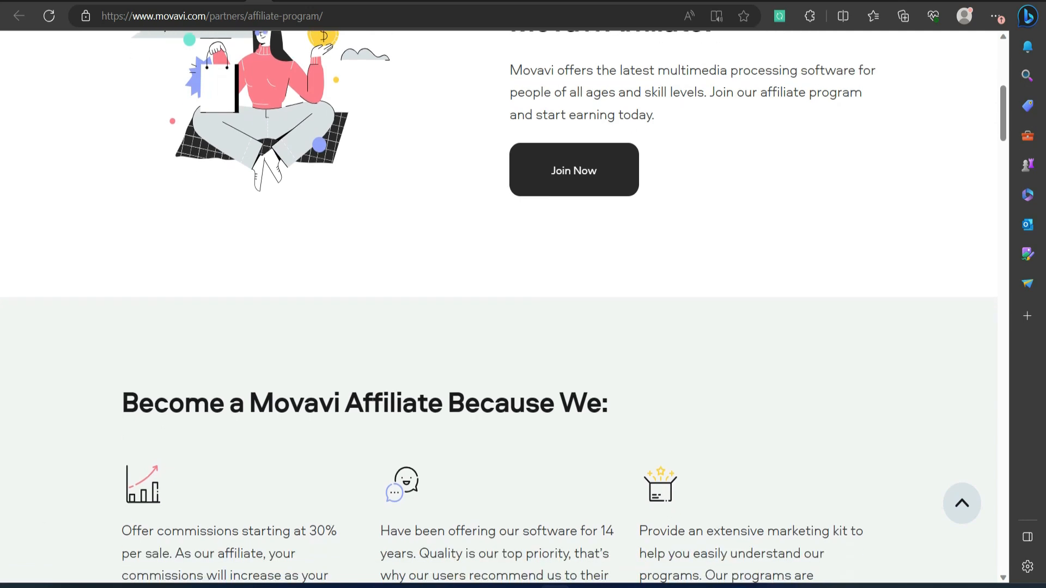
pyautogui.scroll(-3)
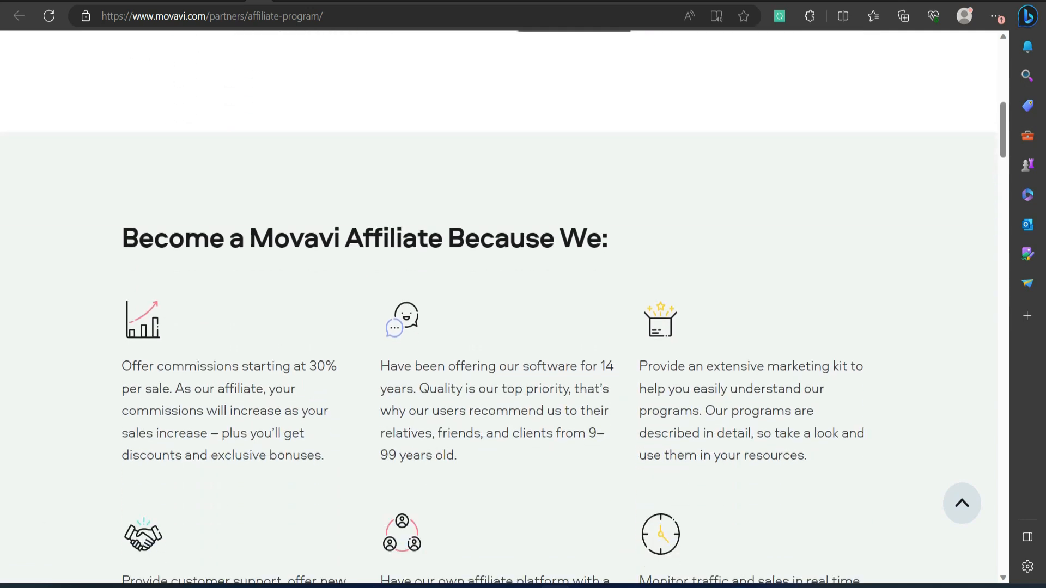
pyautogui.scroll(-3)
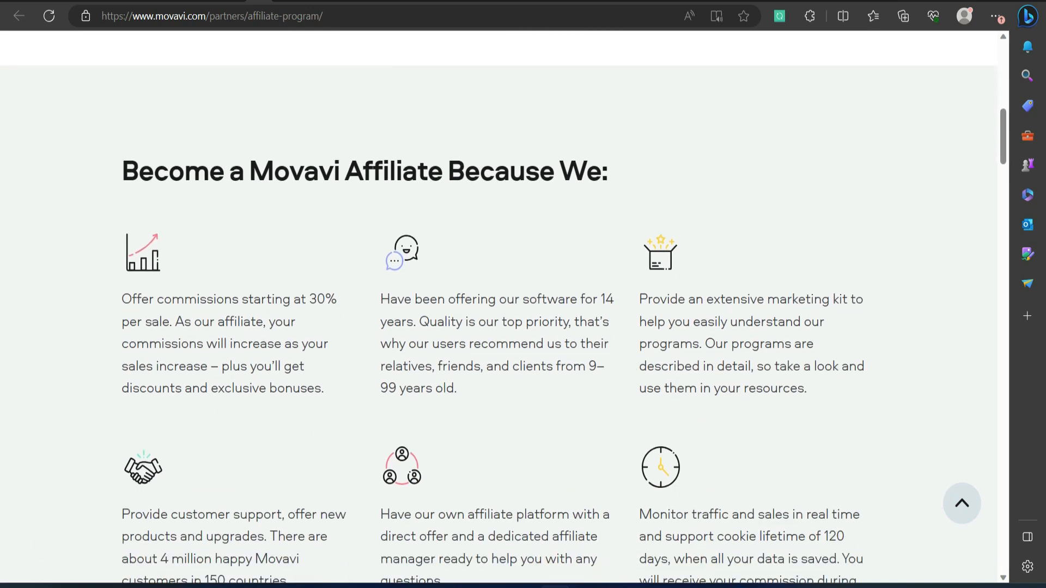
pyautogui.scroll(-3)
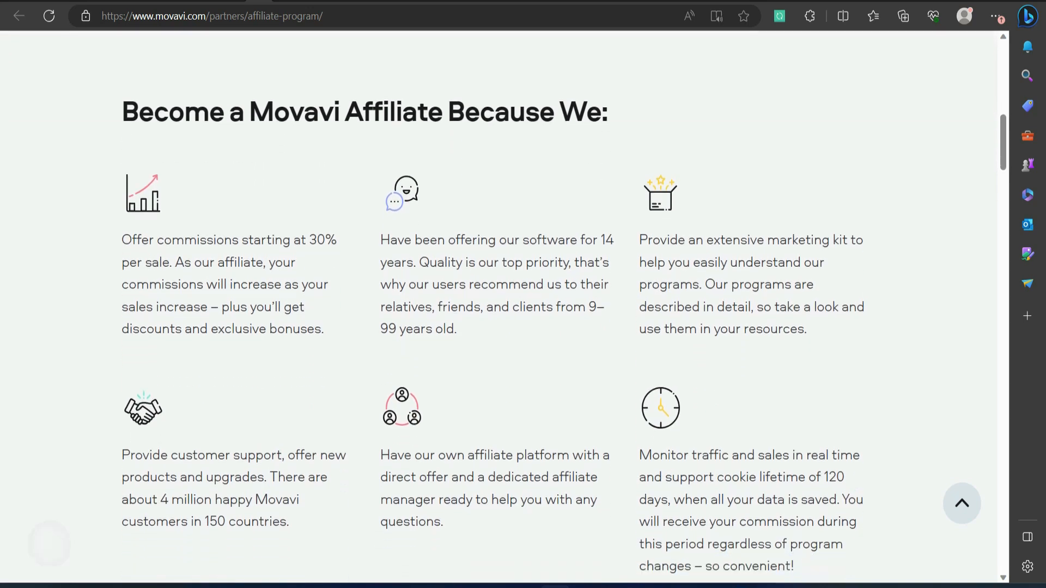
pyautogui.scroll(-3)
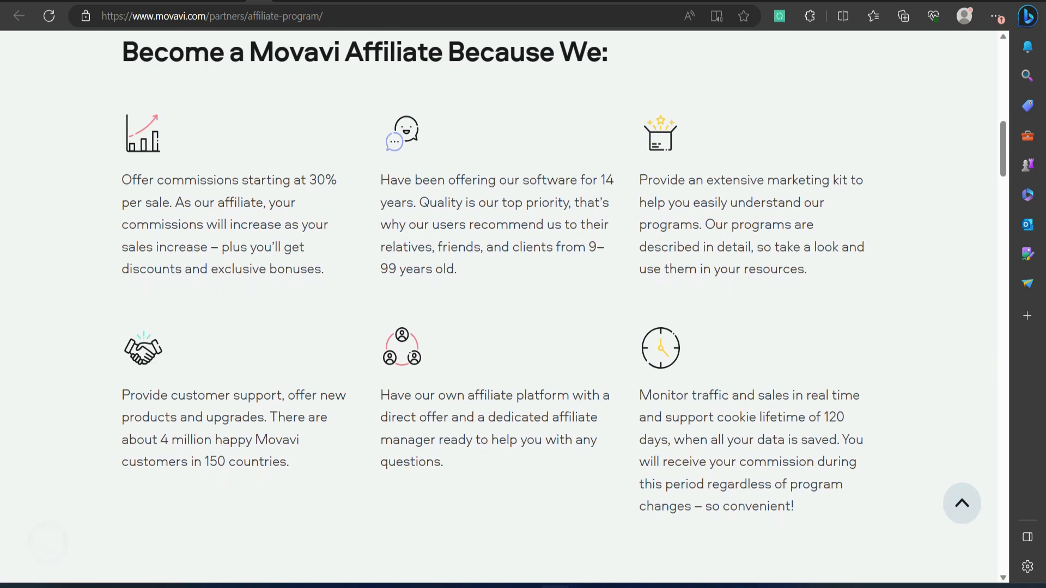
pyautogui.scroll(-3)
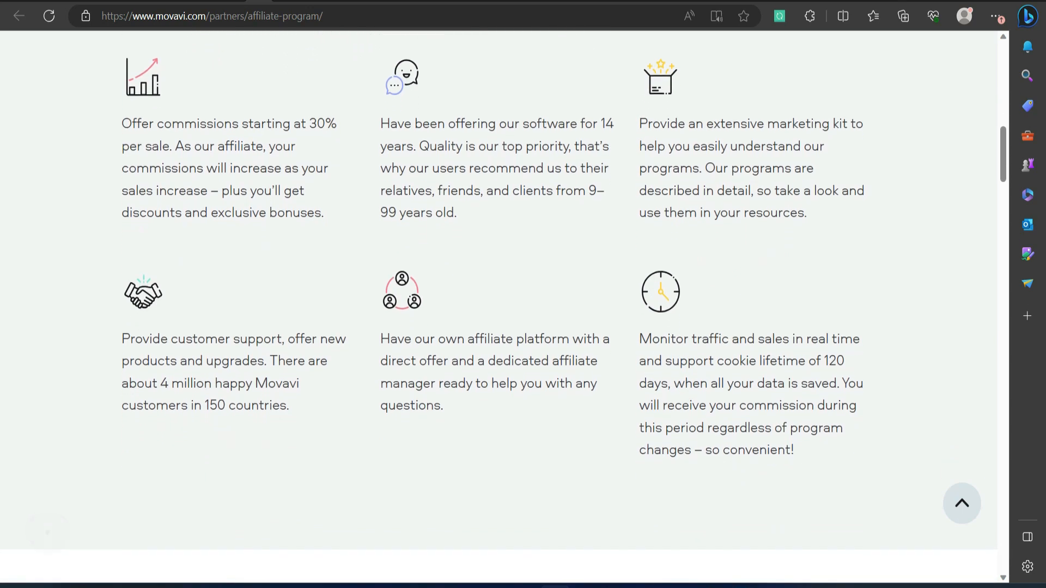
pyautogui.scroll(-3)
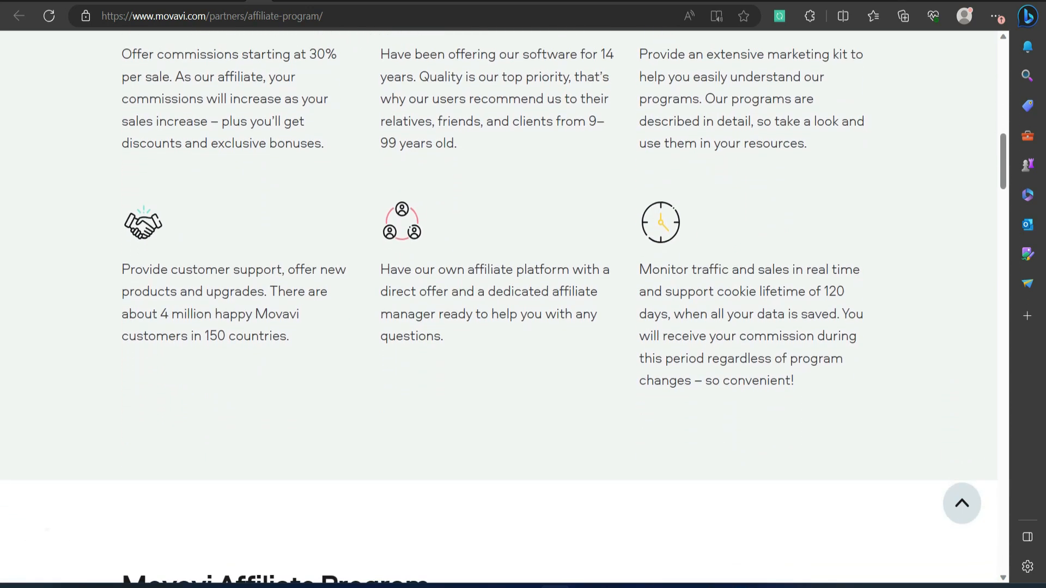
pyautogui.scroll(-3)
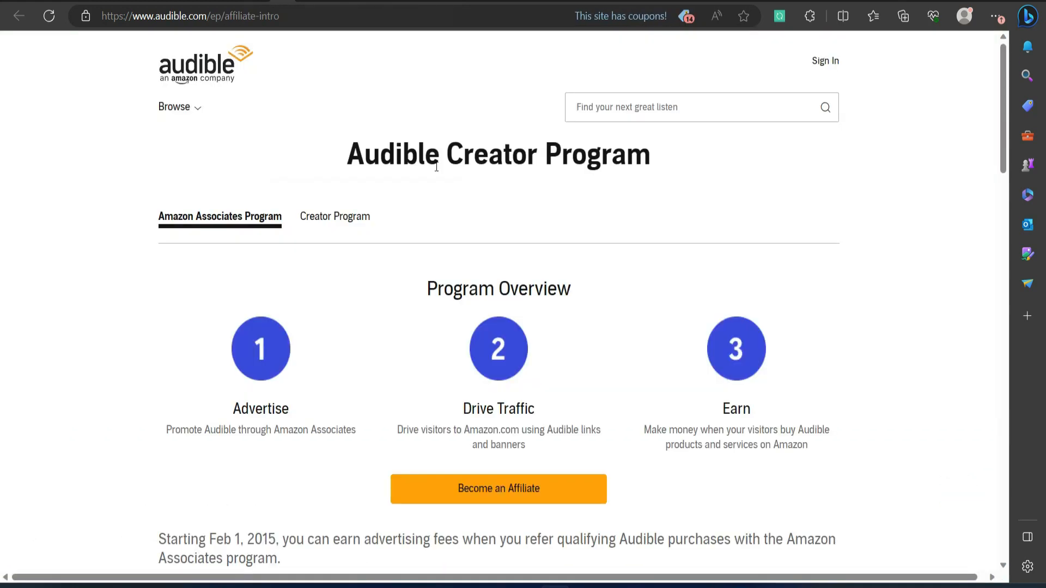
pyautogui.scroll(-3)
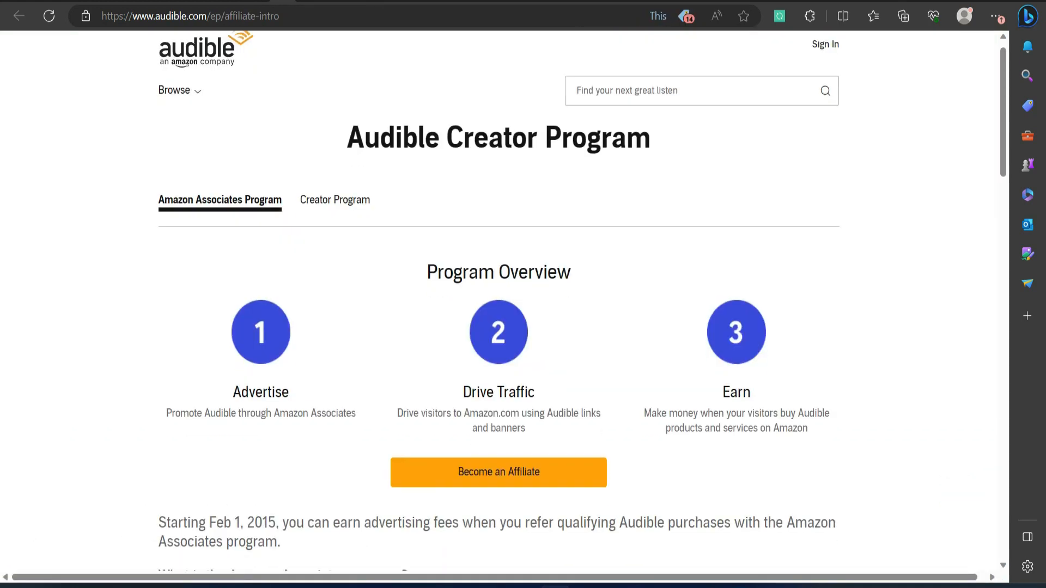
pyautogui.scroll(-3)
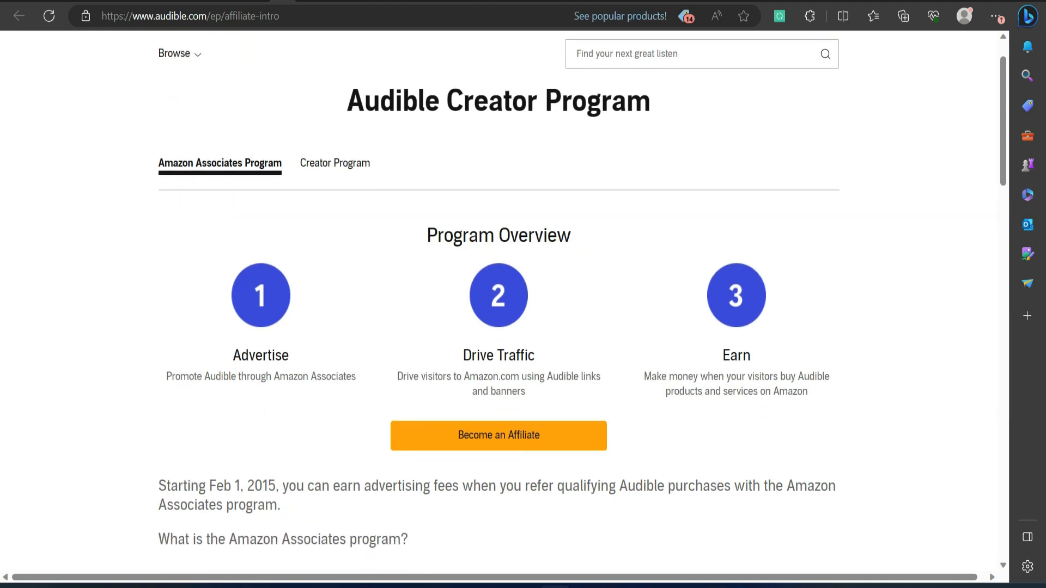
pyautogui.scroll(-3)
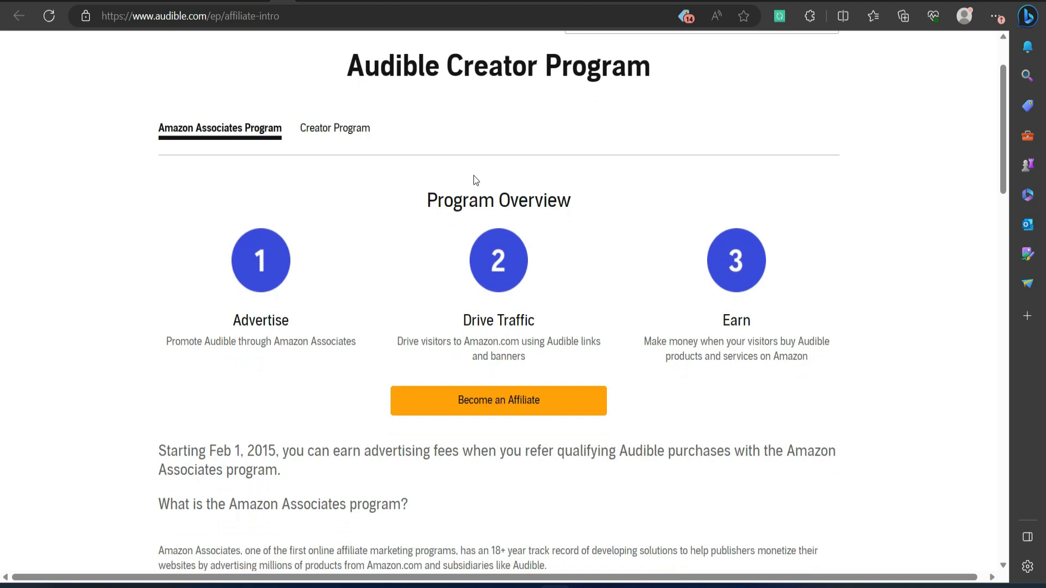
pyautogui.scroll(-3)
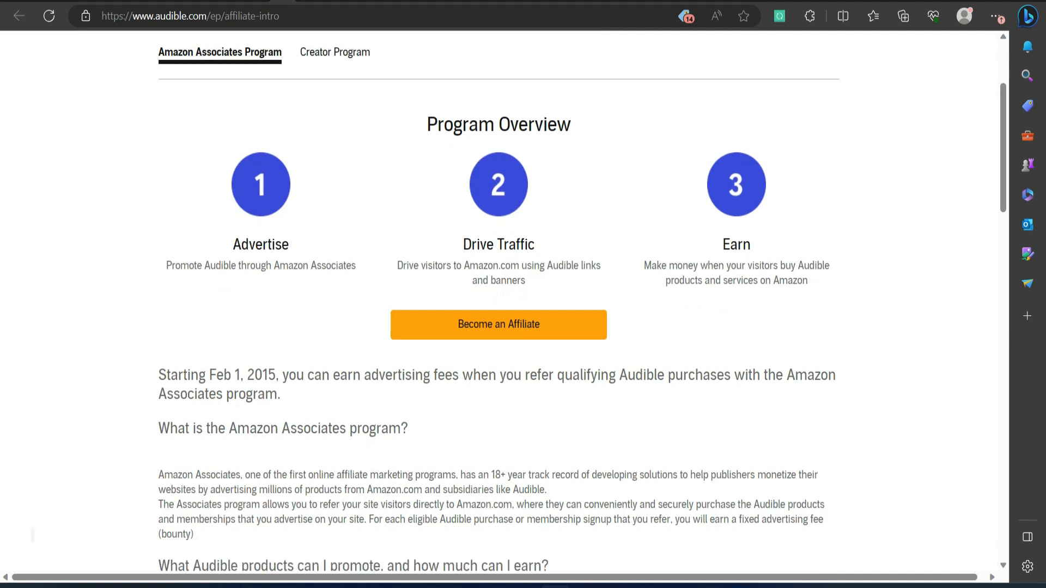
pyautogui.scroll(-3)
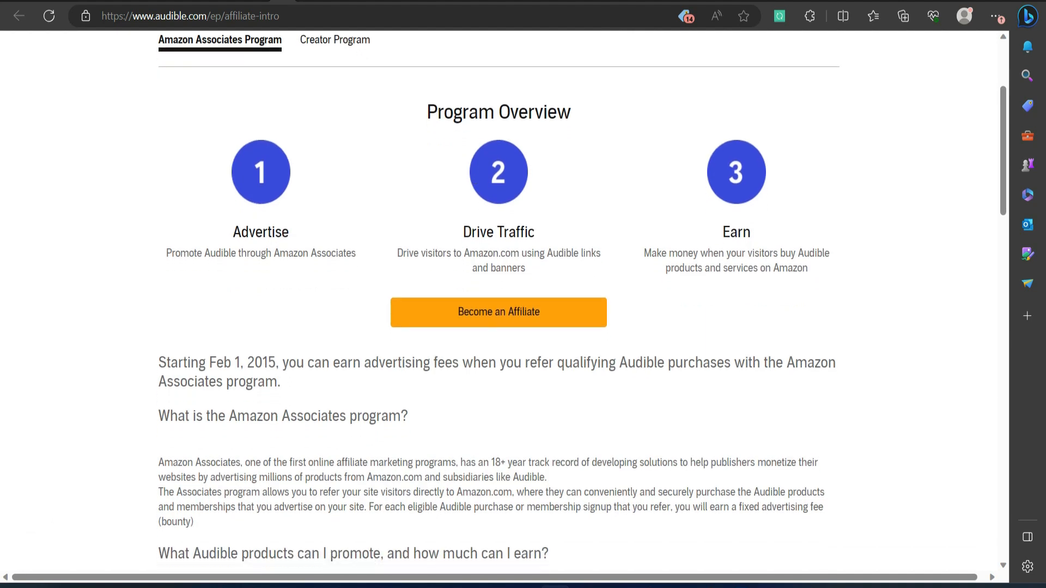
pyautogui.scroll(-3)
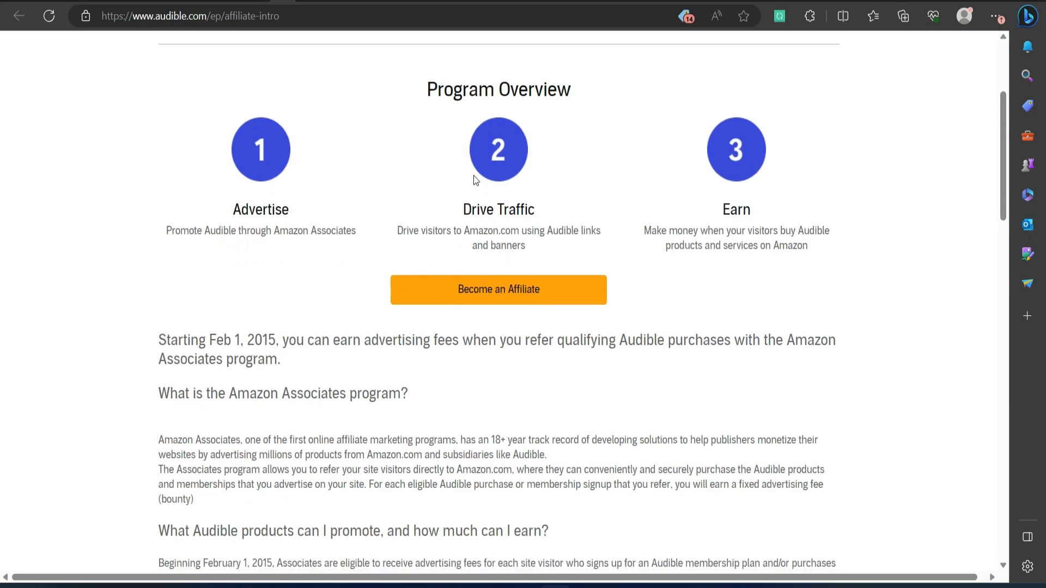
pyautogui.scroll(-3)
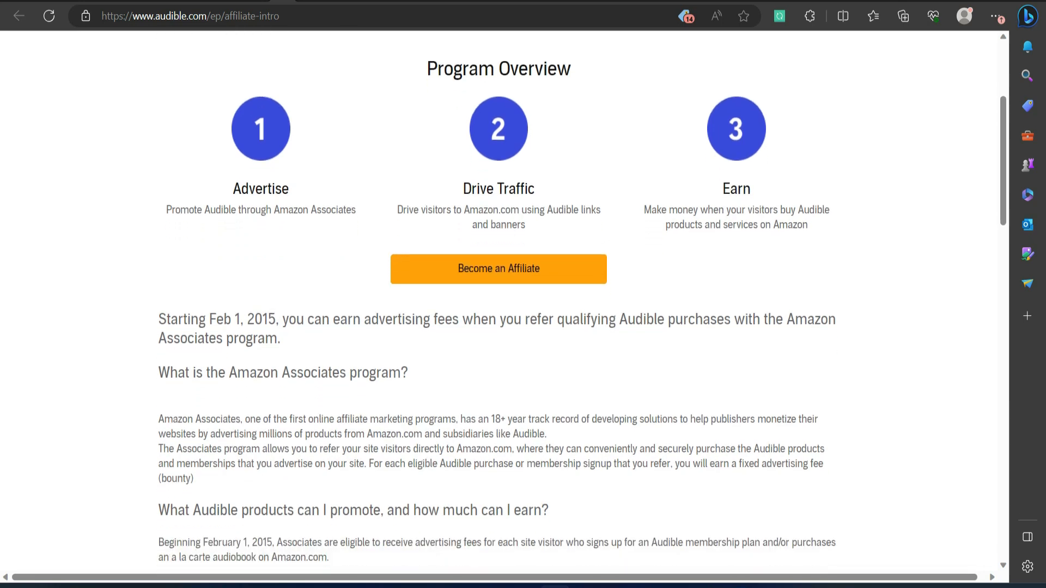
pyautogui.scroll(-3)
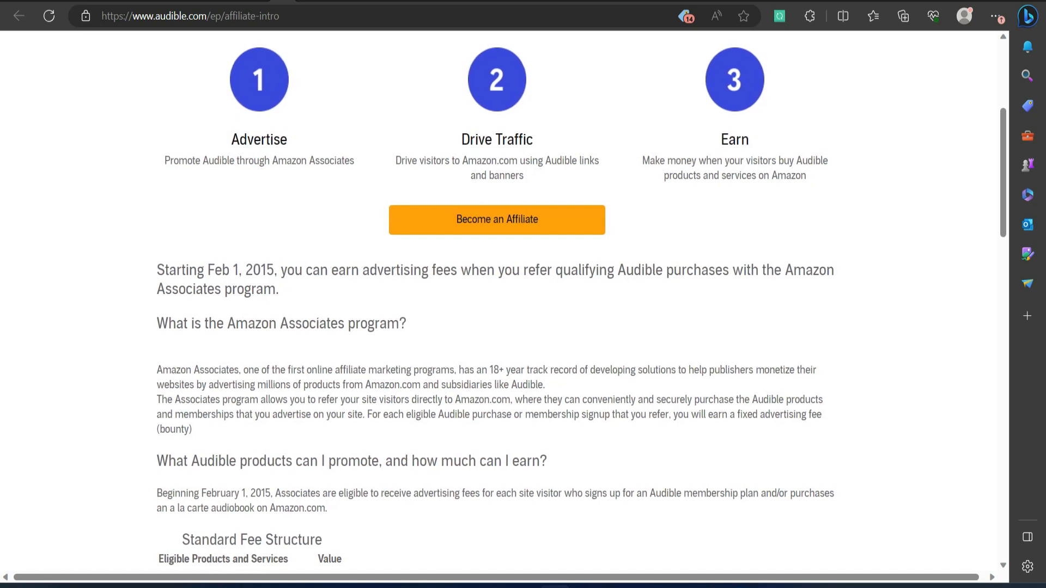
pyautogui.scroll(-3)
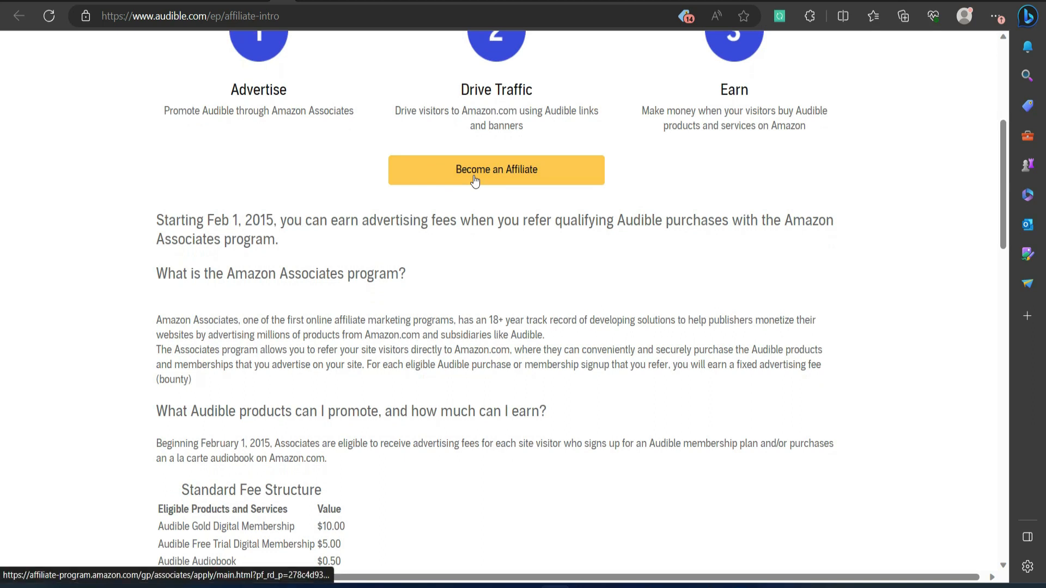
pyautogui.scroll(-3)
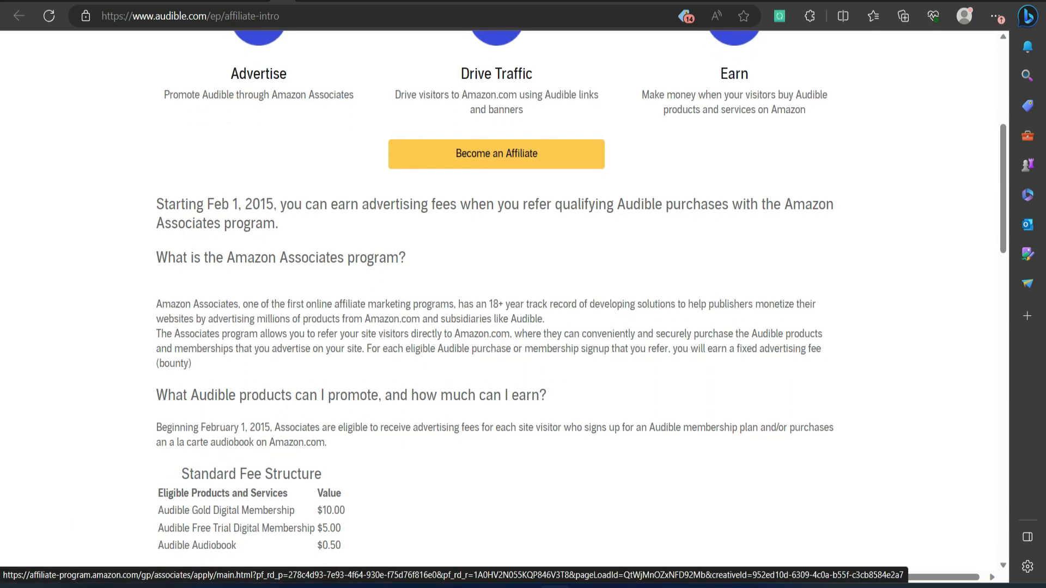
pyautogui.scroll(-3)
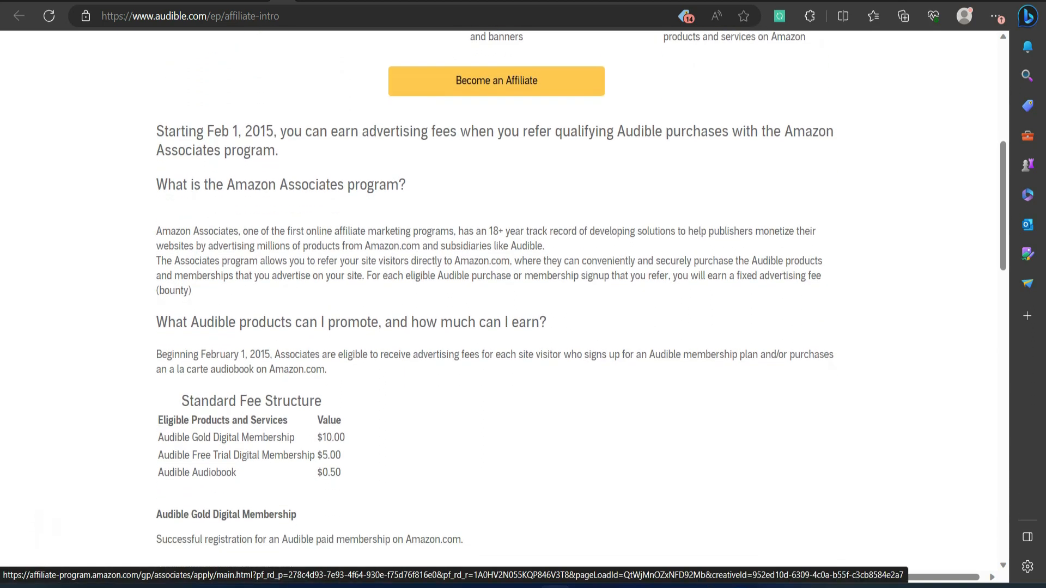
pyautogui.scroll(-3)
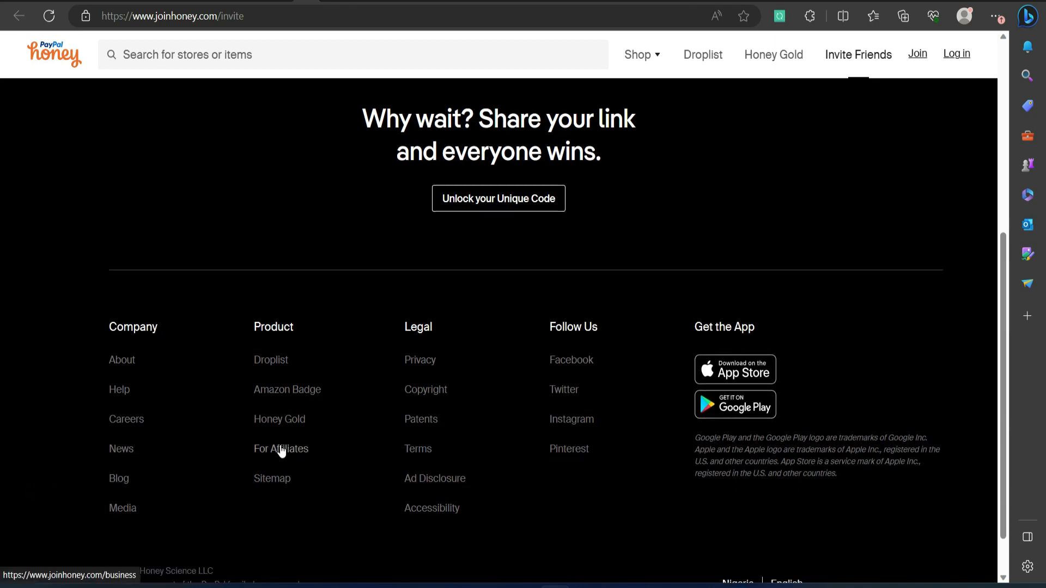
# Go to Honey's partner business page and scroll to the Honey Offers, Droplist, PayPal Rewards and Savings Finder cards
pyautogui.click(281, 448)
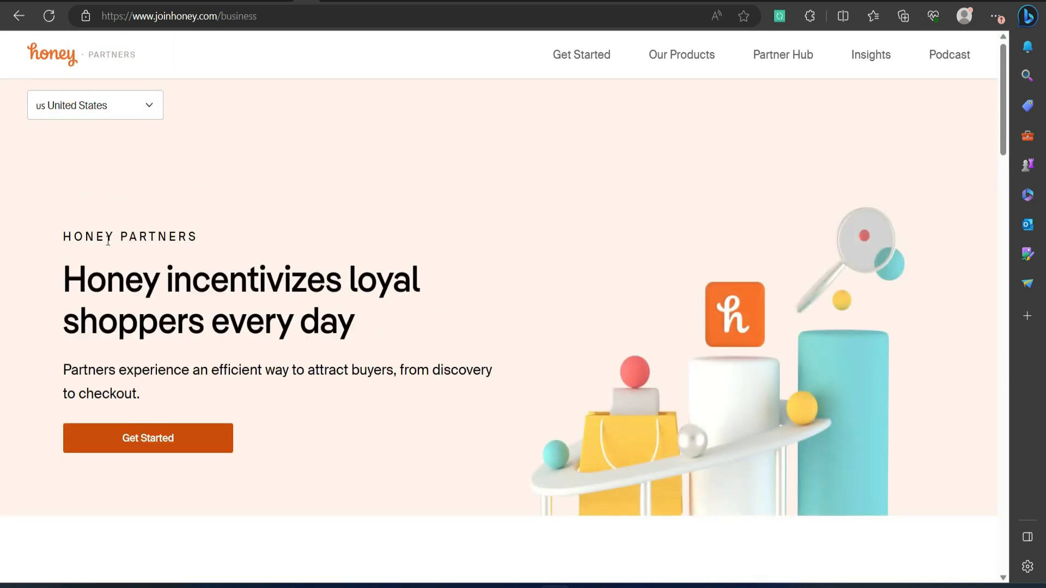
pyautogui.scroll(-3)
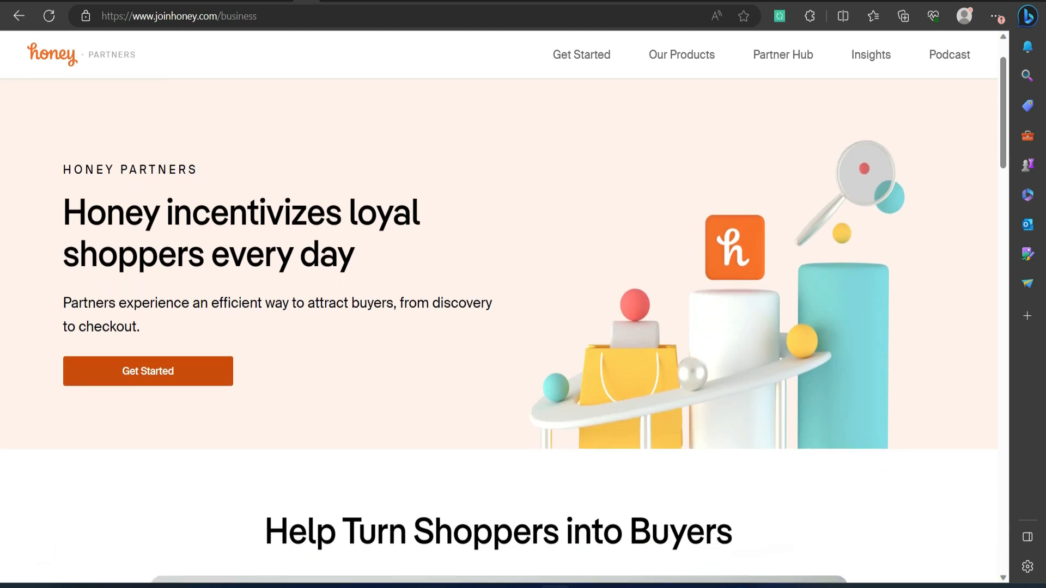
pyautogui.scroll(-3)
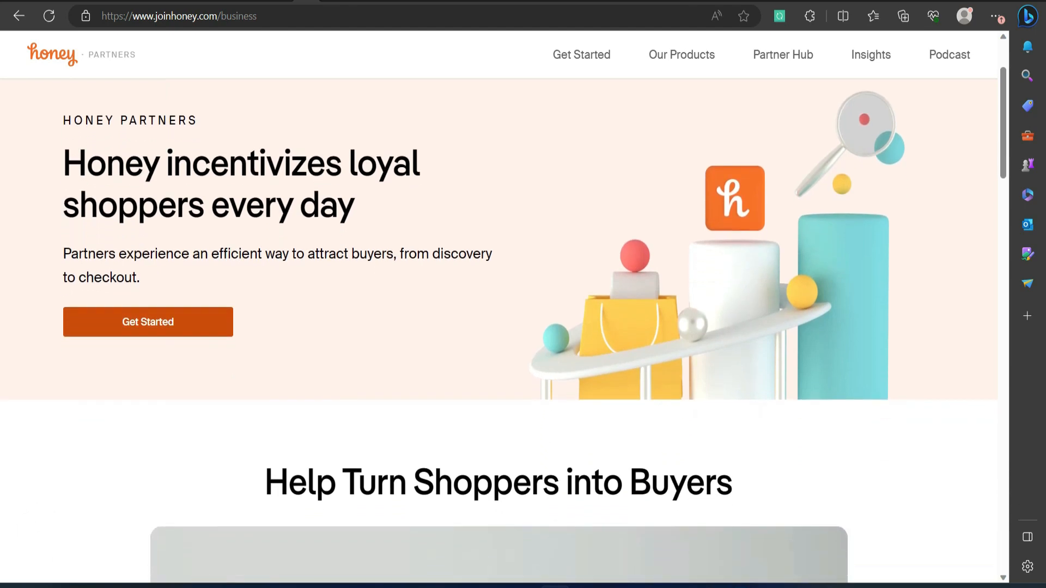
pyautogui.scroll(-3)
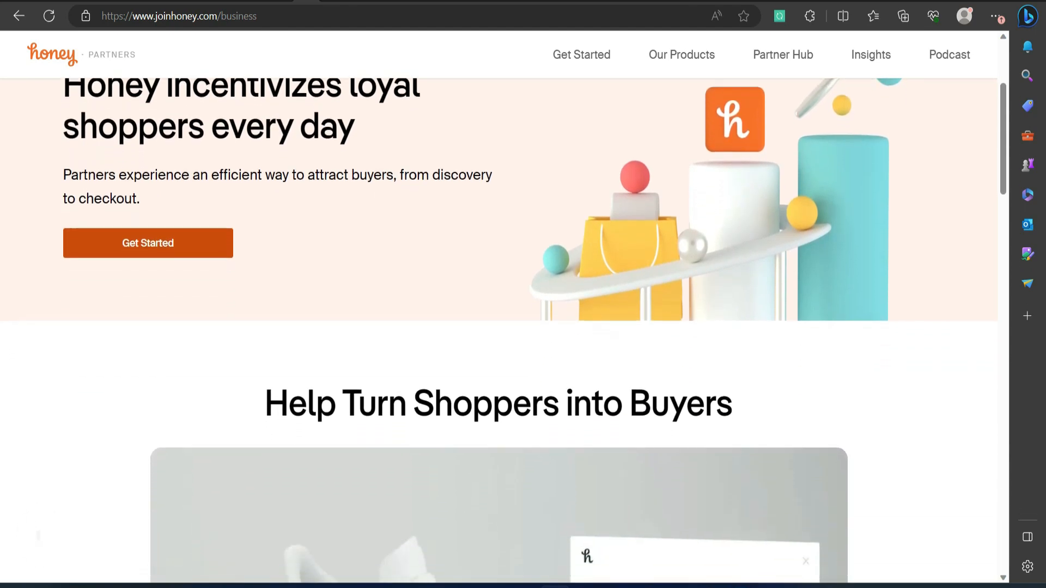
pyautogui.scroll(-3)
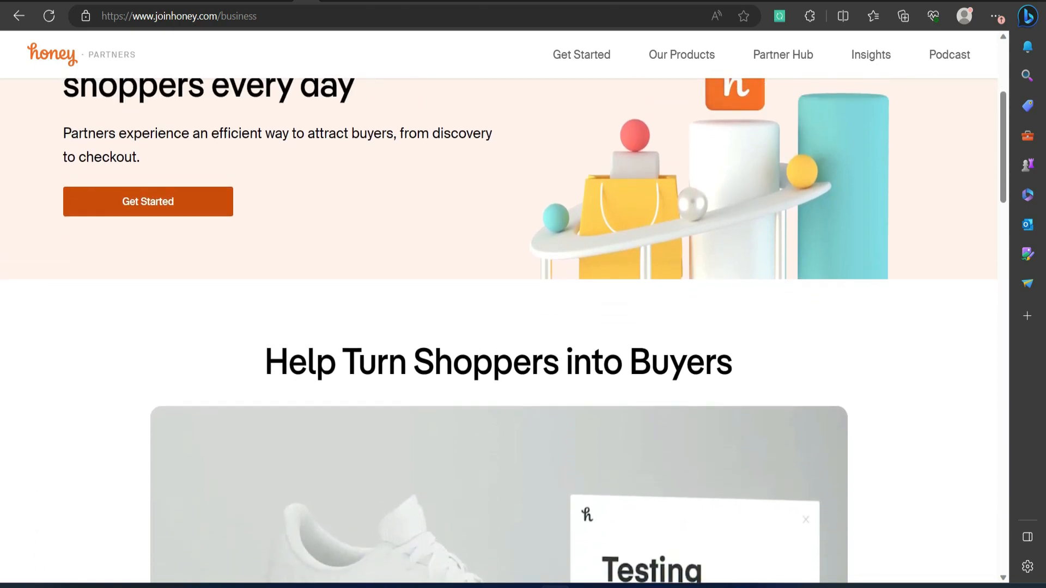
pyautogui.scroll(-3)
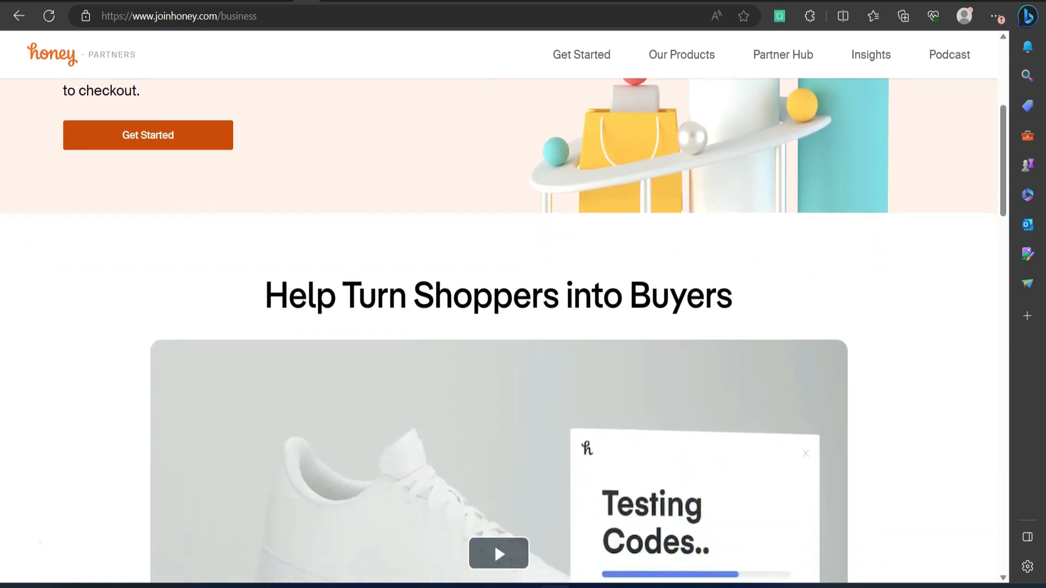
pyautogui.scroll(-3)
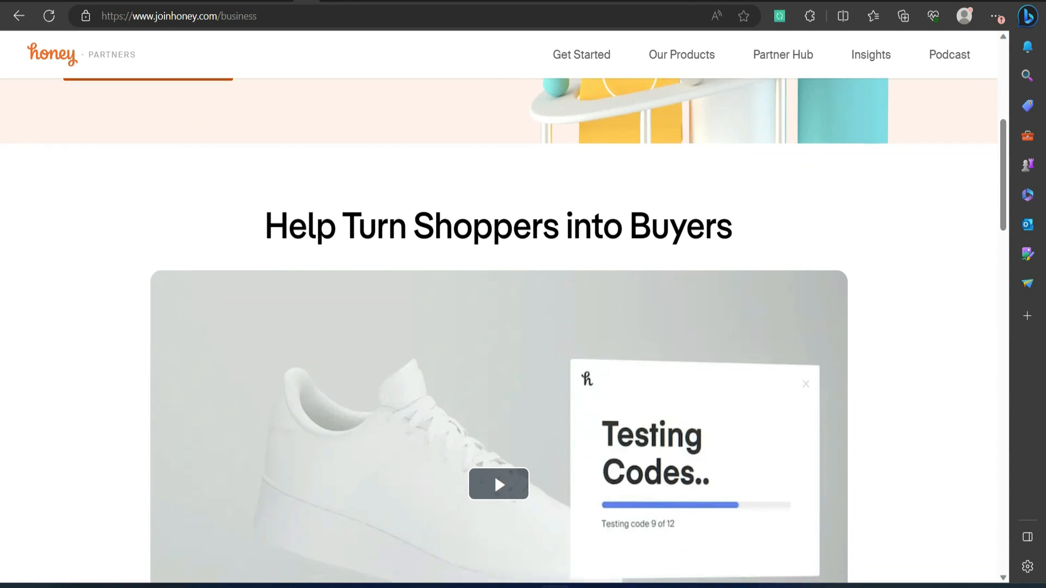
pyautogui.scroll(-3)
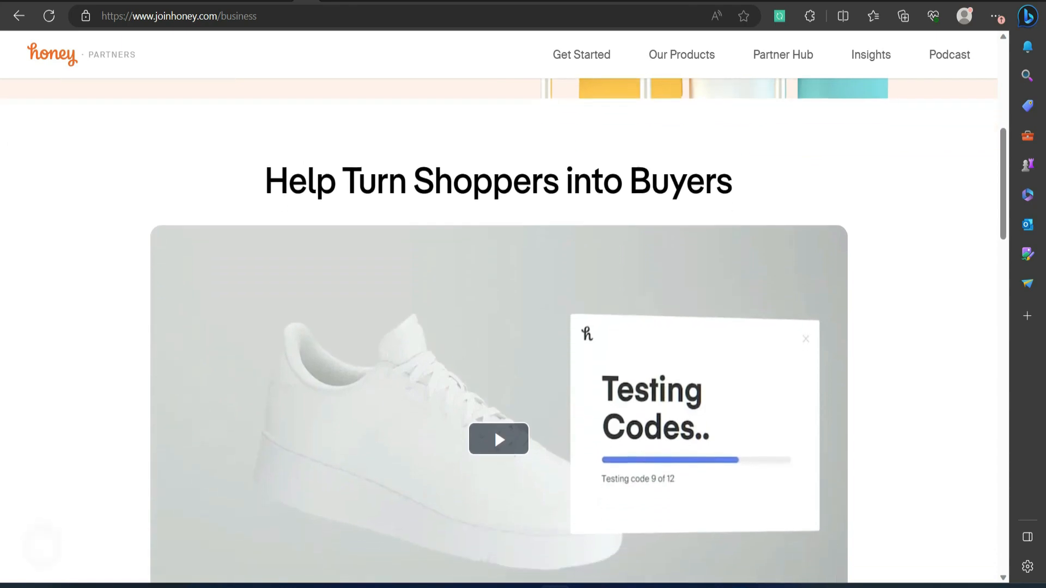
pyautogui.scroll(-3)
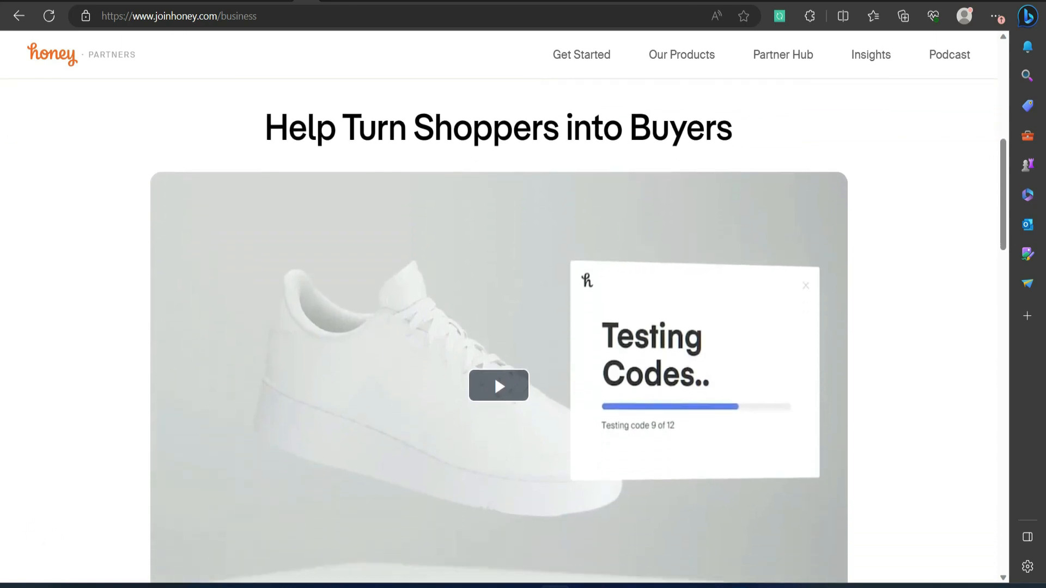
pyautogui.scroll(-3)
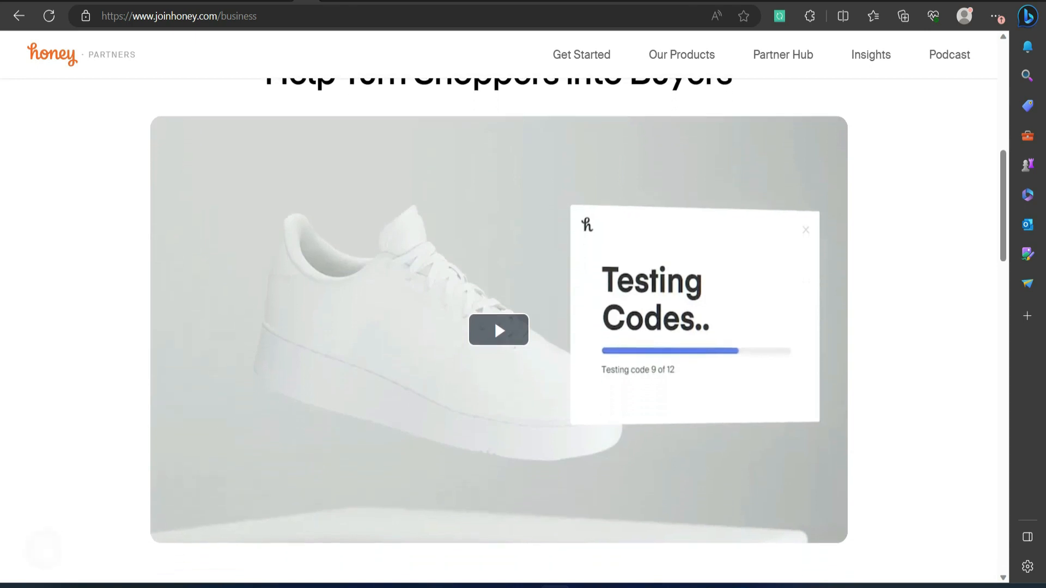
pyautogui.scroll(-3)
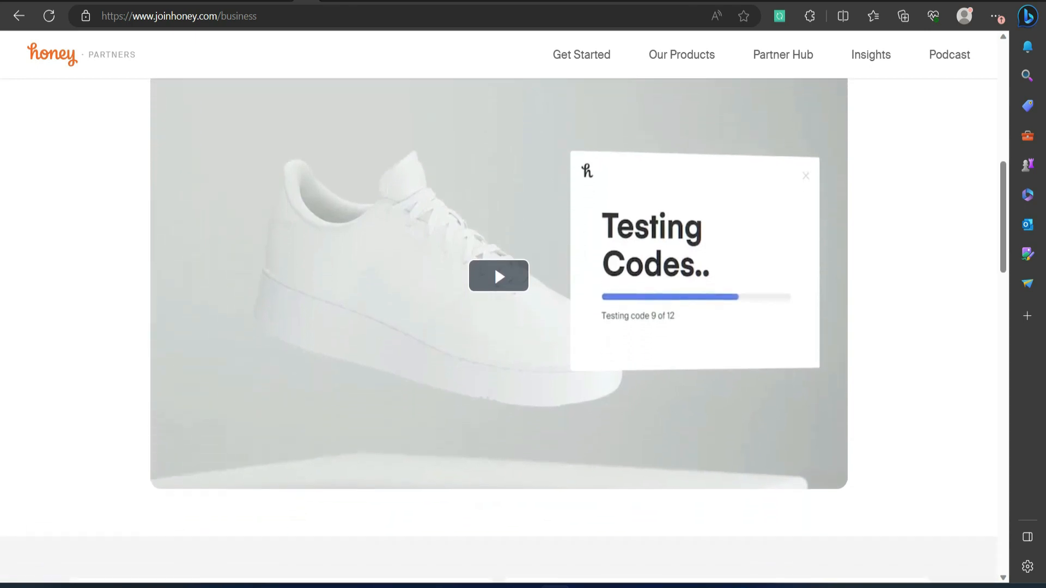
pyautogui.scroll(-3)
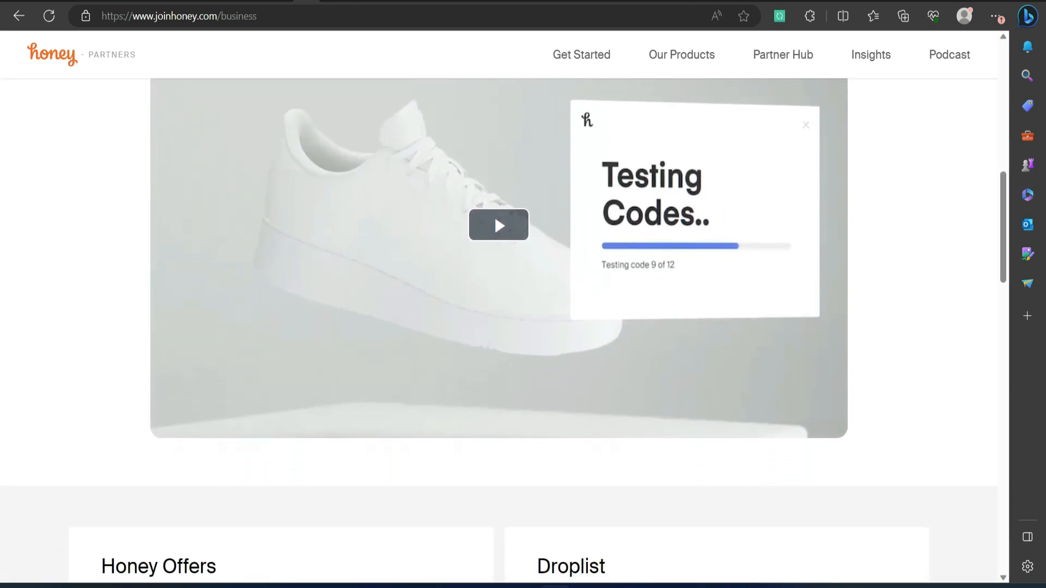
pyautogui.scroll(-3)
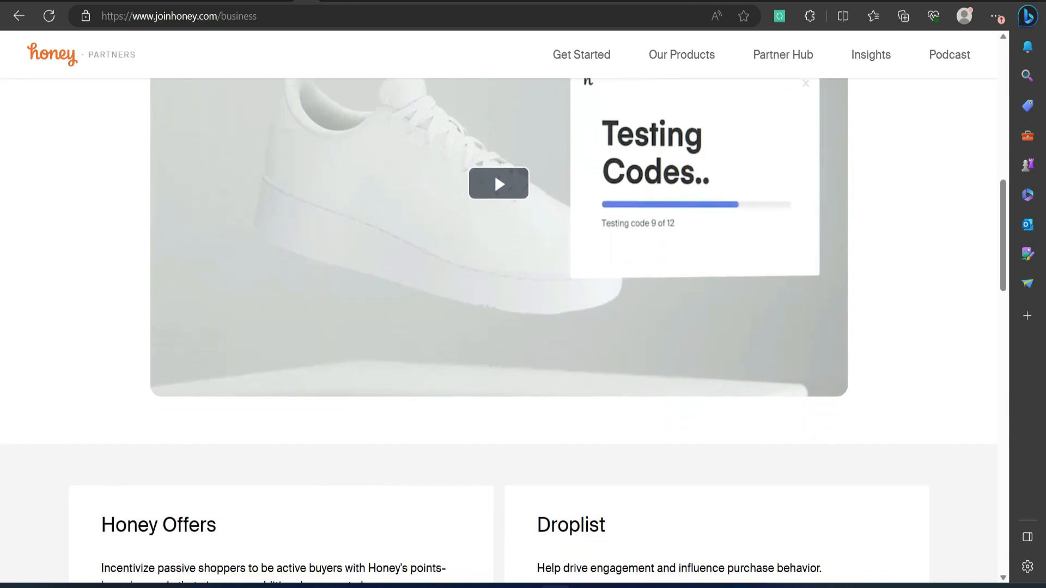
pyautogui.scroll(-3)
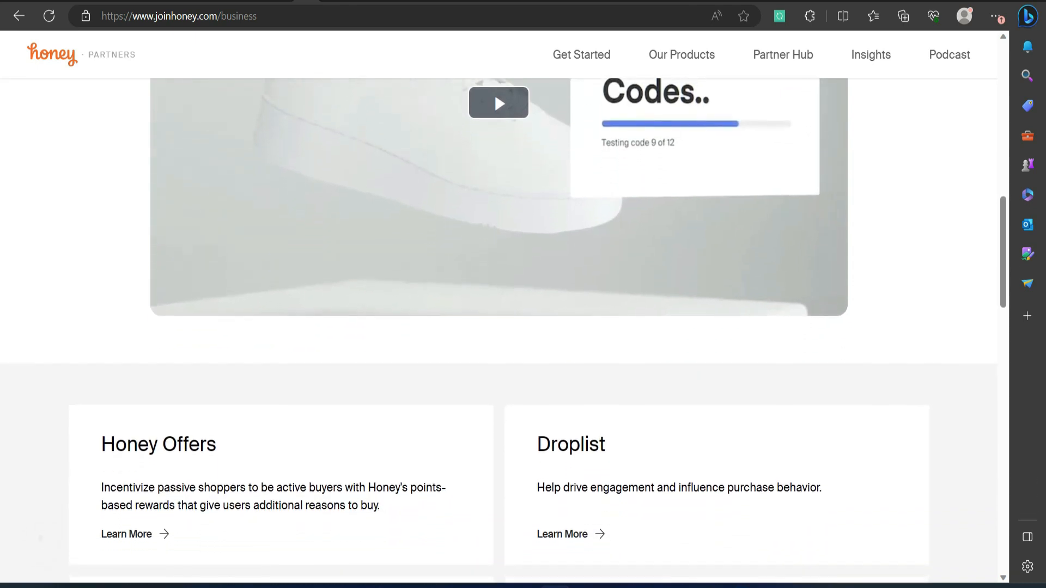
pyautogui.scroll(-3)
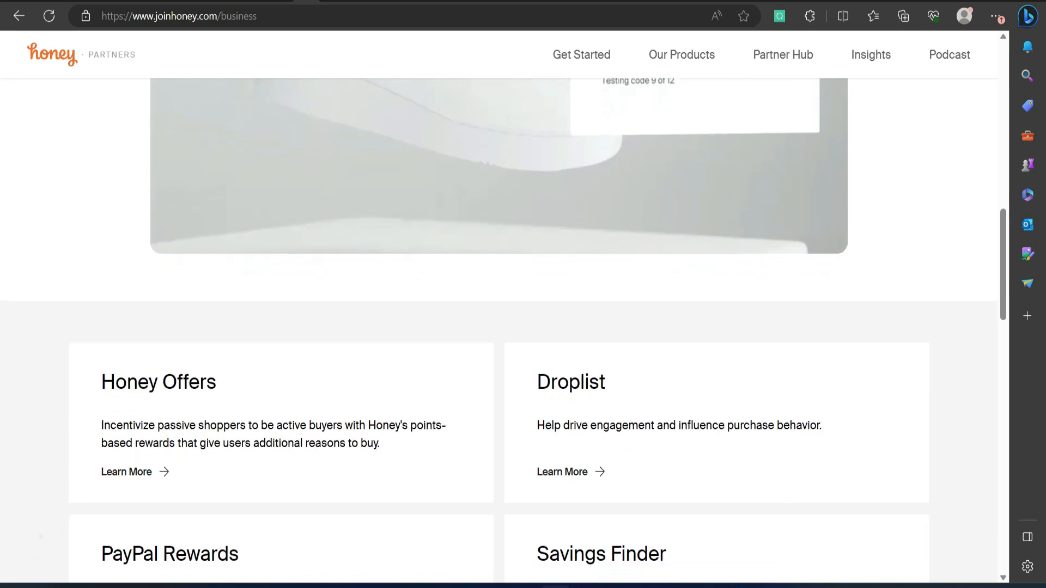
pyautogui.scroll(-3)
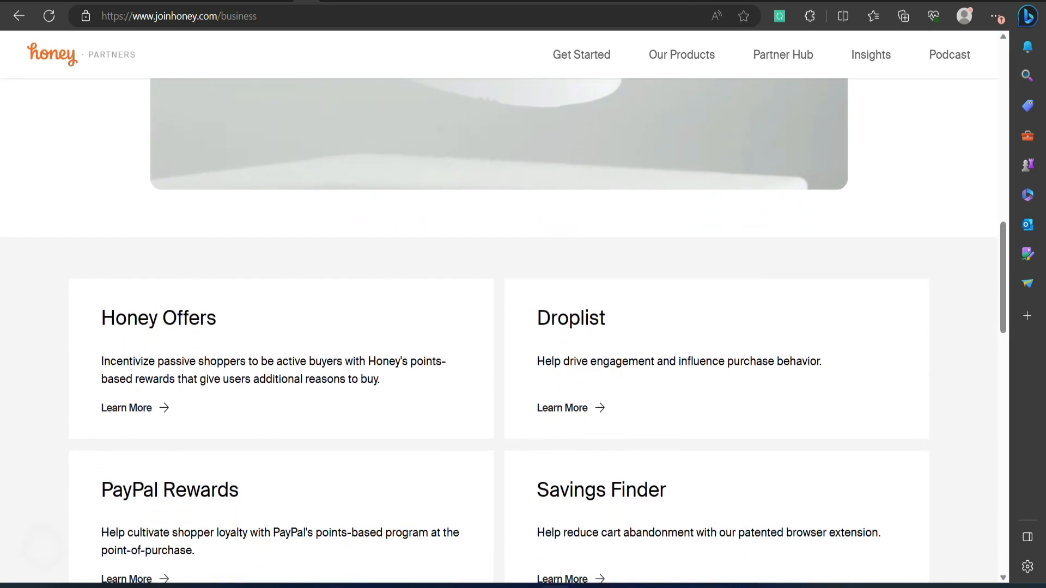
pyautogui.scroll(-3)
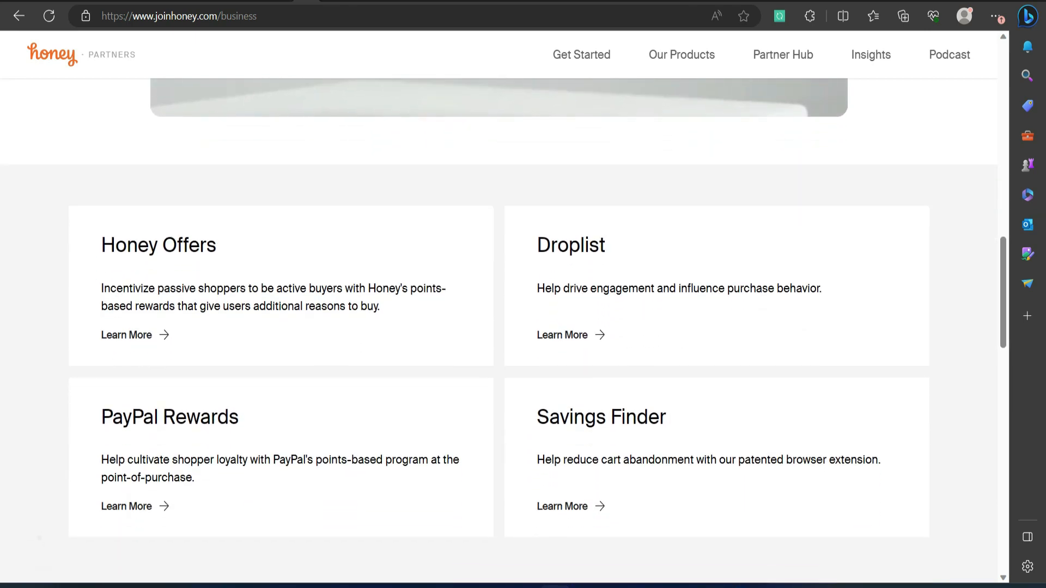
pyautogui.scroll(-3)
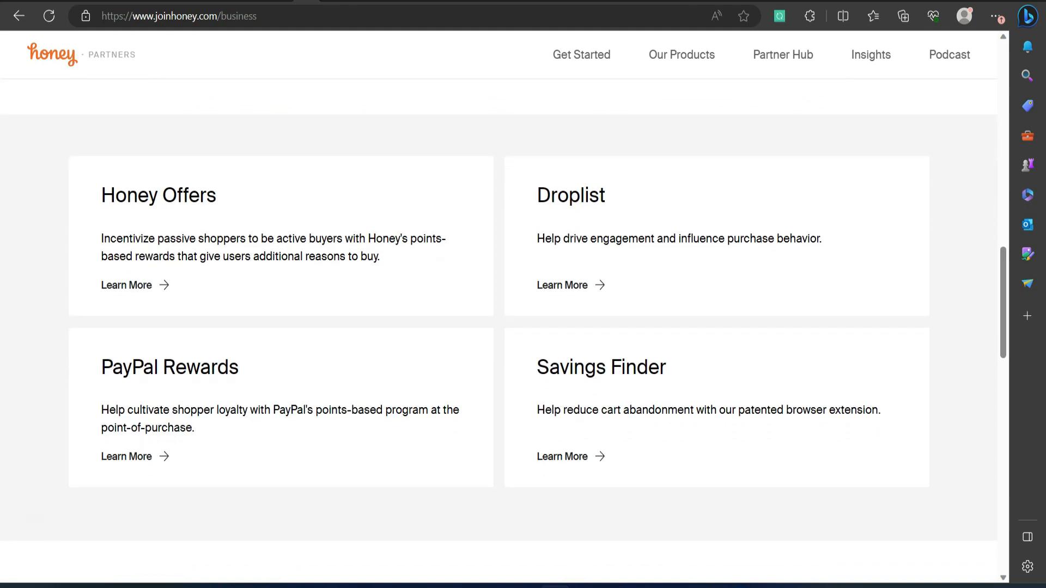
pyautogui.scroll(-3)
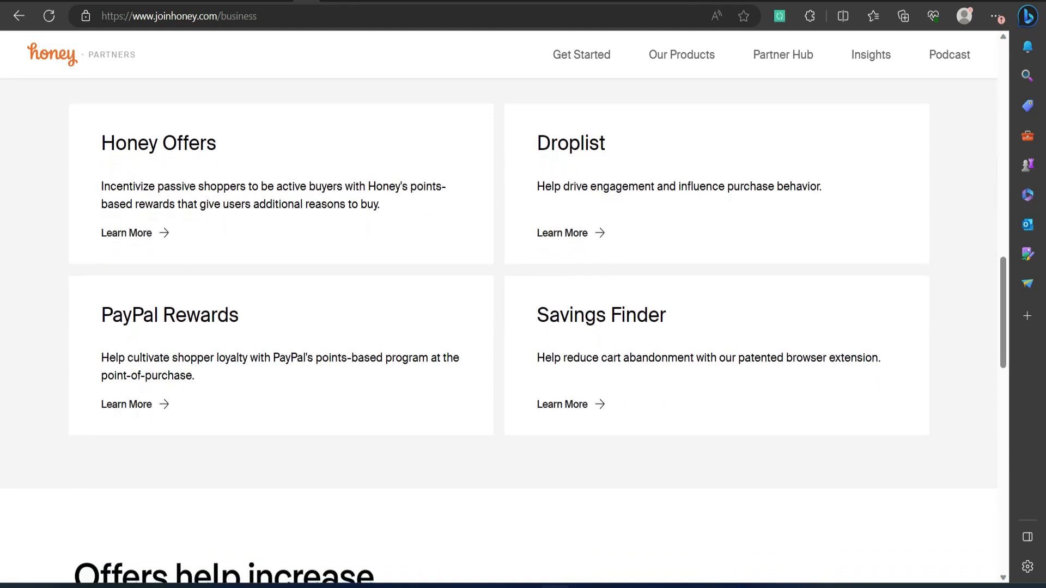
pyautogui.scroll(-3)
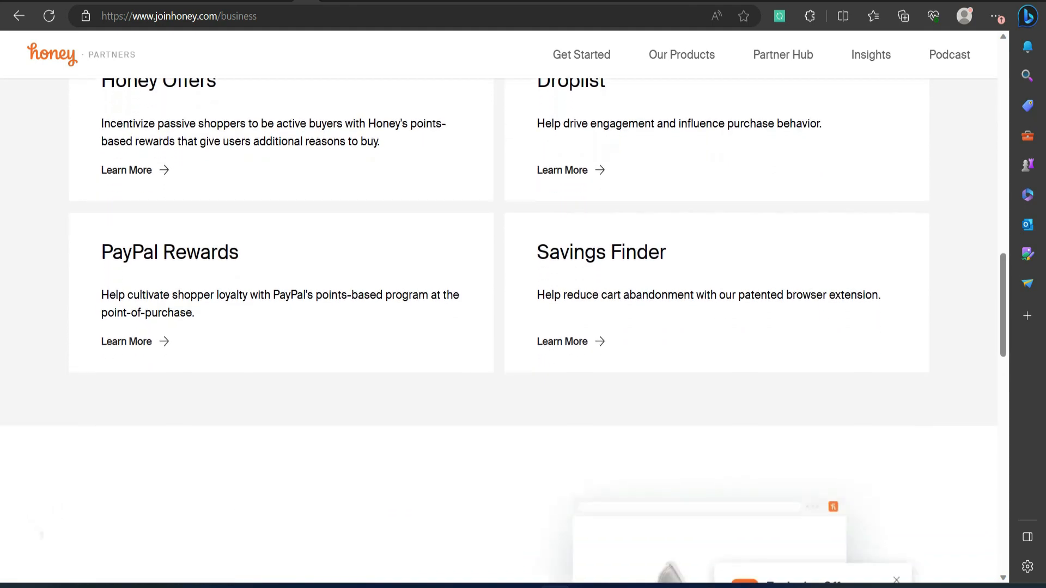
# Scroll past Honey's conversion section to the partner success section with Sephora and Macy's logos
pyautogui.scroll(-3)
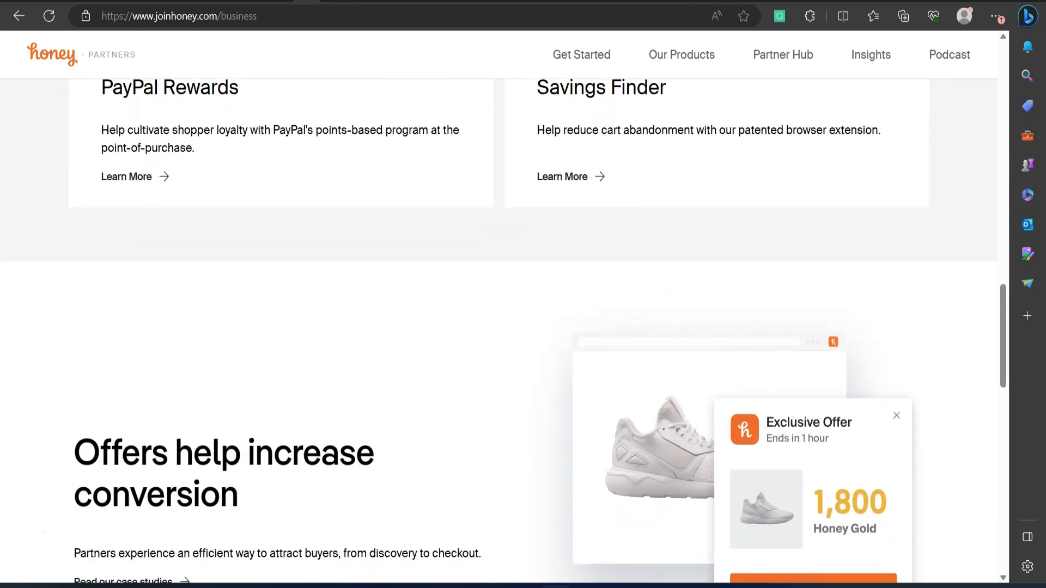
pyautogui.scroll(-3)
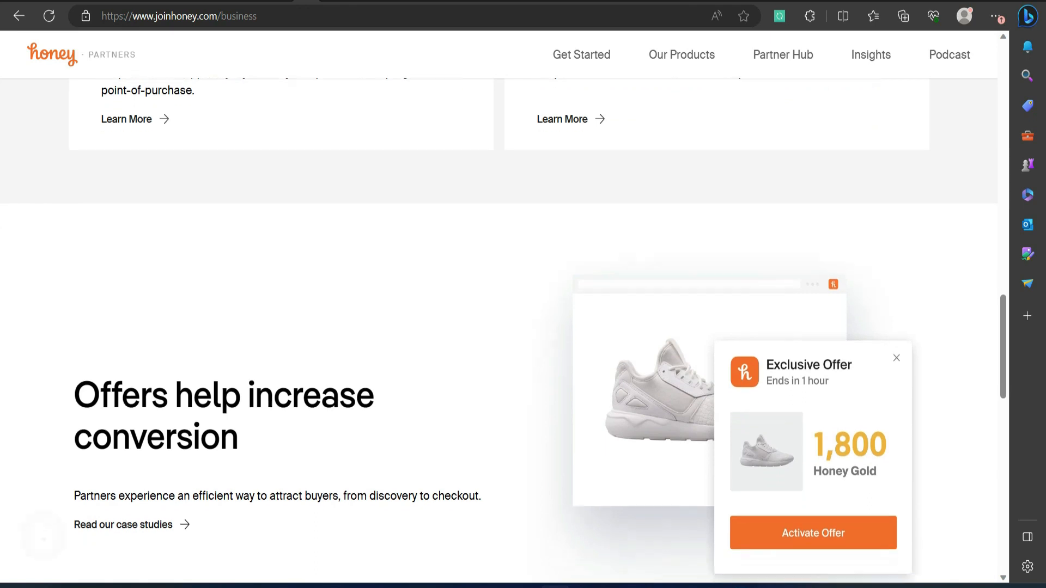
pyautogui.scroll(-3)
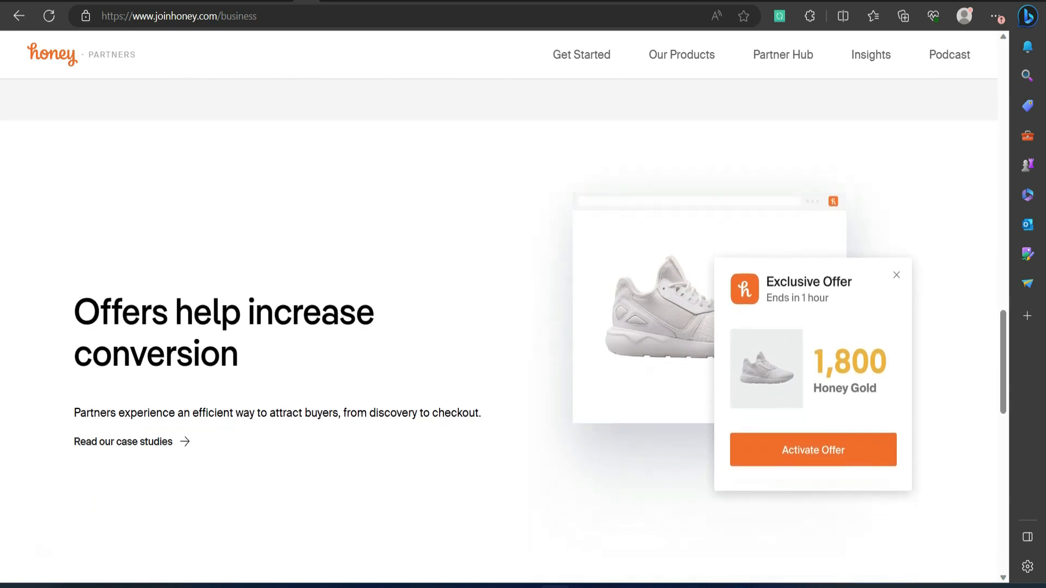
pyautogui.scroll(-3)
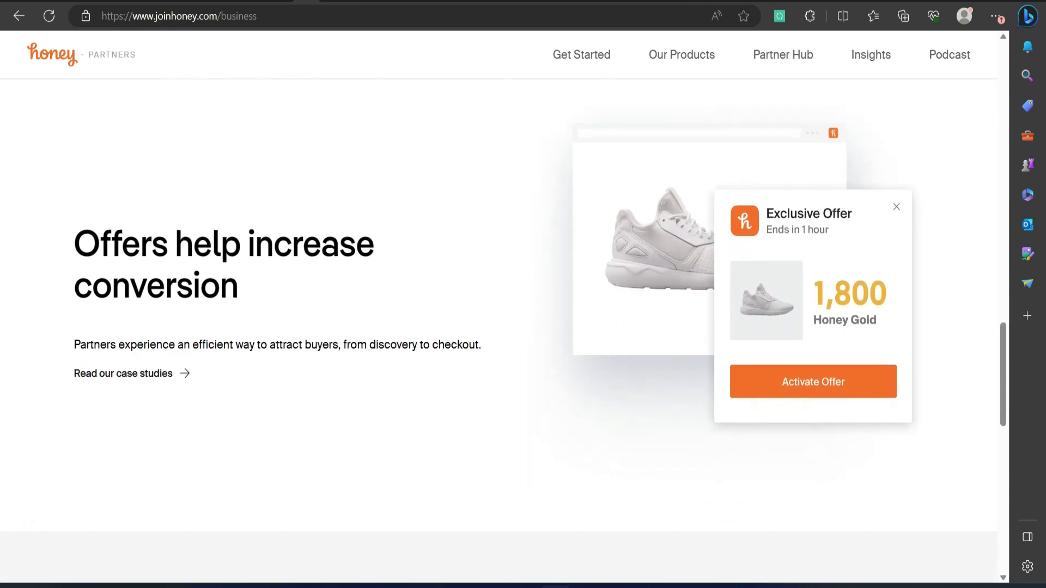
pyautogui.scroll(-3)
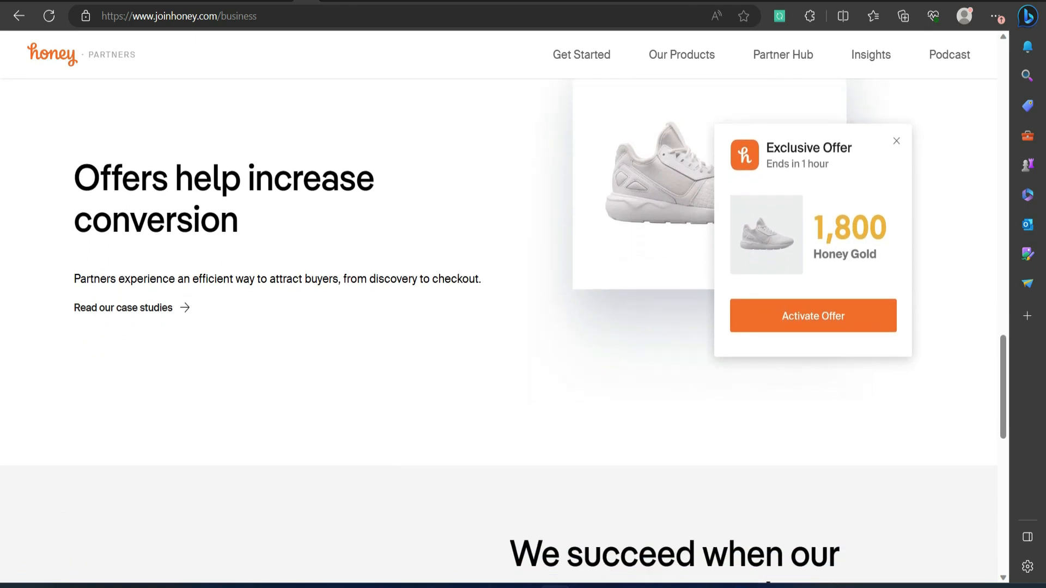
pyautogui.scroll(-3)
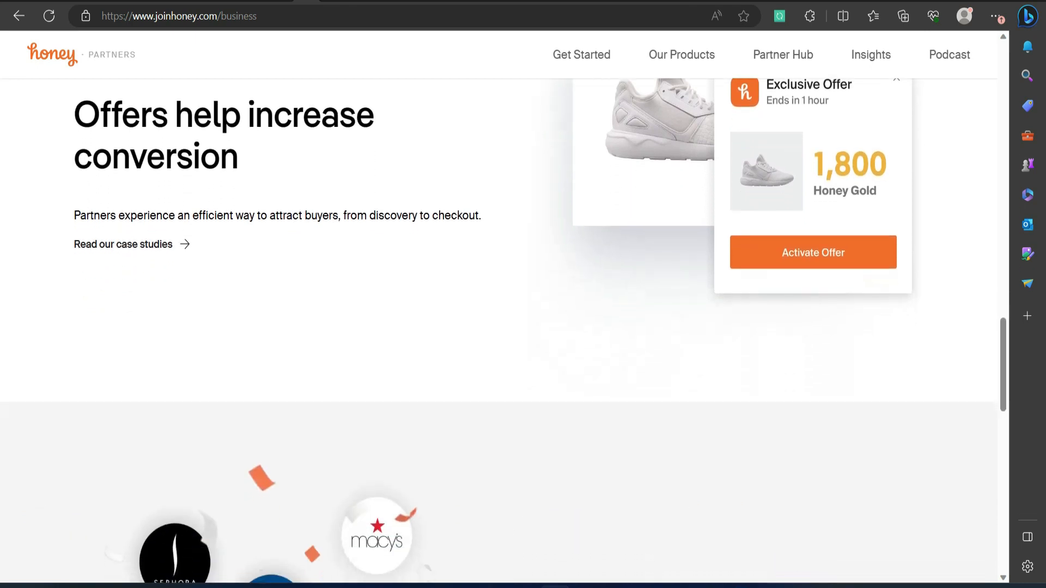
pyautogui.scroll(-3)
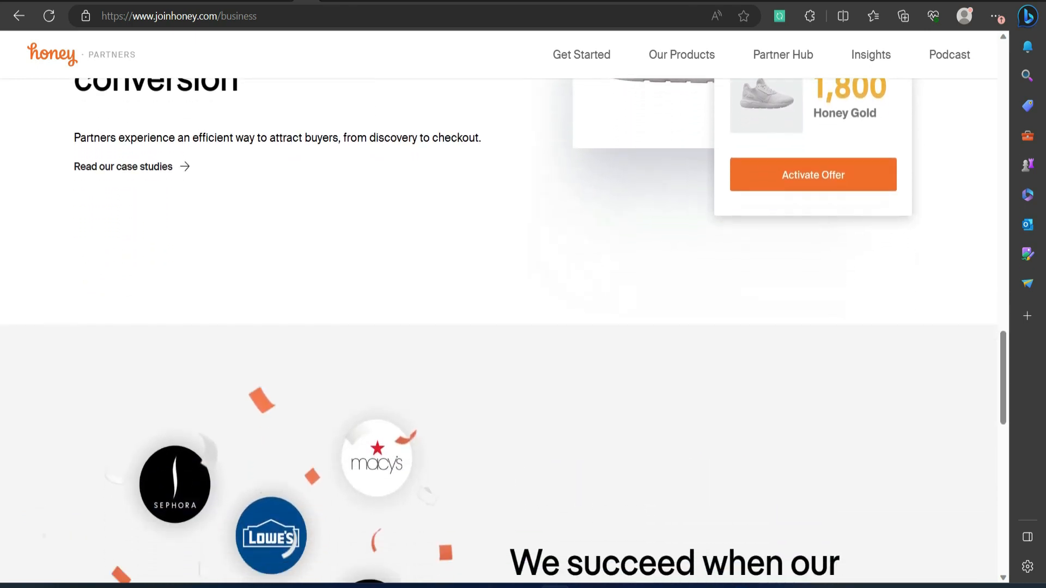
pyautogui.scroll(-3)
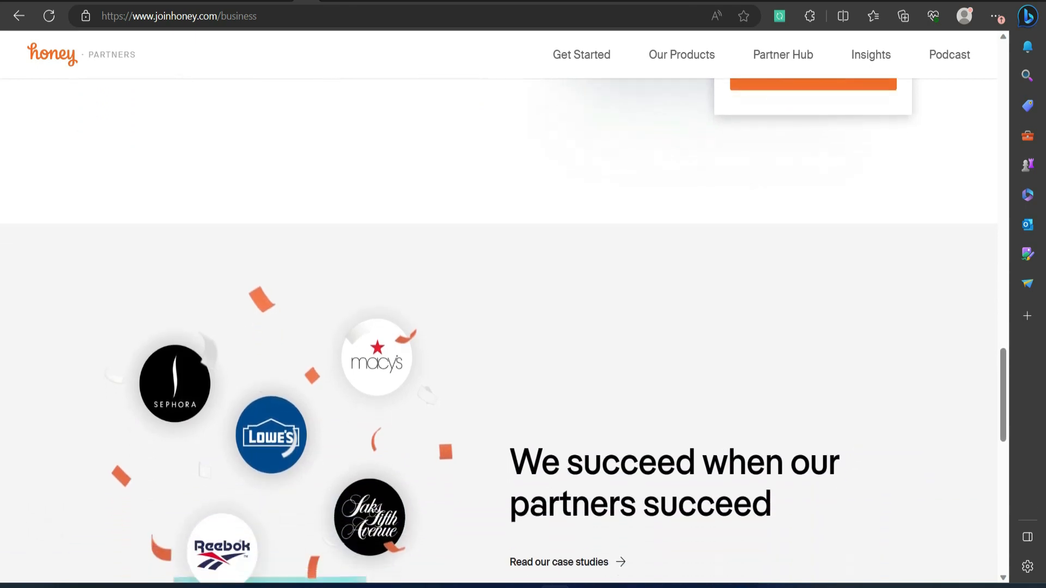
pyautogui.scroll(-3)
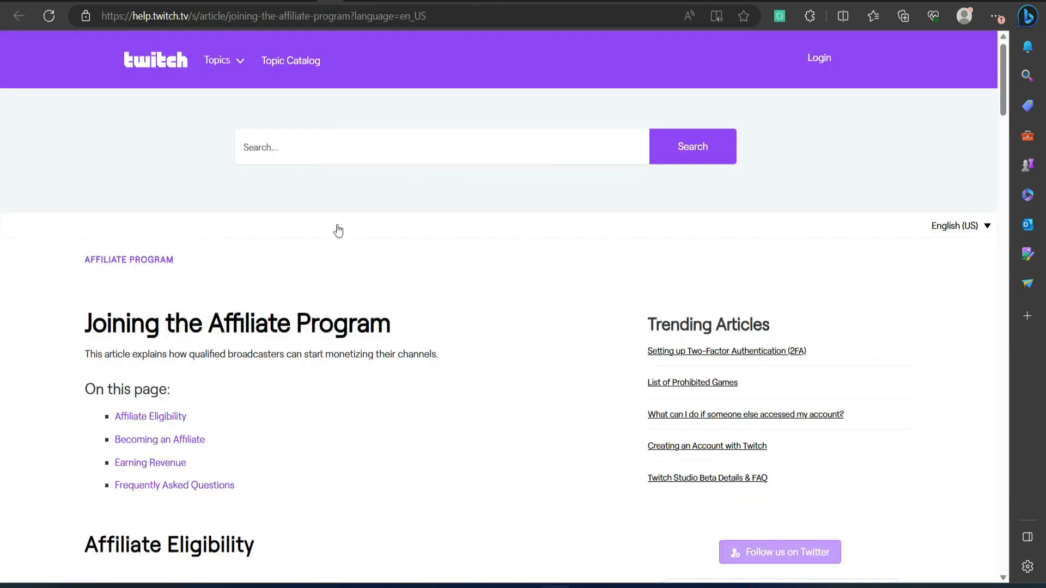
# Read down the Twitch Joining the Affiliate Program article through its FAQ
pyautogui.scroll(-3)
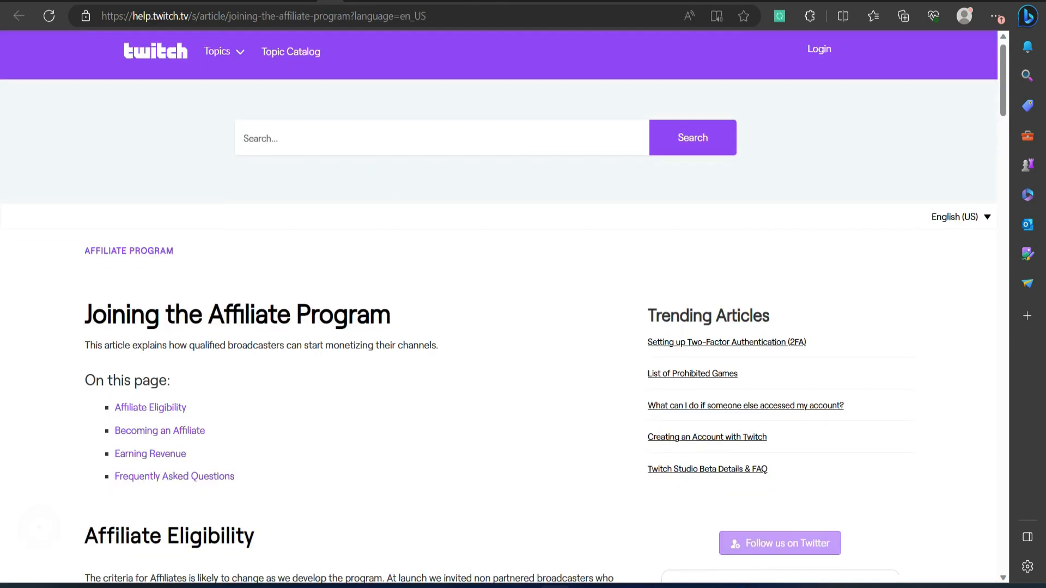
pyautogui.scroll(-3)
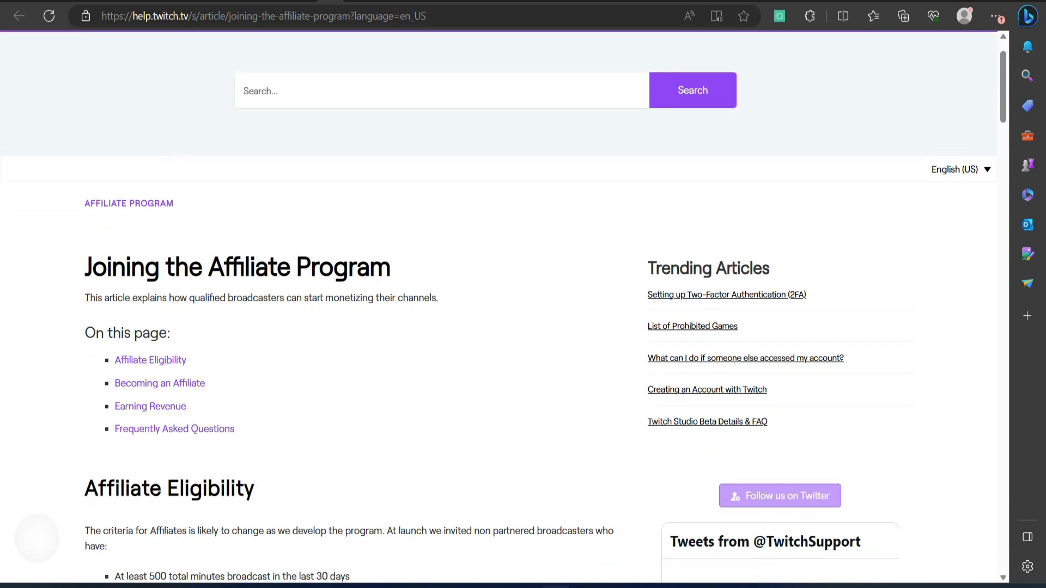
pyautogui.scroll(-3)
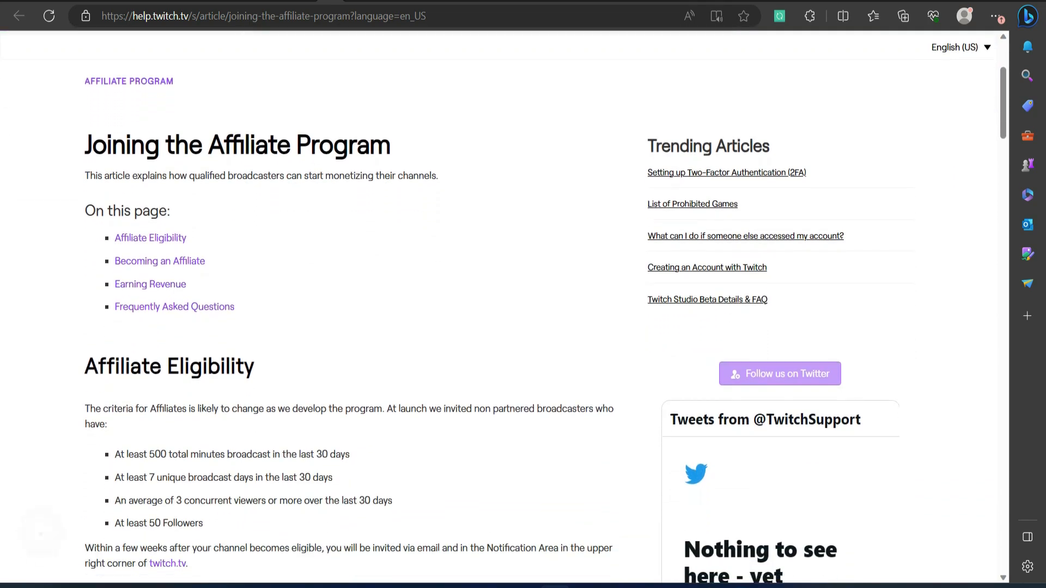
pyautogui.scroll(-3)
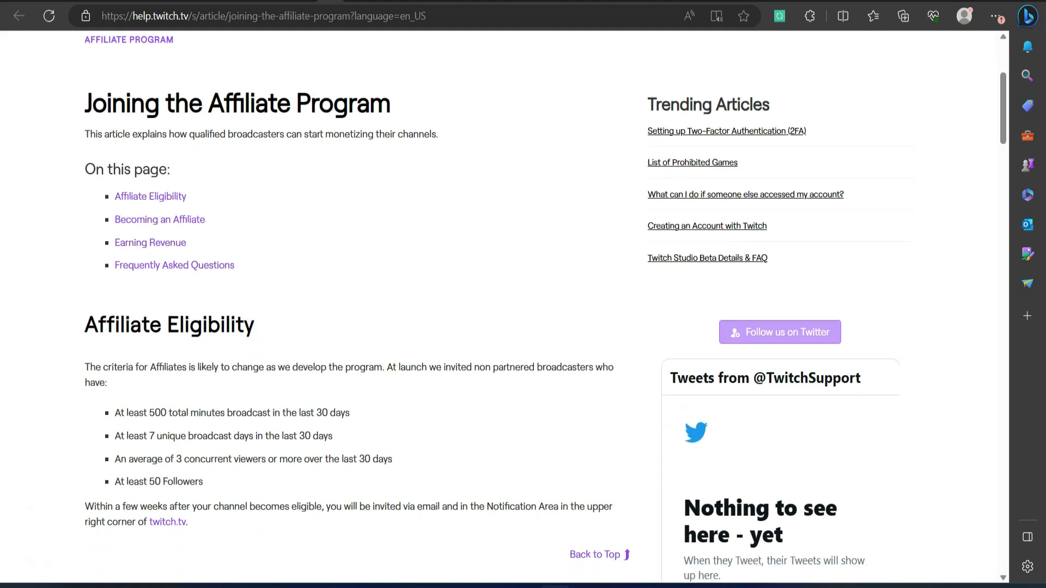
pyautogui.scroll(-3)
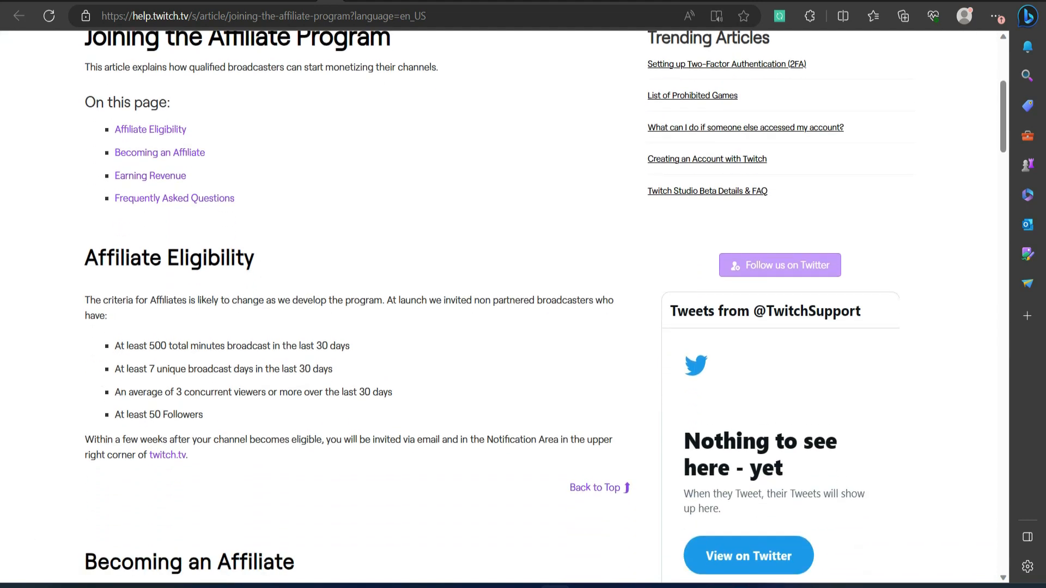
pyautogui.scroll(-3)
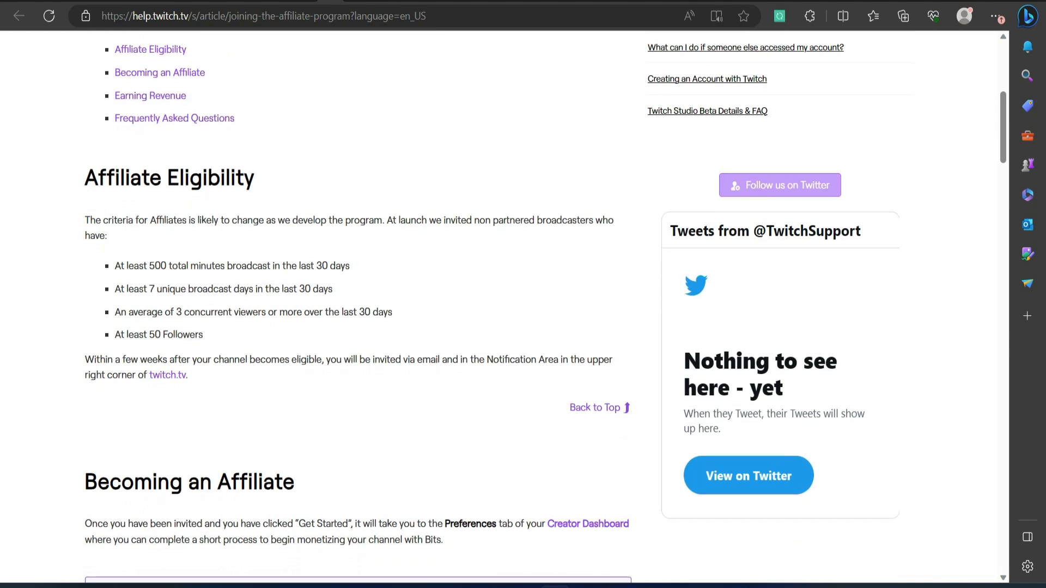
pyautogui.scroll(-3)
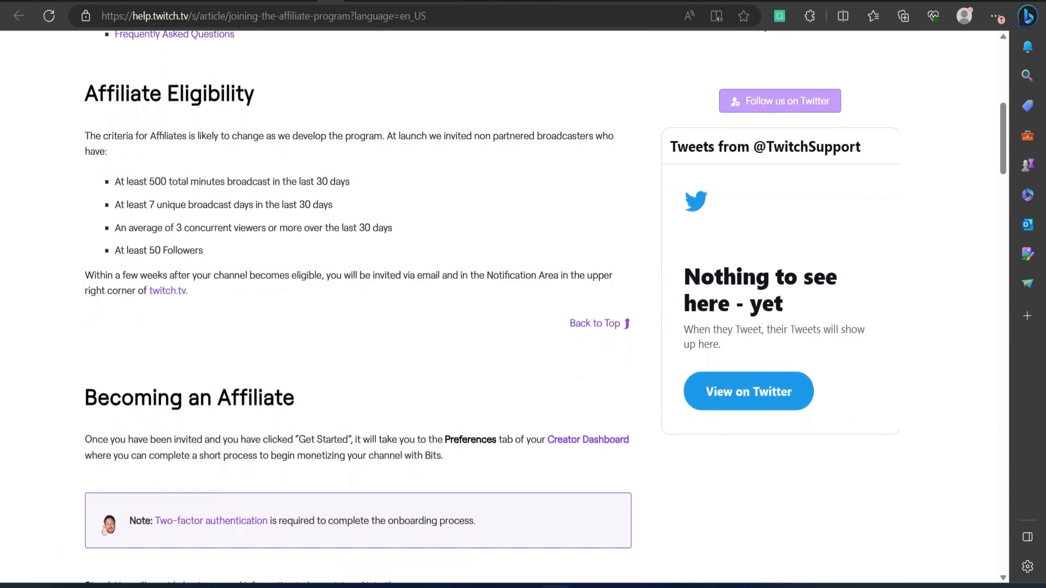
pyautogui.scroll(-3)
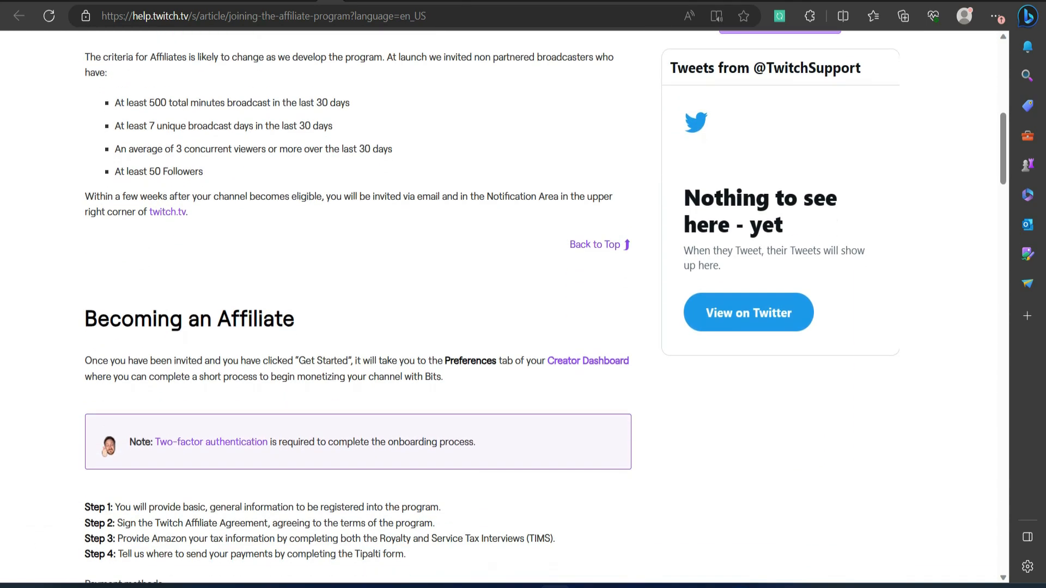
pyautogui.scroll(-3)
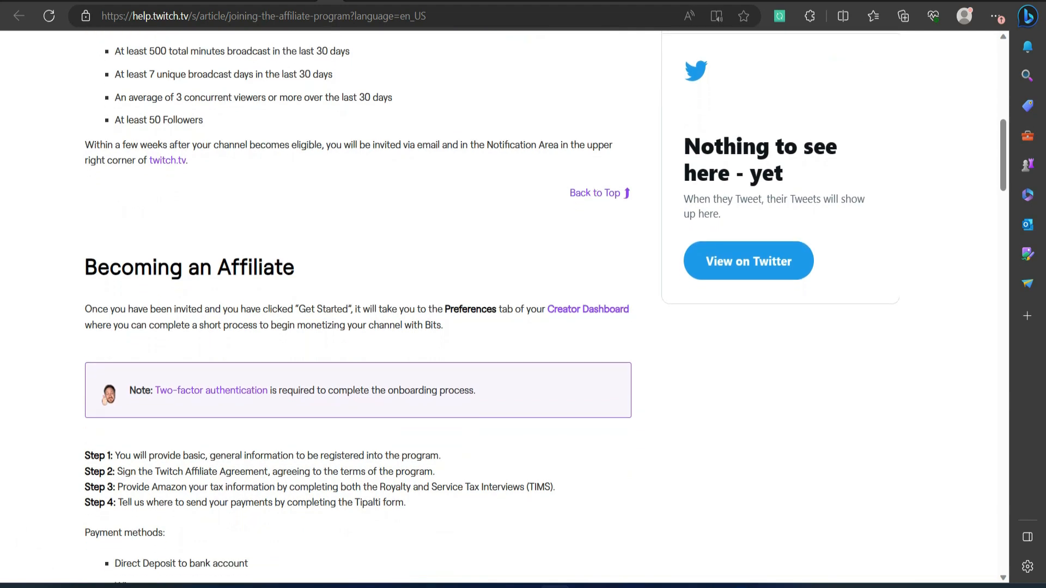
pyautogui.scroll(-3)
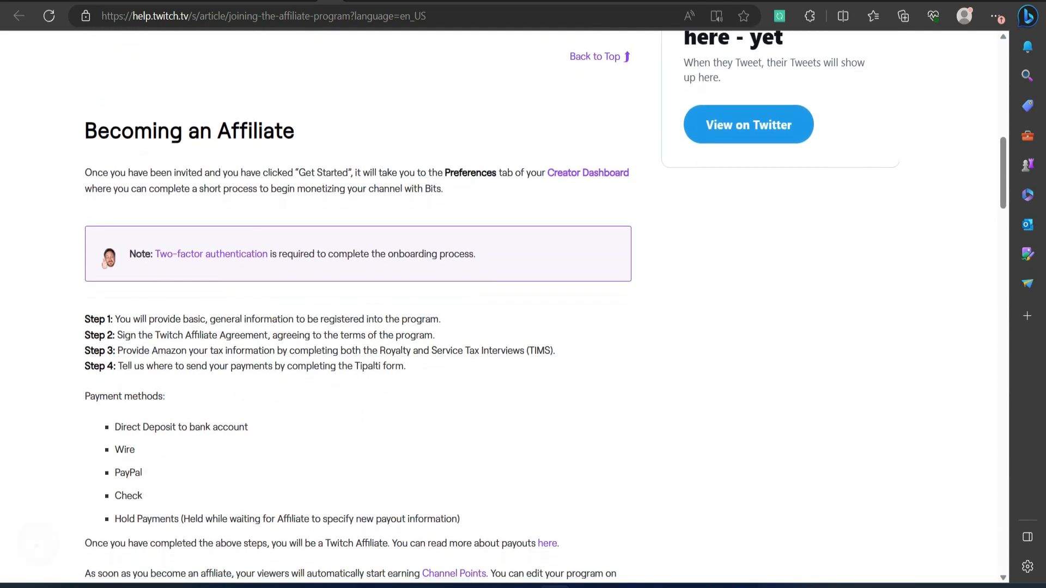
pyautogui.scroll(-3)
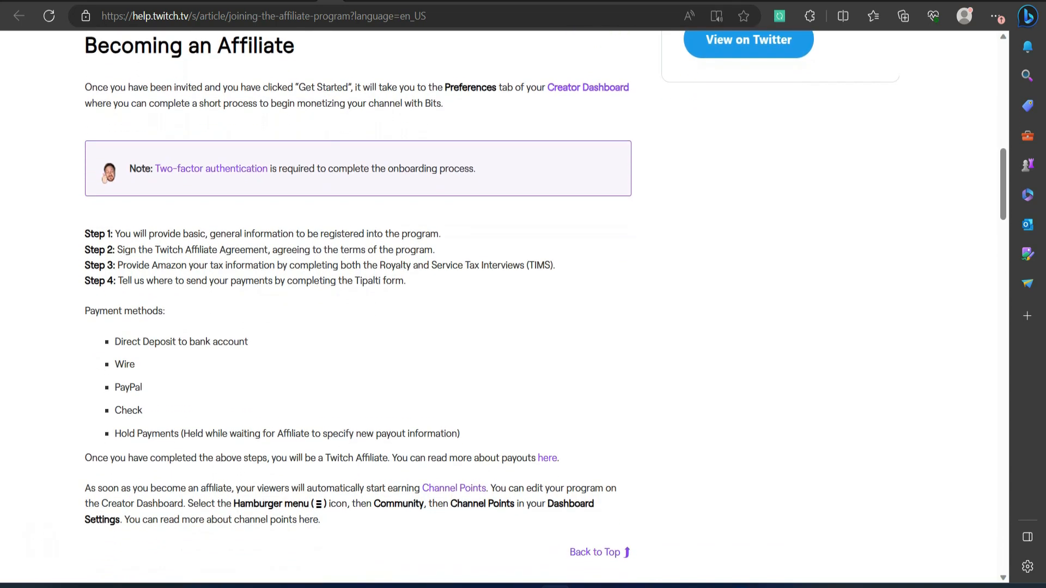
pyautogui.scroll(-3)
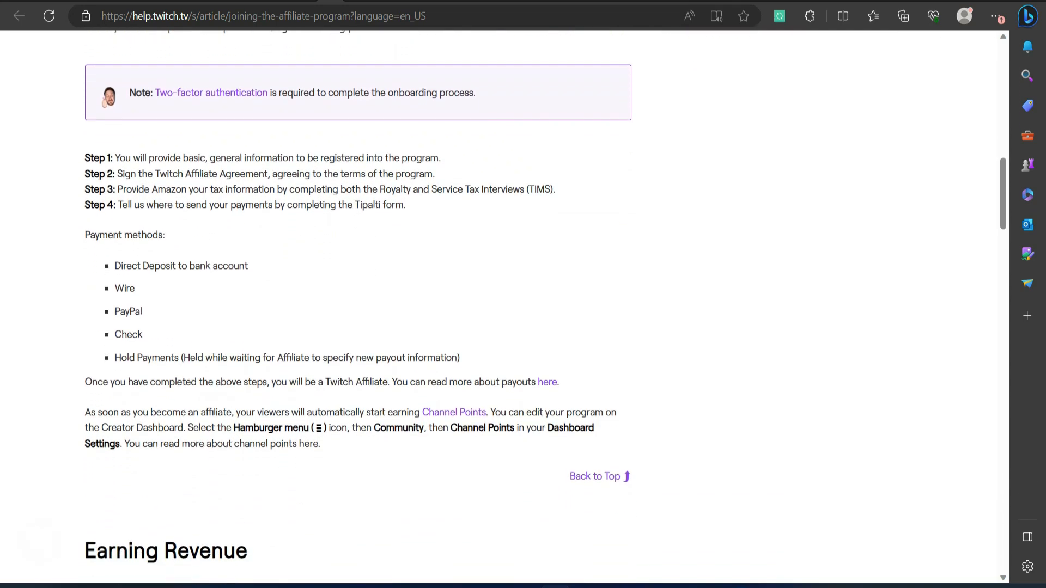
pyautogui.scroll(-3)
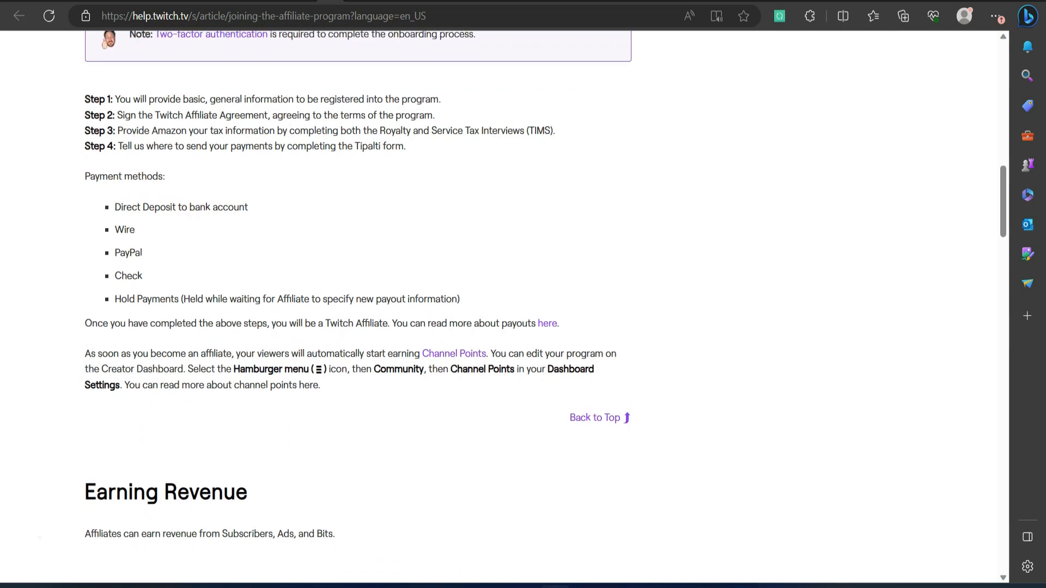
pyautogui.scroll(-3)
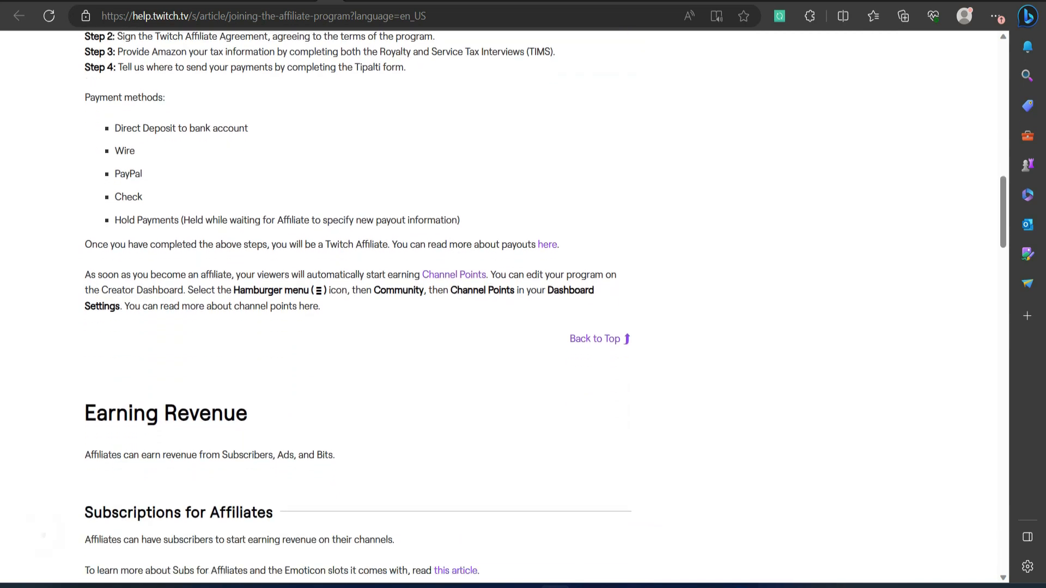
pyautogui.scroll(-3)
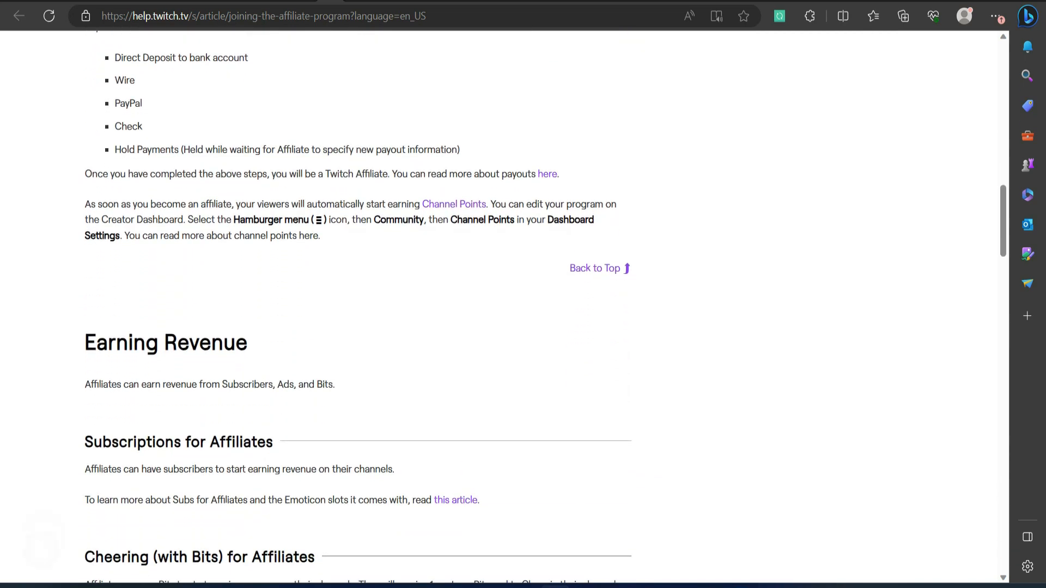
# Continue through the Affiliate versus Partner benefits table, including payment terms and other features
pyautogui.scroll(-3)
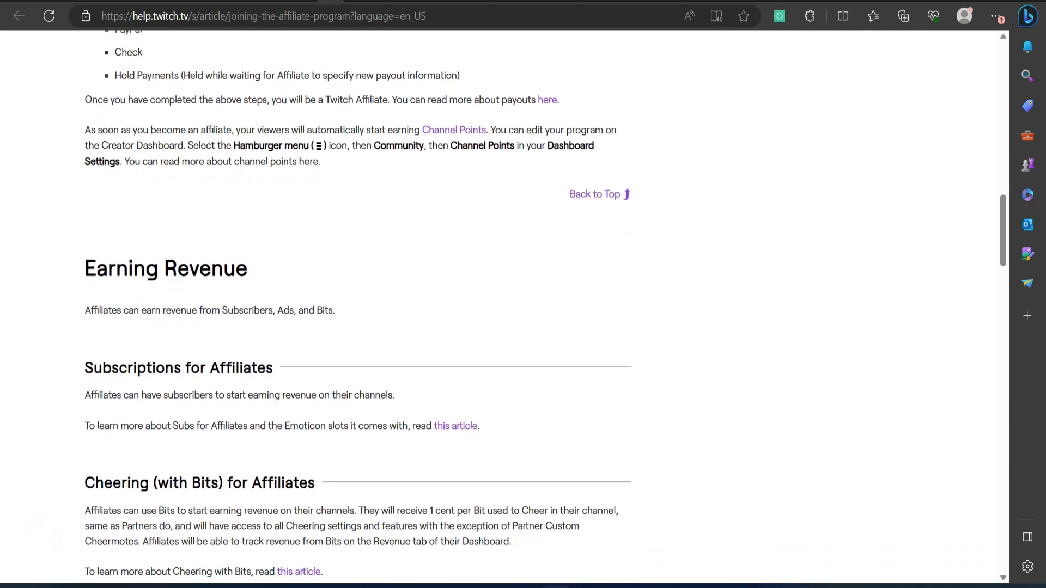
pyautogui.scroll(-3)
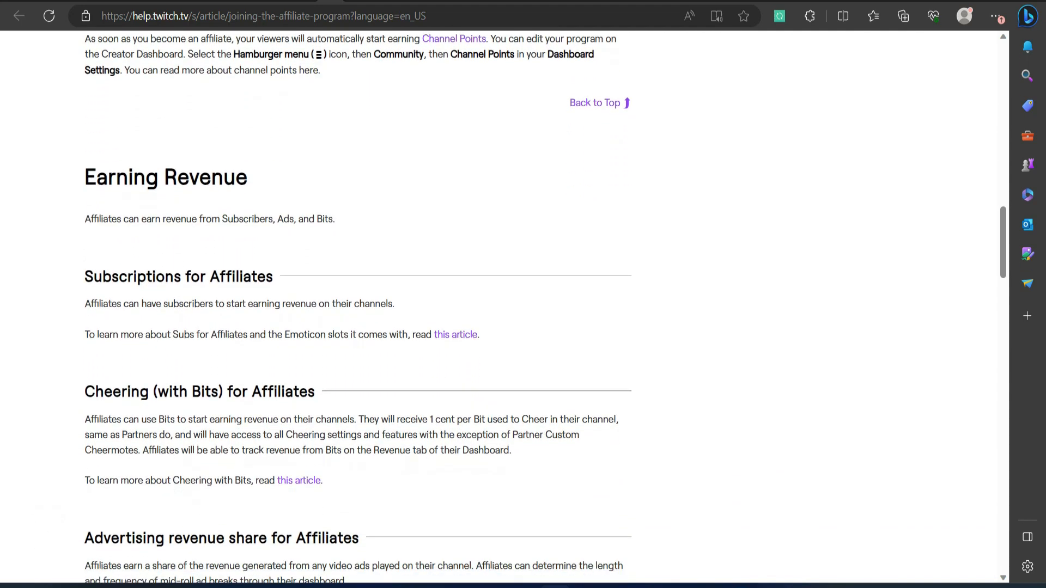
pyautogui.scroll(-3)
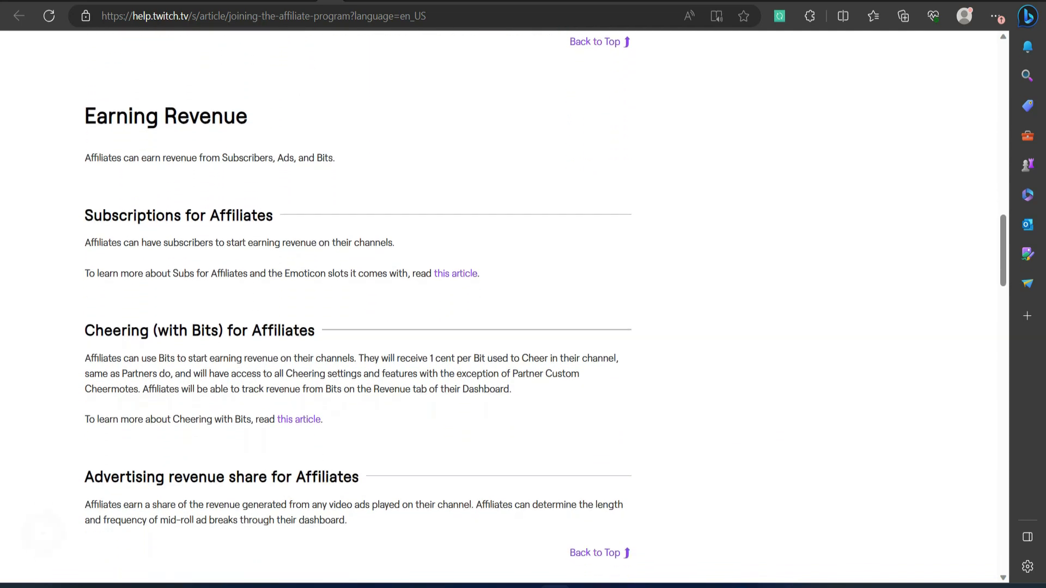
pyautogui.scroll(-3)
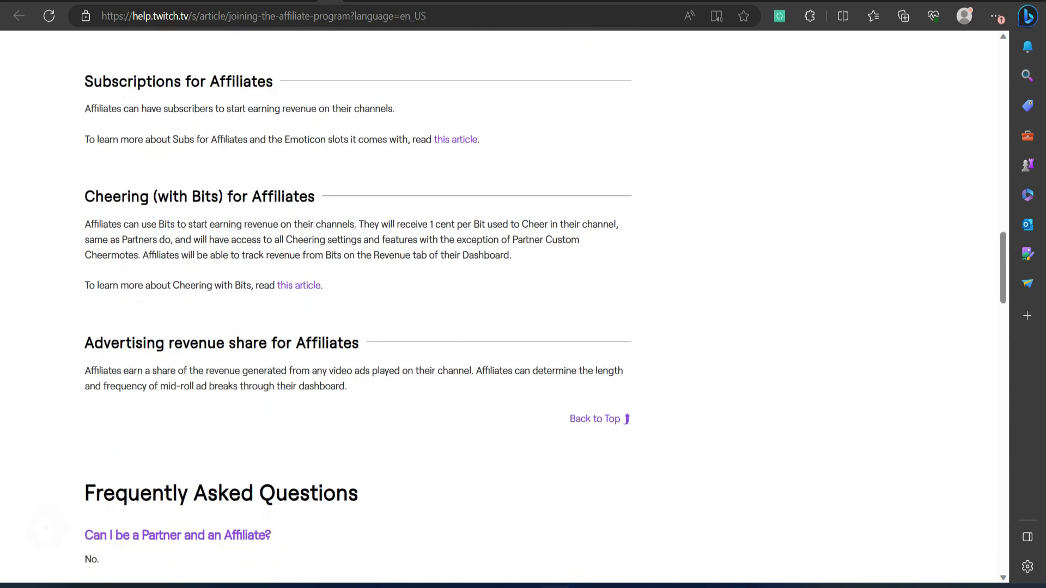
pyautogui.scroll(-3)
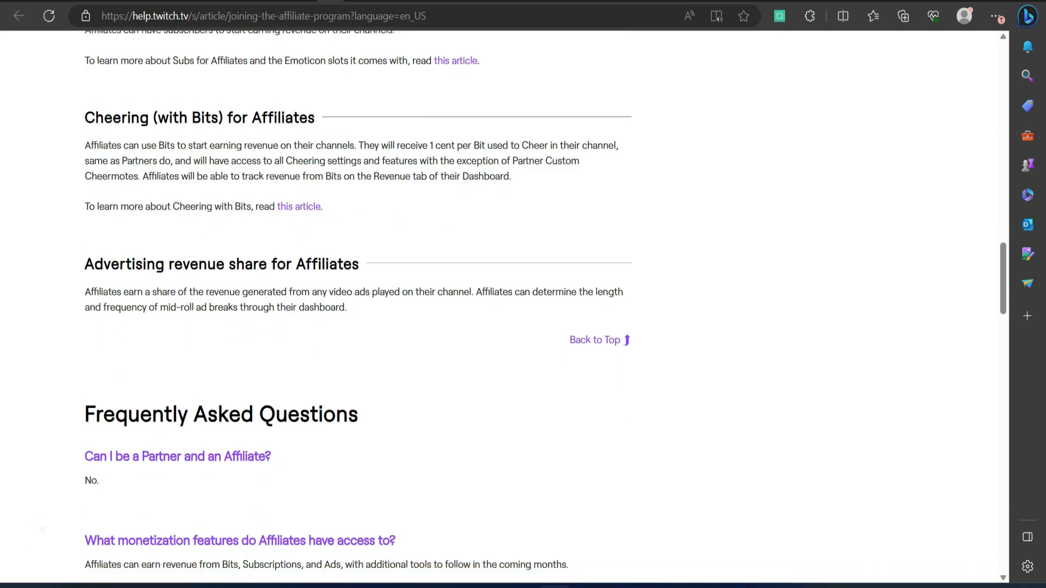
pyautogui.scroll(-3)
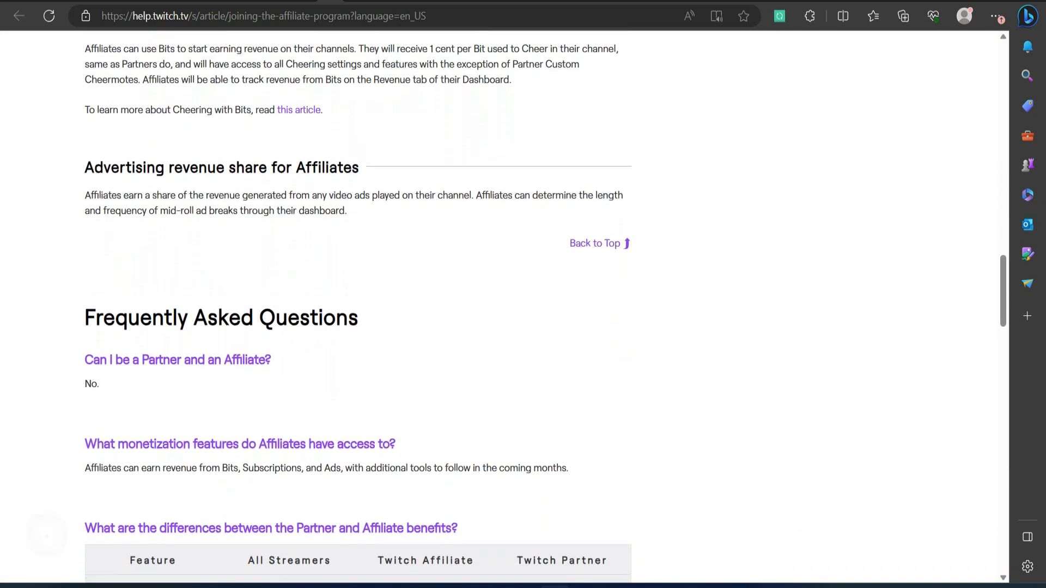
pyautogui.scroll(-3)
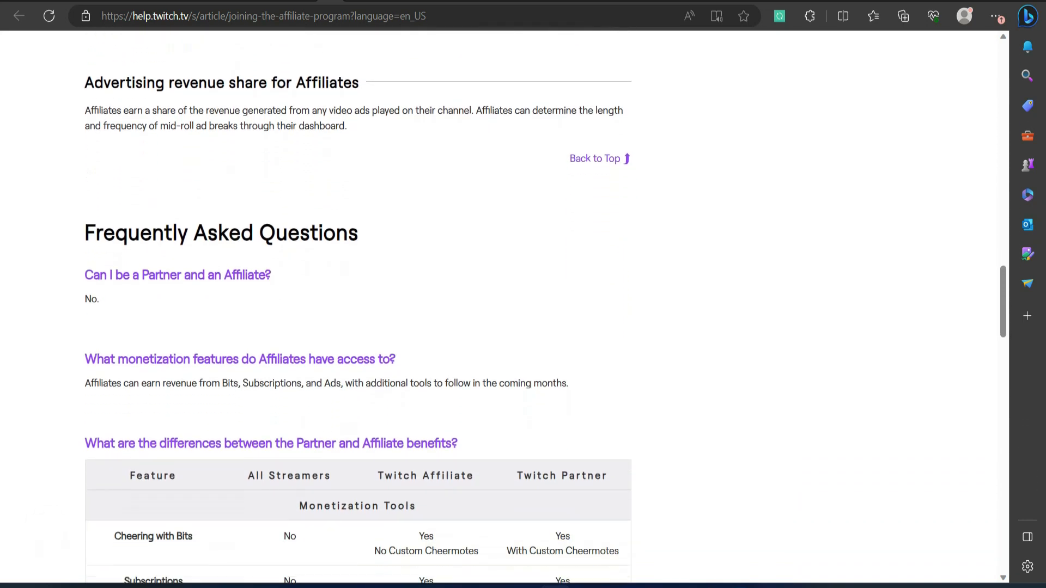
pyautogui.scroll(-3)
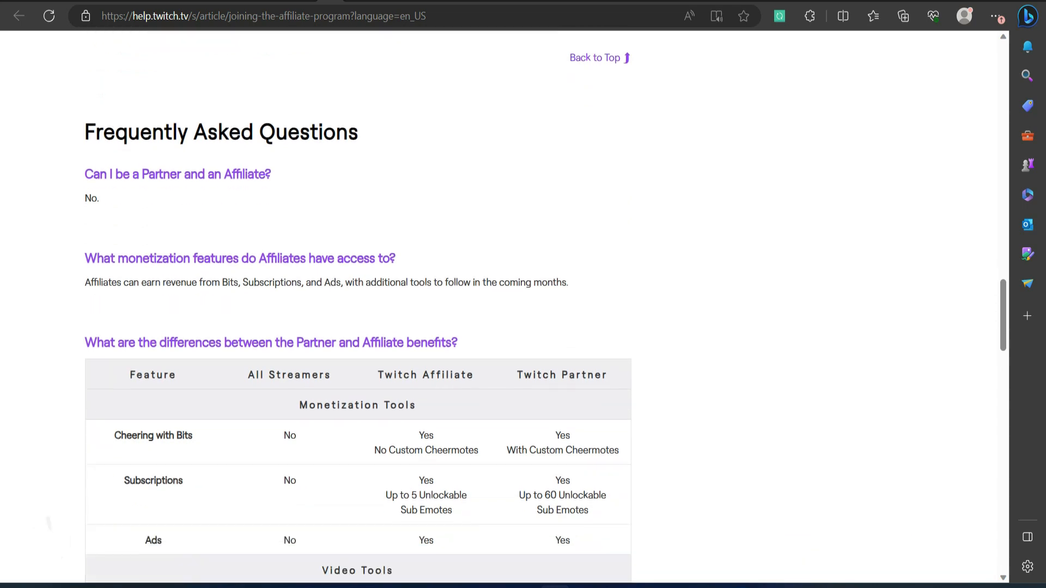
pyautogui.scroll(-3)
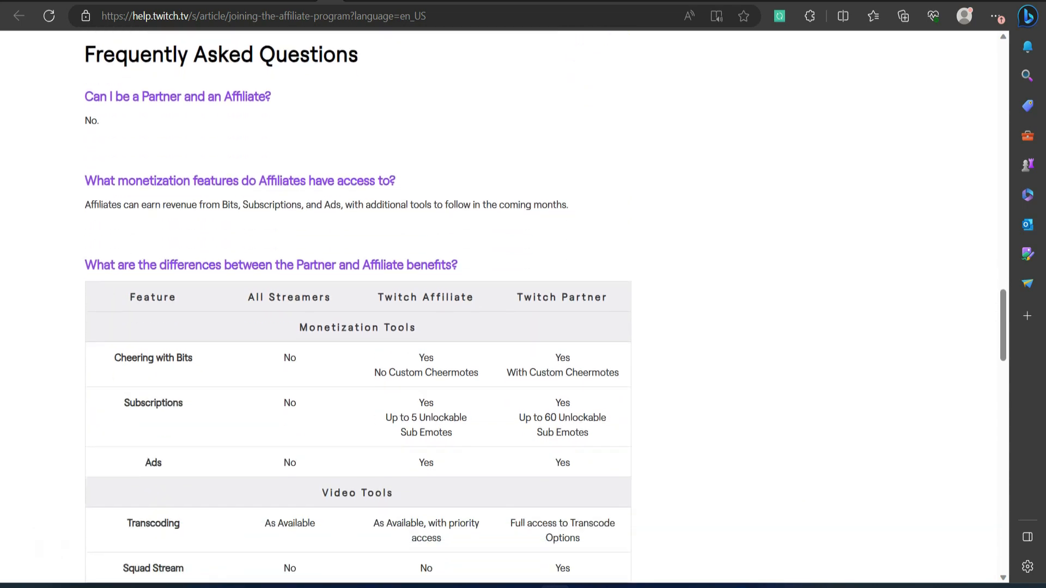
pyautogui.scroll(-3)
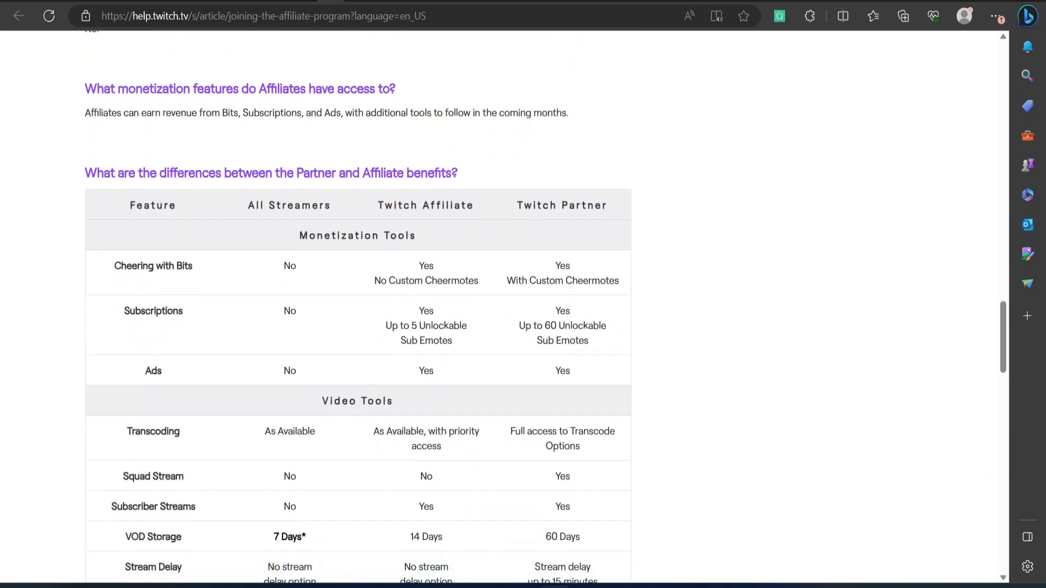
pyautogui.scroll(-3)
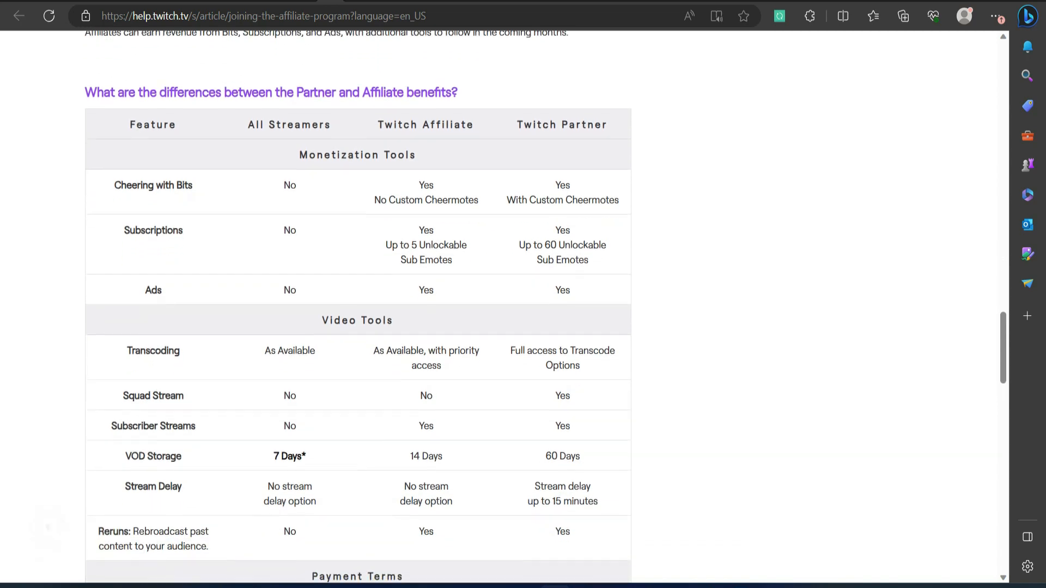
pyautogui.scroll(-3)
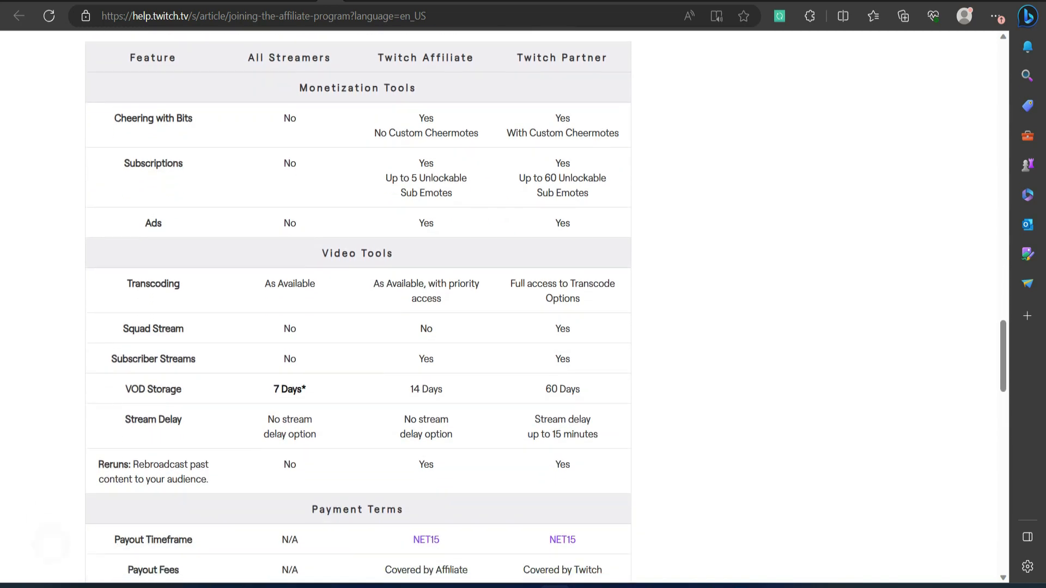
pyautogui.scroll(-3)
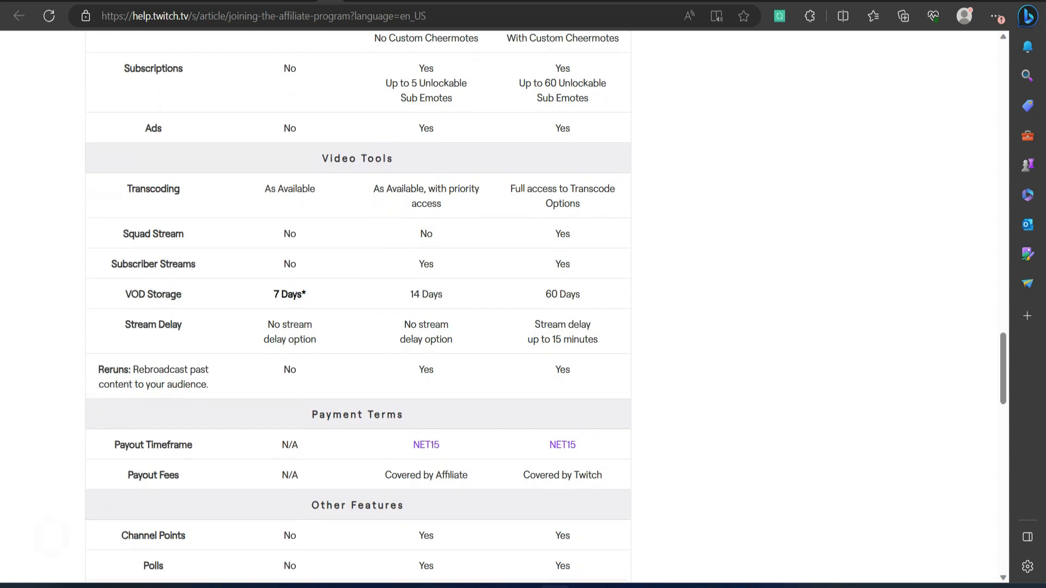
pyautogui.scroll(-3)
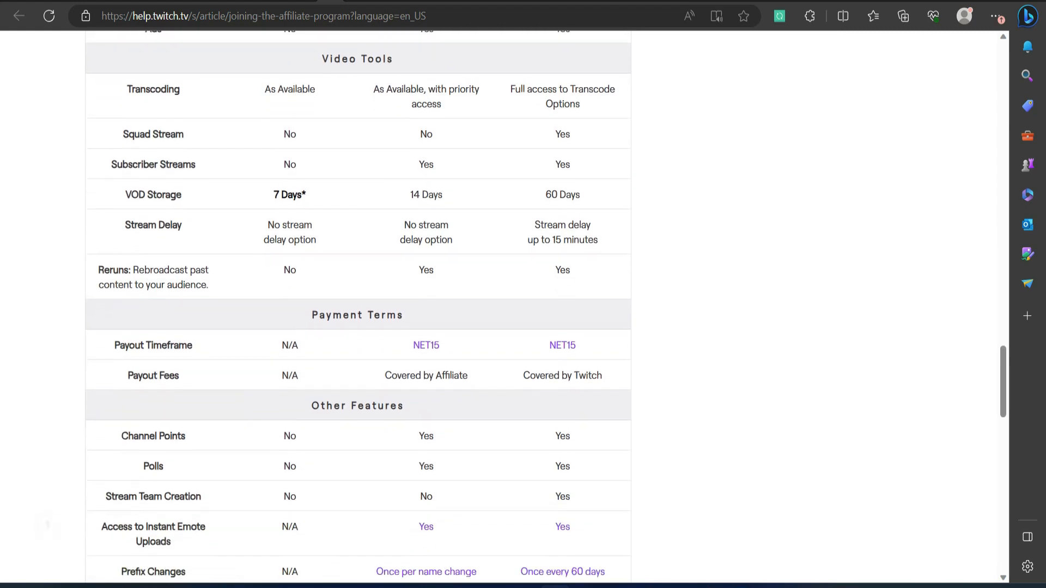
pyautogui.scroll(-3)
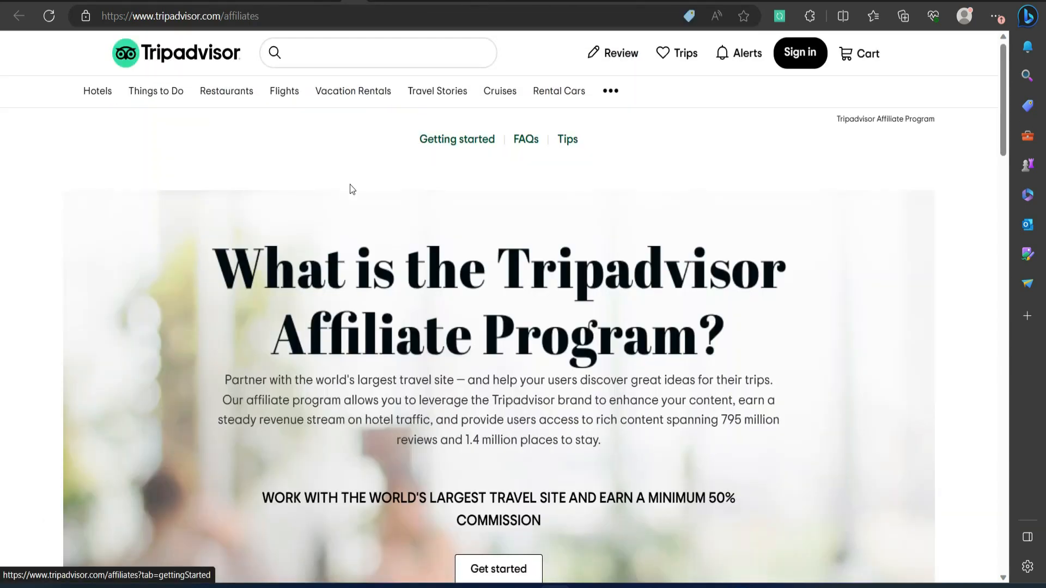
# Read Tripadvisor's affiliate page past 'Why join?' and 'How do I earn commissions?'
pyautogui.scroll(-3)
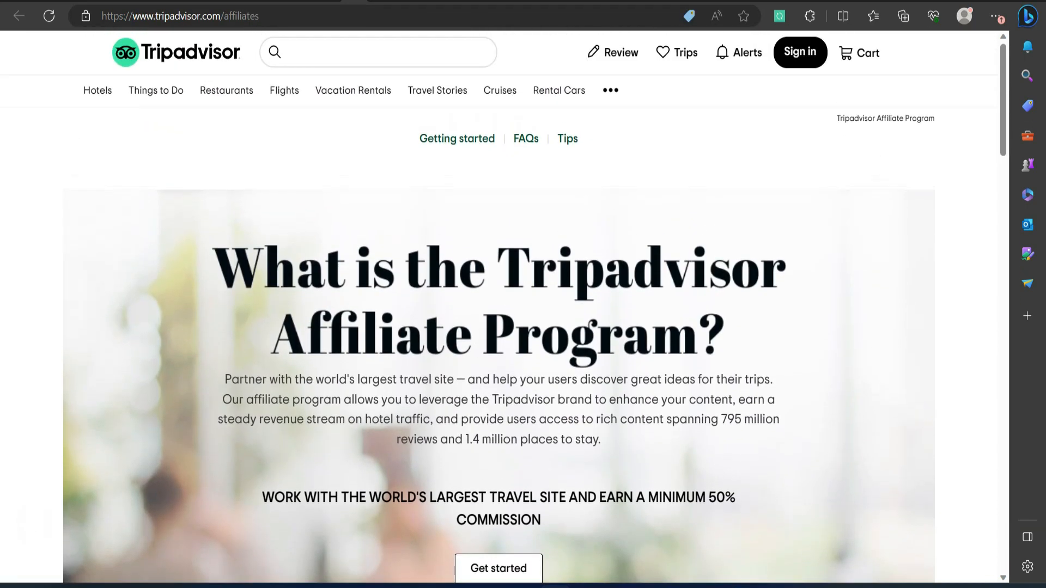
pyautogui.scroll(-3)
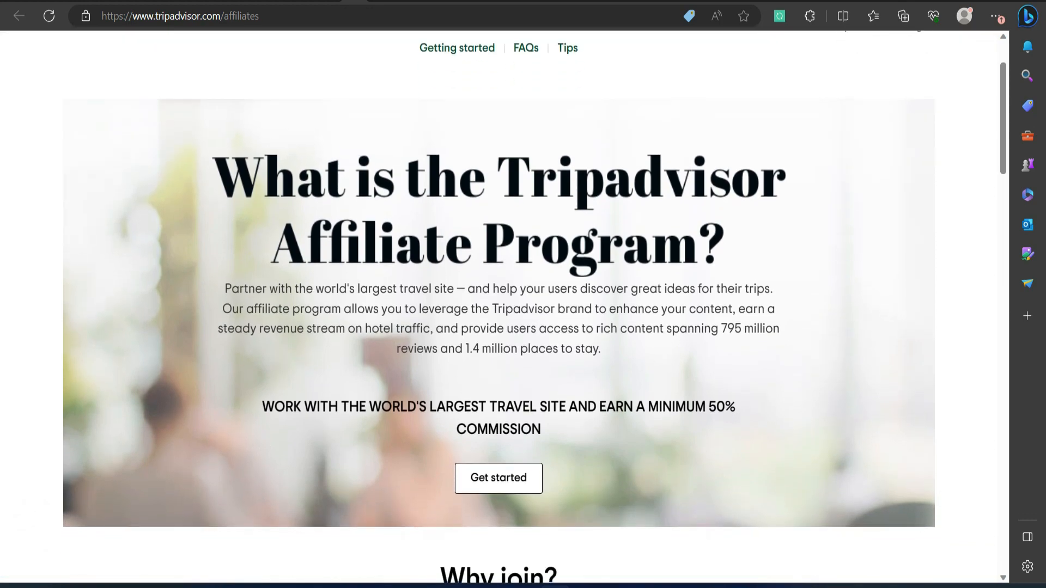
pyautogui.scroll(-3)
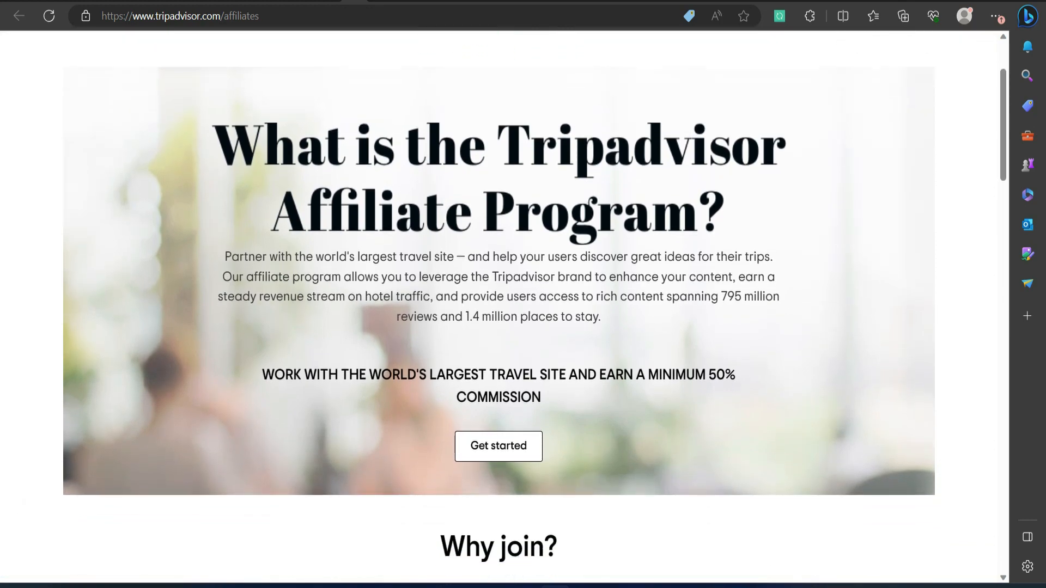
pyautogui.scroll(-3)
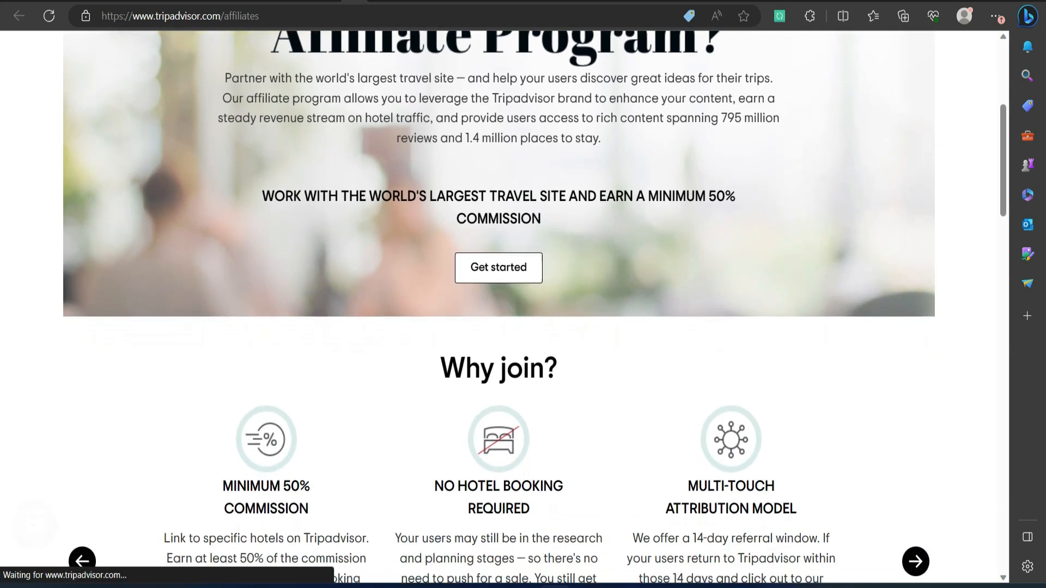
pyautogui.scroll(-3)
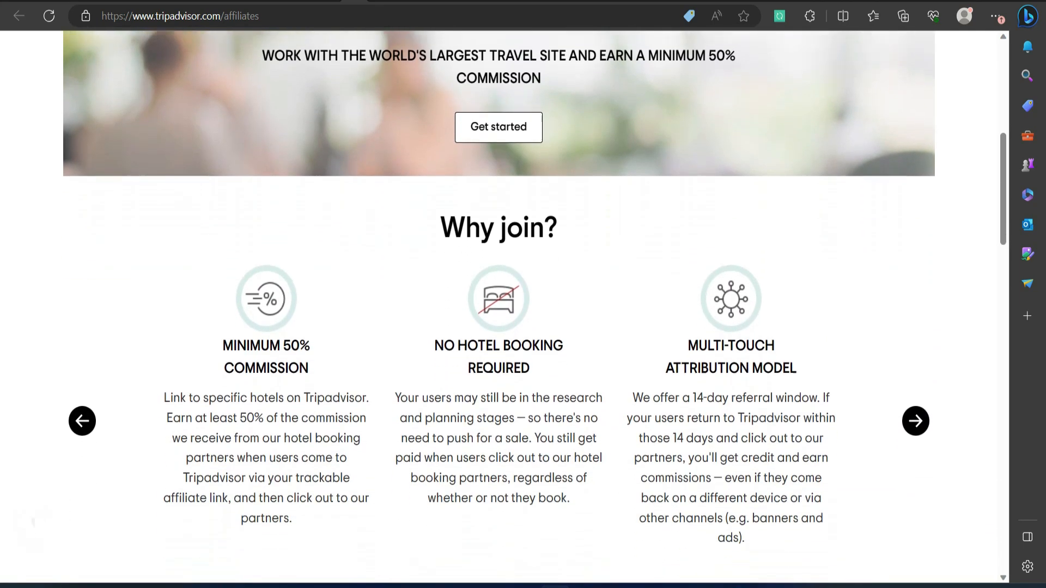
pyautogui.scroll(-3)
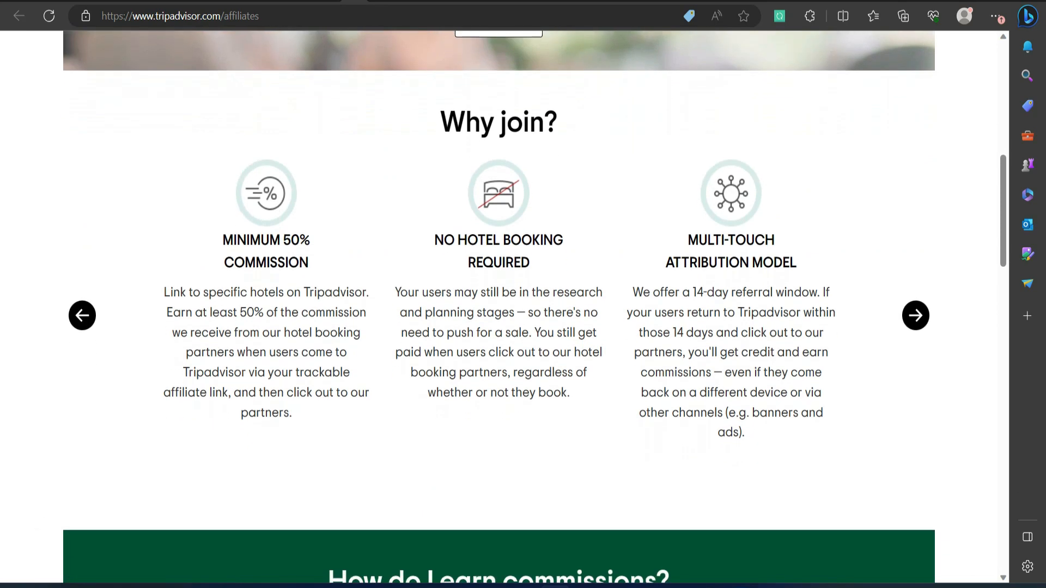
pyautogui.scroll(-3)
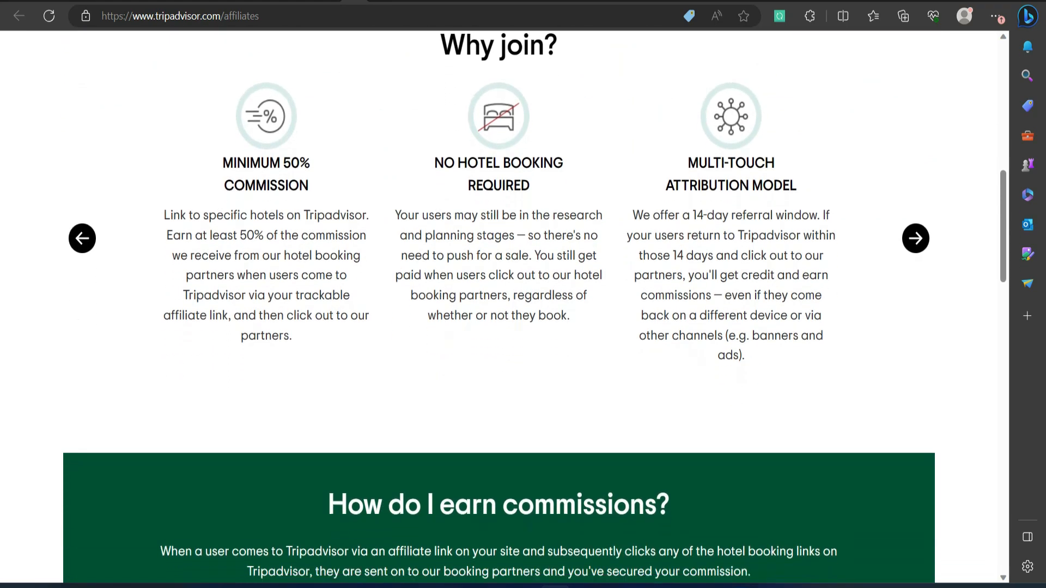
pyautogui.scroll(-3)
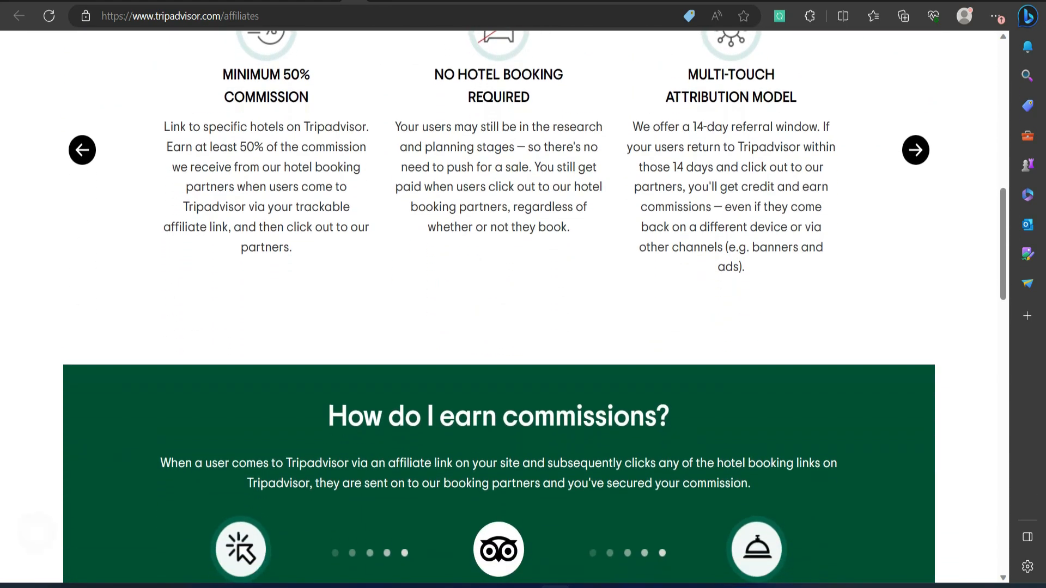
pyautogui.scroll(-3)
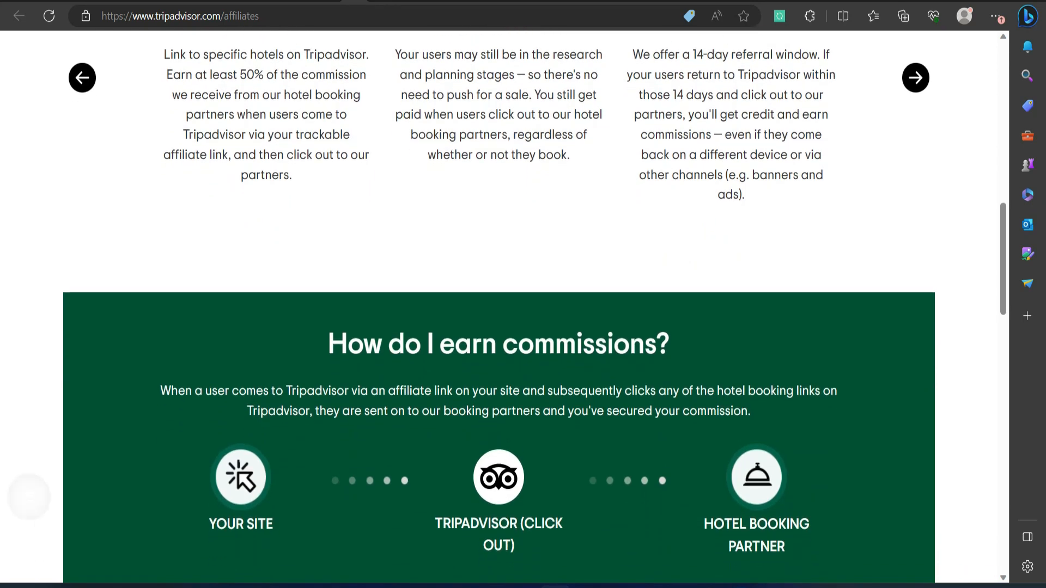
pyautogui.scroll(-3)
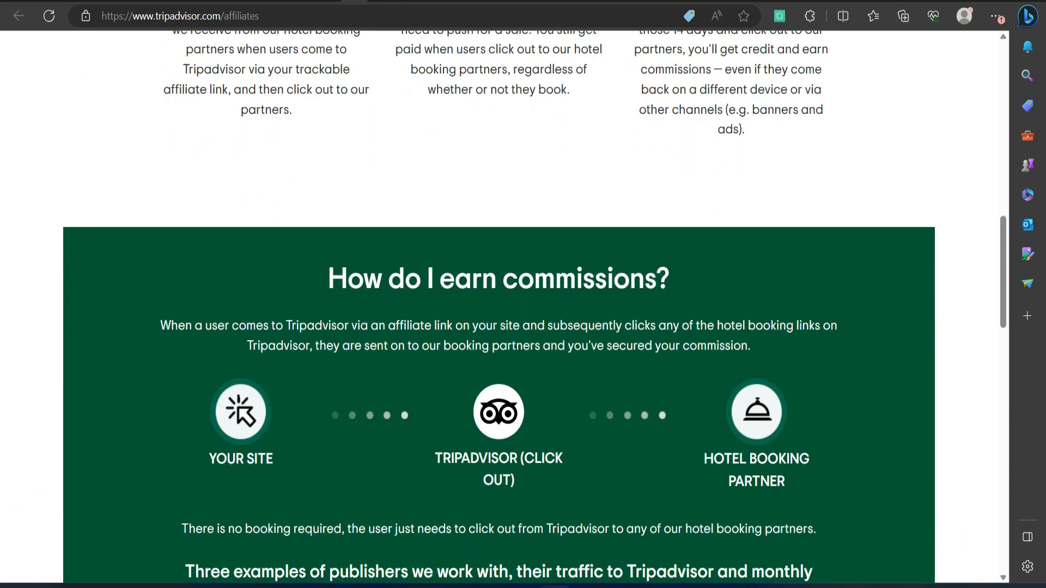
# Continue to the three example publishers' clicks and monthly commission figures
pyautogui.scroll(-3)
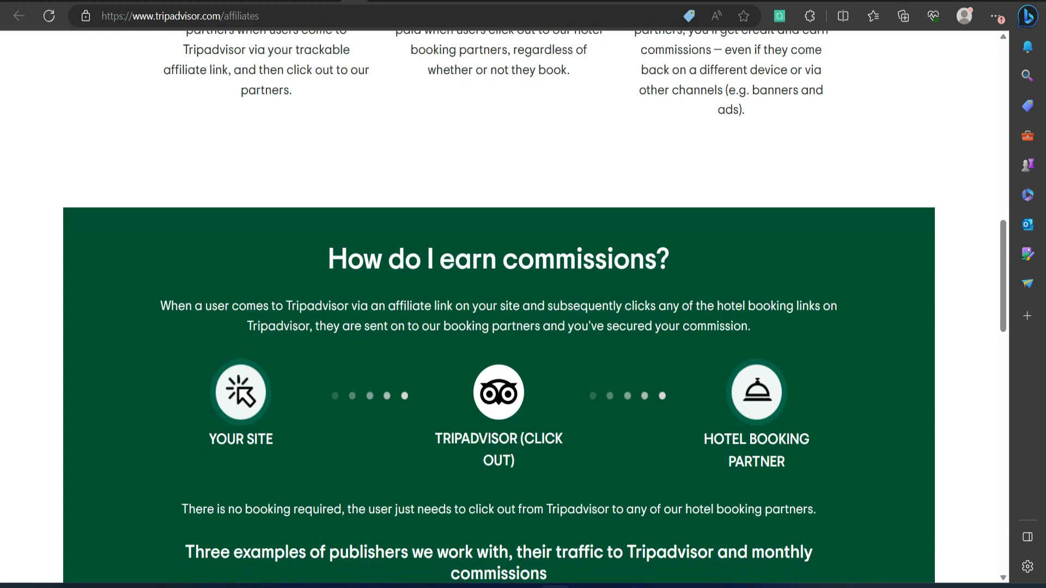
pyautogui.scroll(-3)
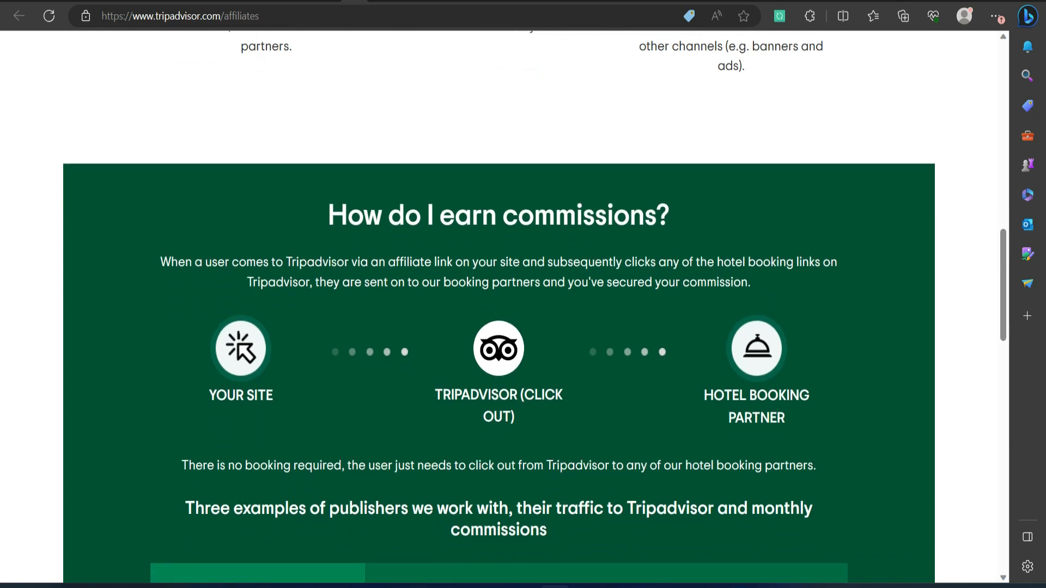
pyautogui.scroll(-3)
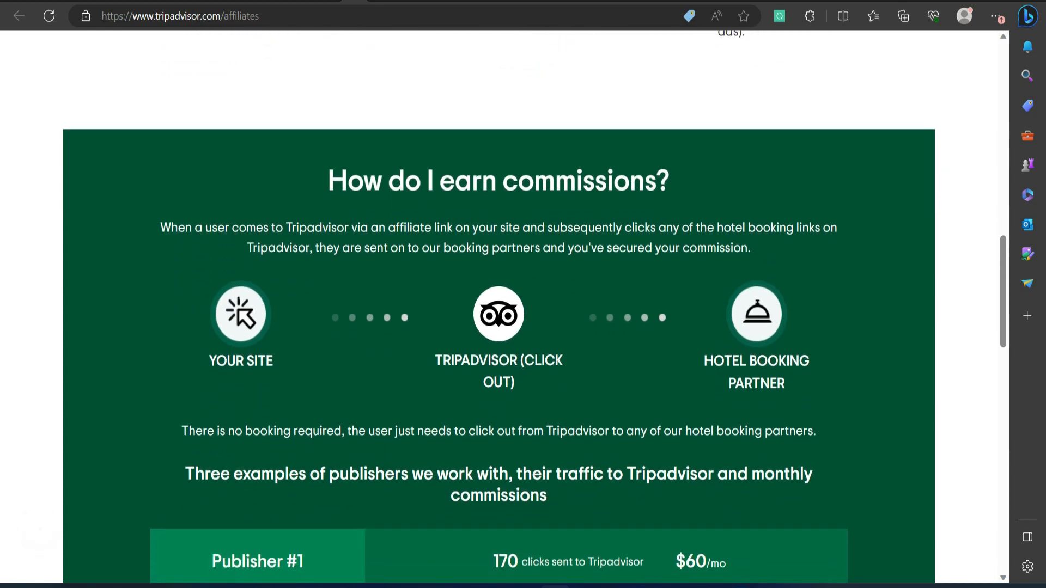
pyautogui.scroll(-3)
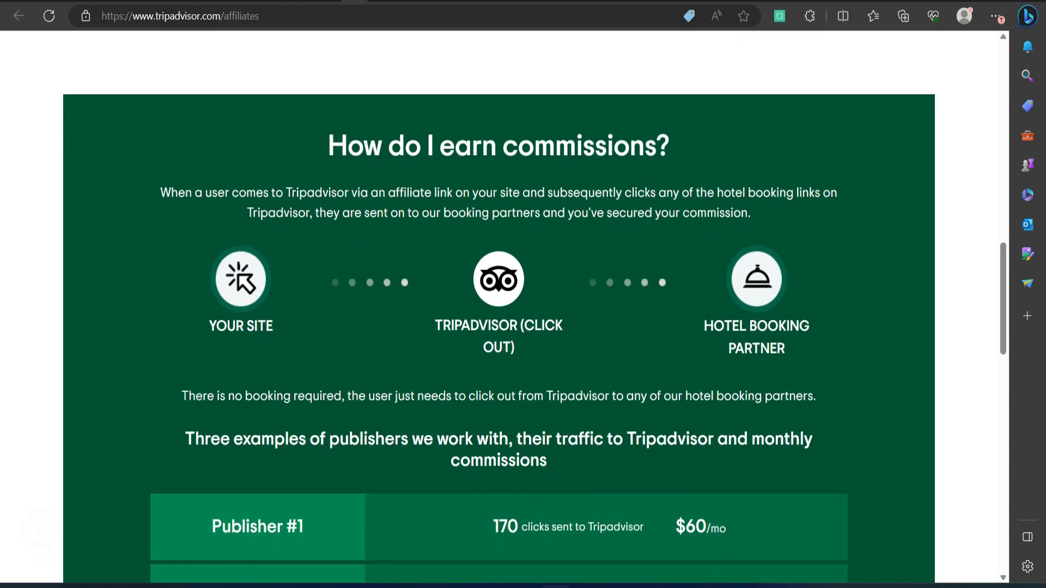
pyautogui.scroll(-3)
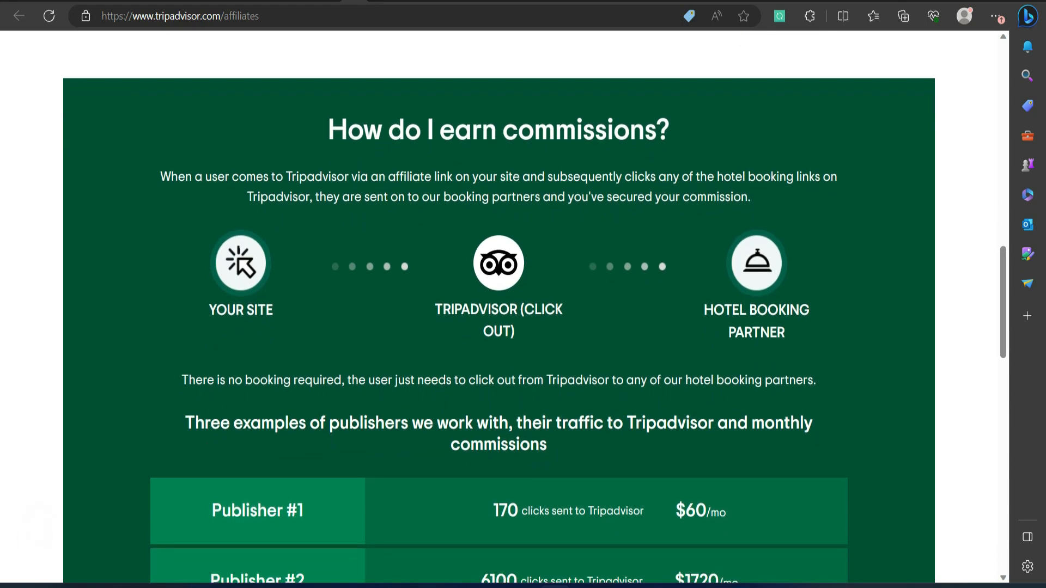
pyautogui.scroll(-3)
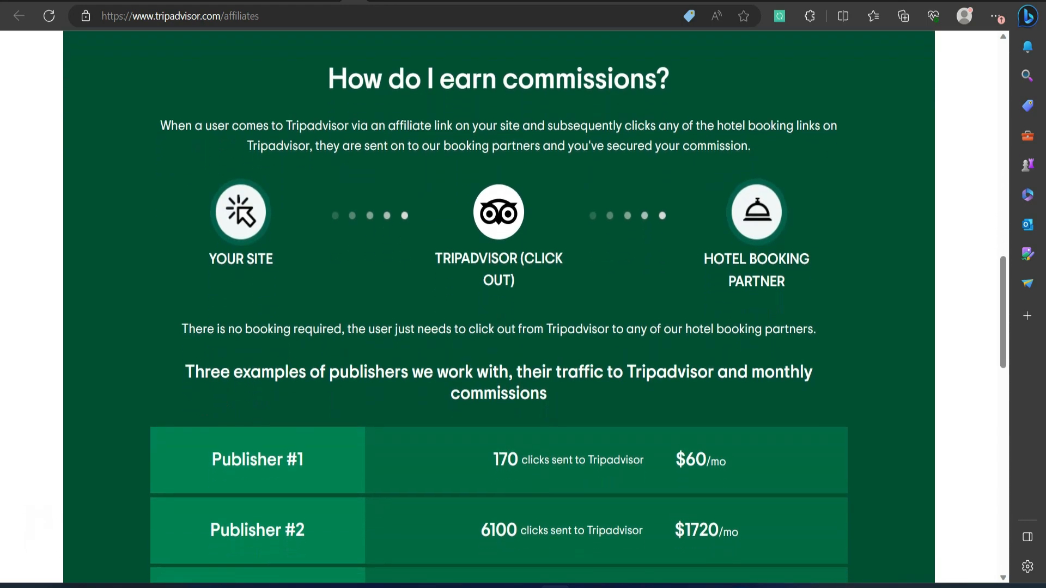
pyautogui.scroll(-3)
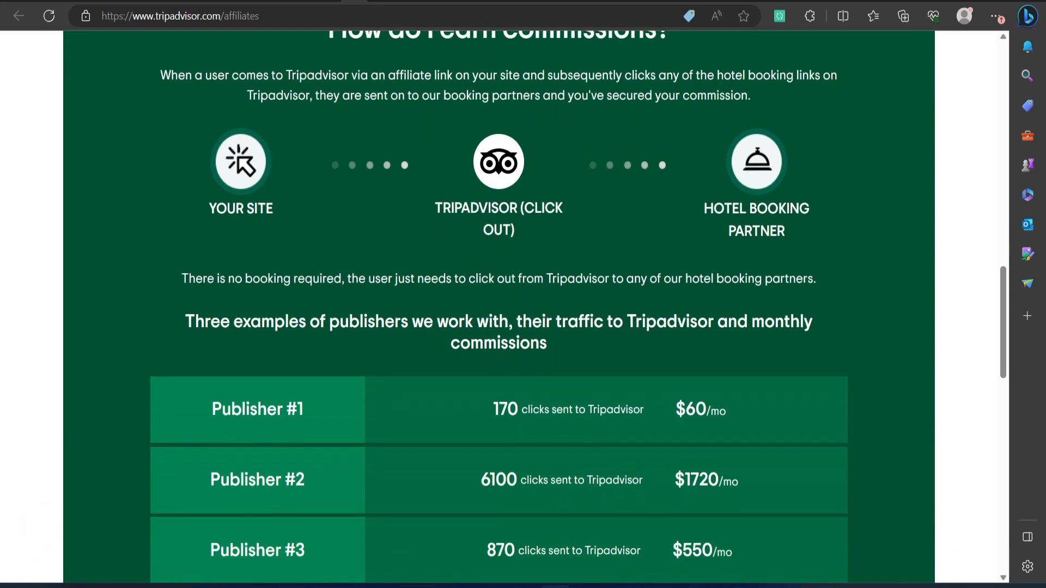
pyautogui.scroll(-3)
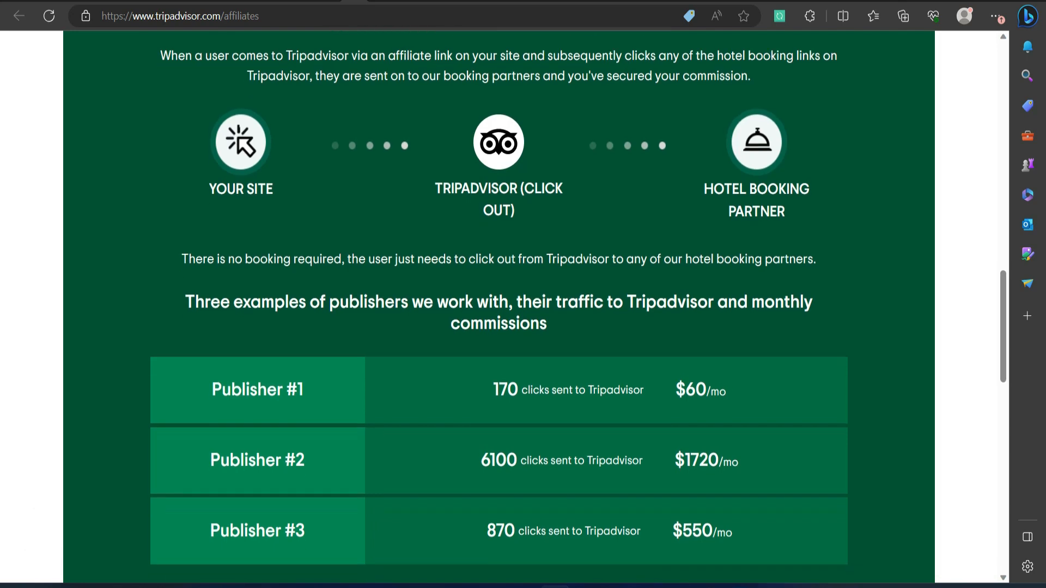
pyautogui.scroll(-3)
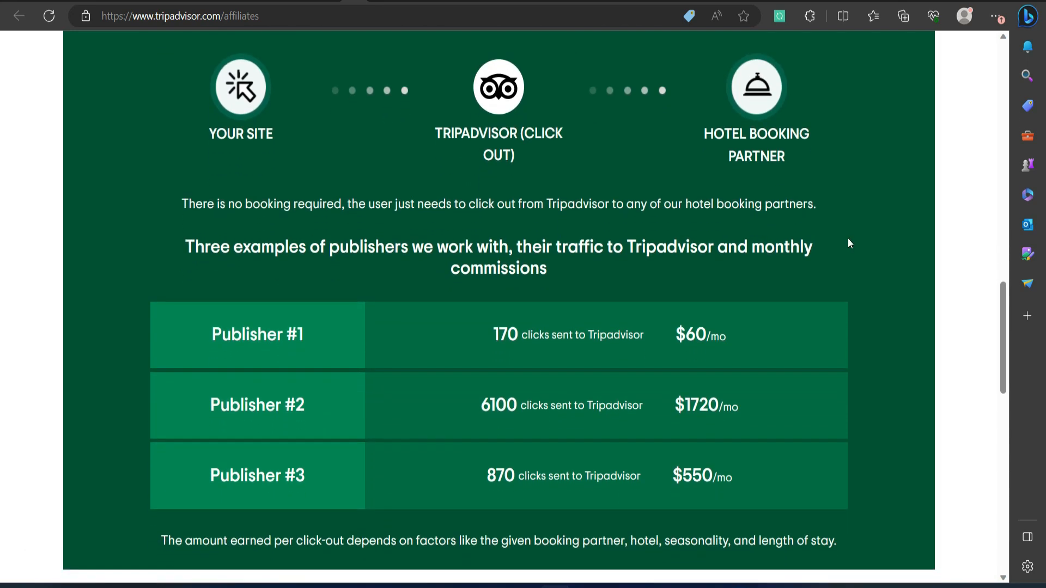
pyautogui.scroll(-3)
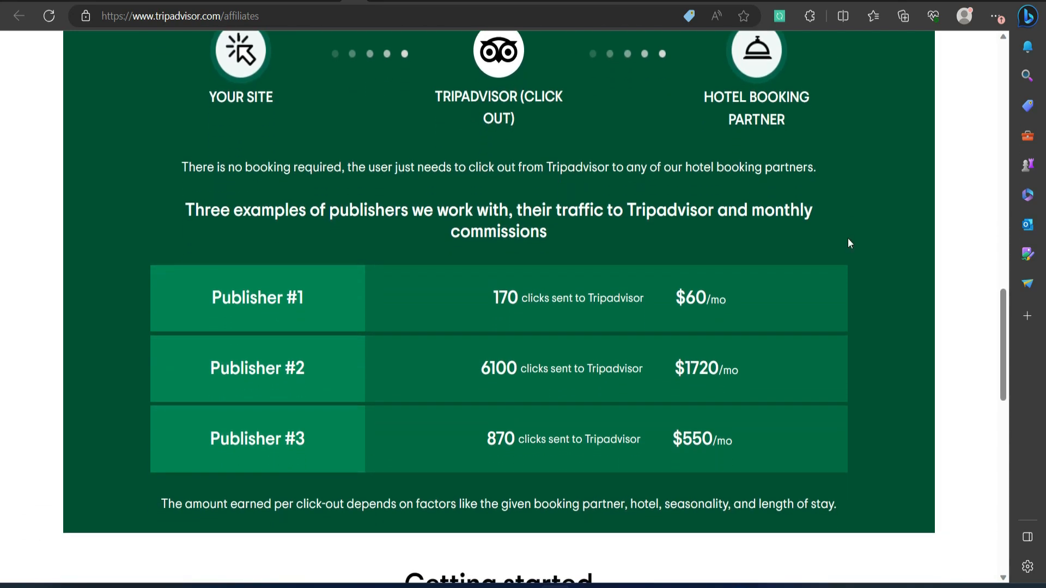